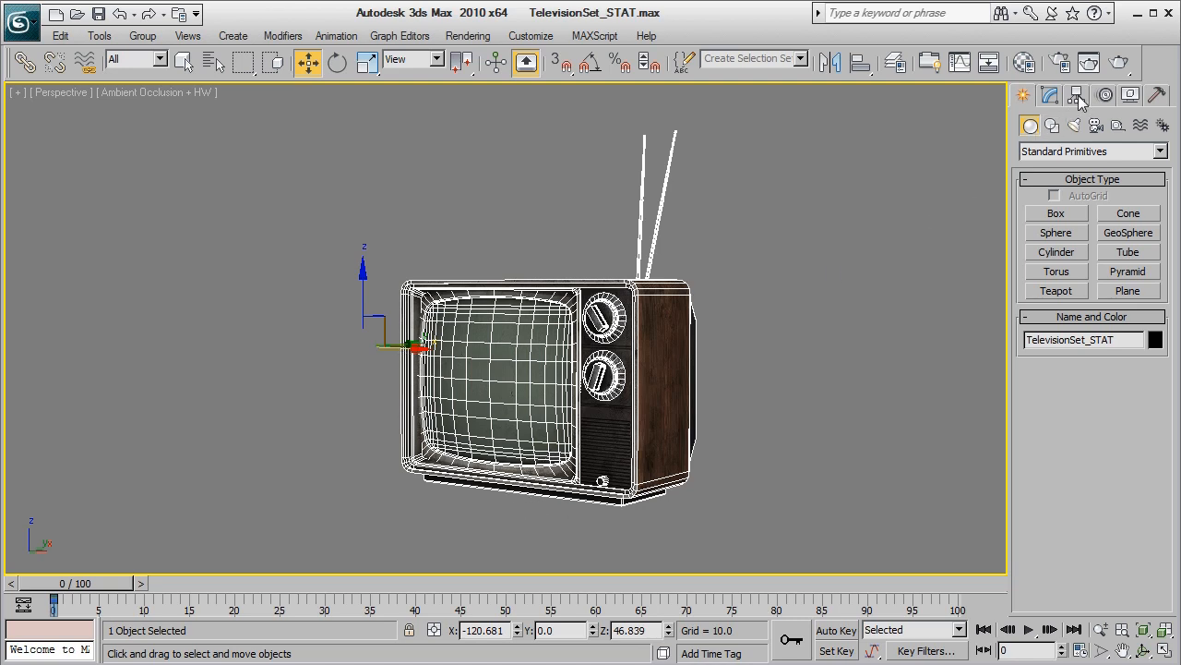
- Enable Affect Pivot Only for TelevisionSet_STAT and view the set from the front
left_click(1077, 95)
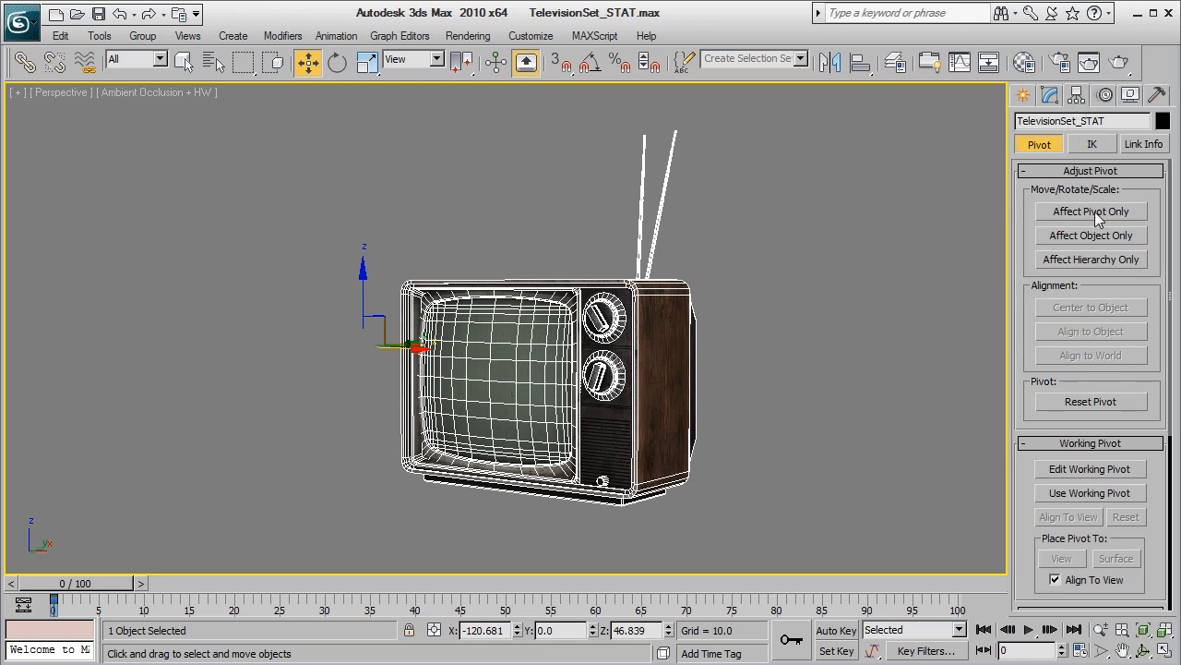
left_click(1090, 212)
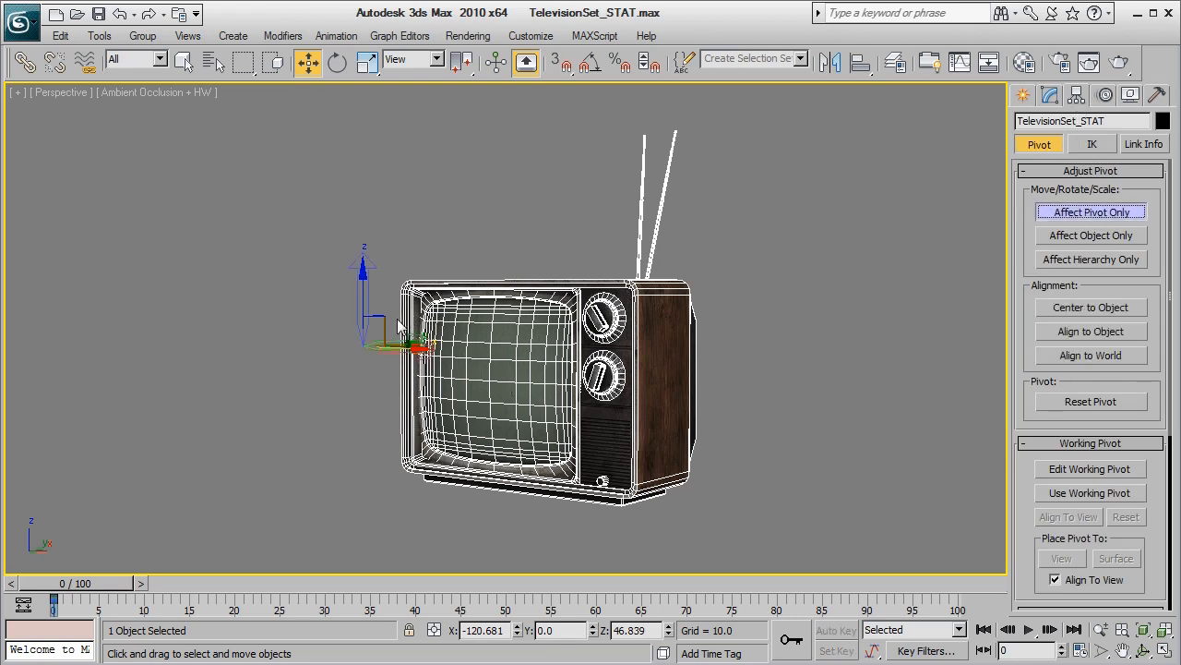
left_click_drag(383, 346, 374, 242)
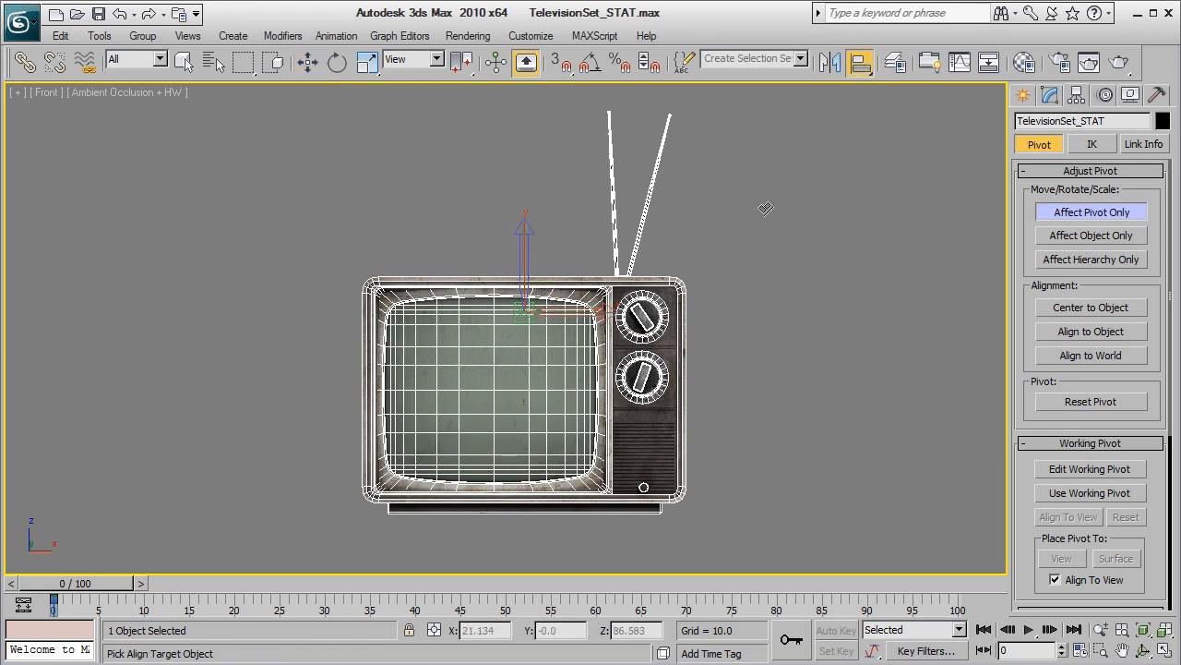
- Align the TV's pivot with Current Object Center, Target Object Minimum, Y Position only
left_click(660, 291)
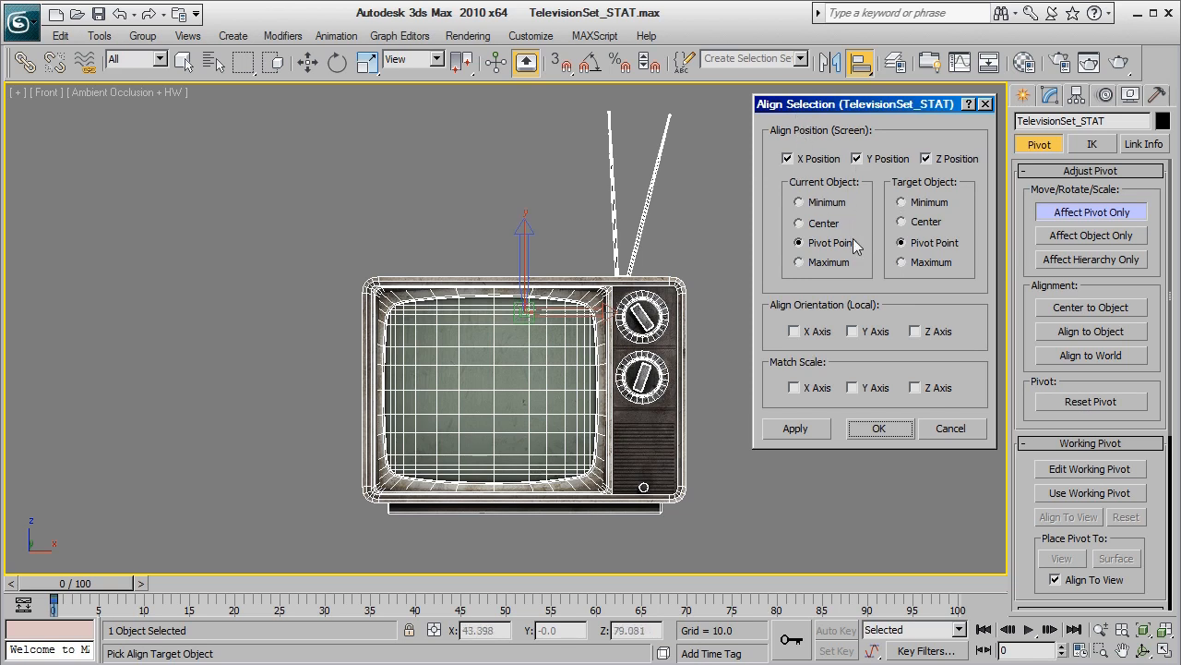
left_click(798, 223)
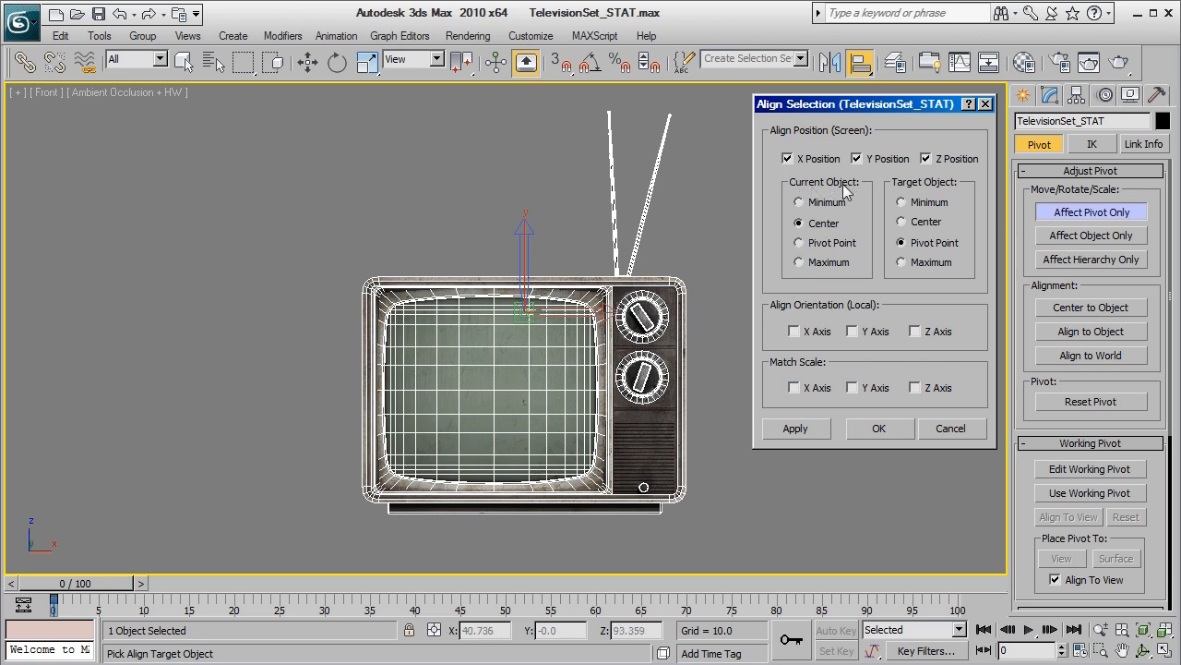
left_click(902, 202)
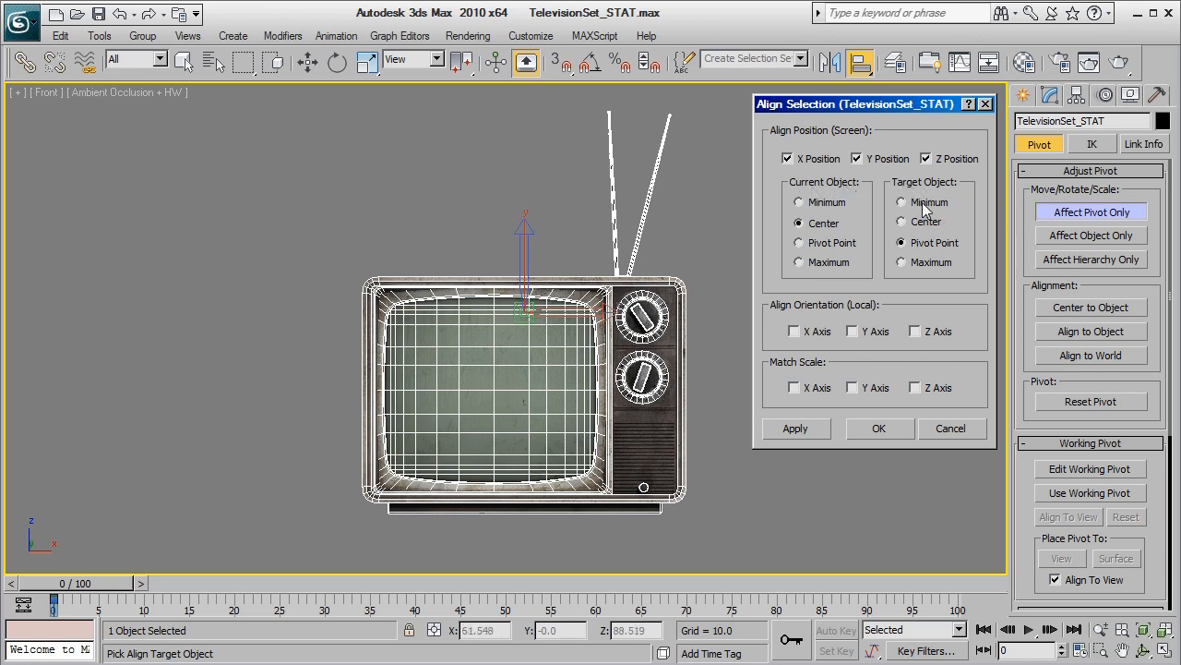
left_click(901, 201)
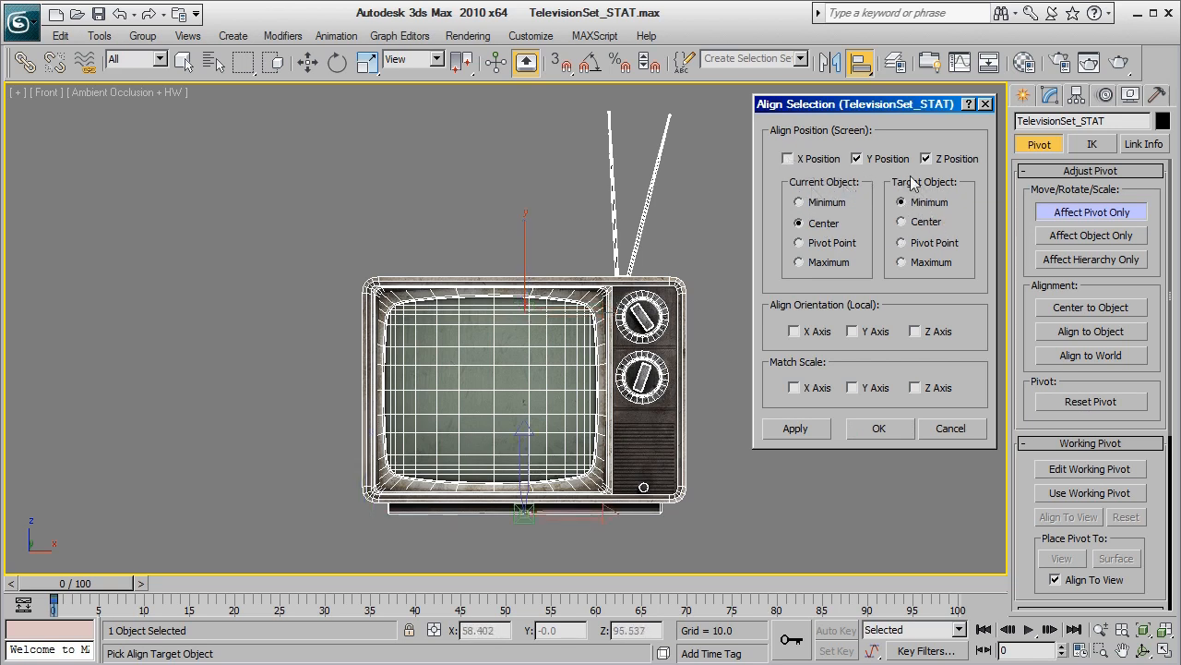
left_click(926, 158)
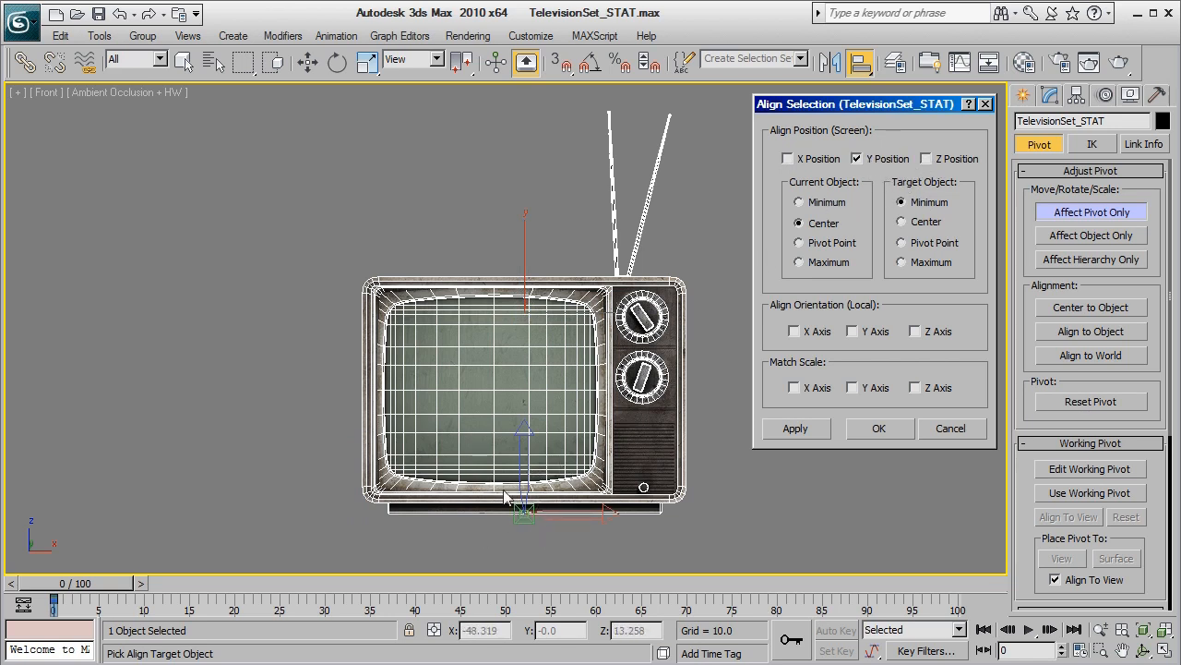
left_click(878, 428)
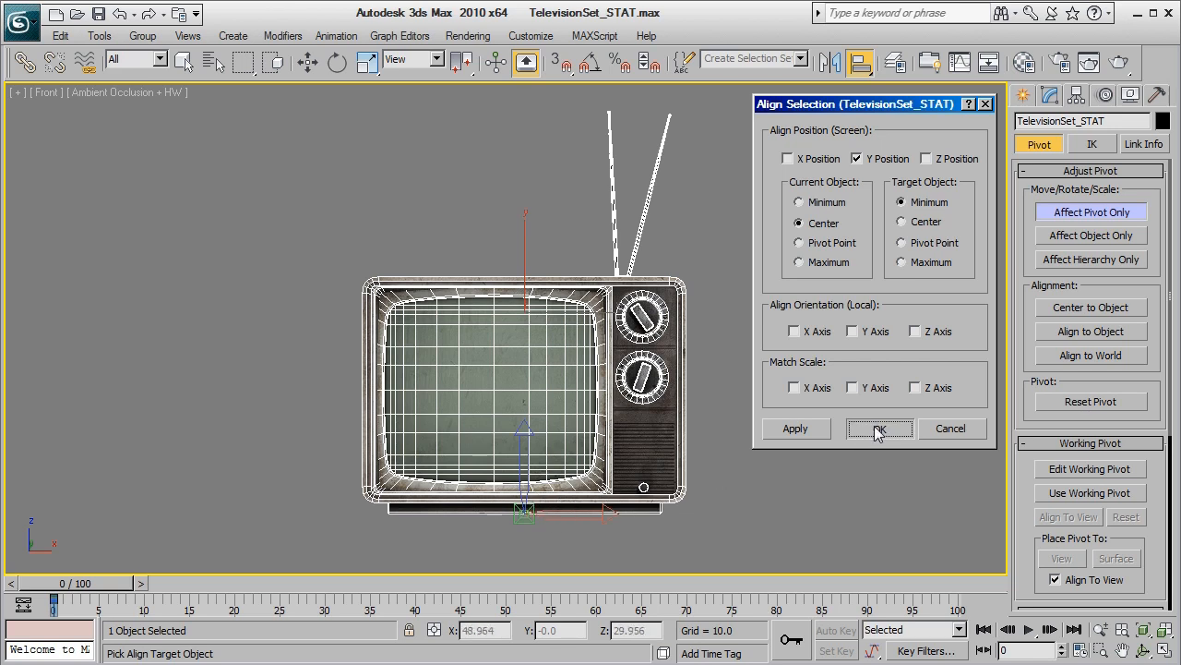
left_click(879, 429)
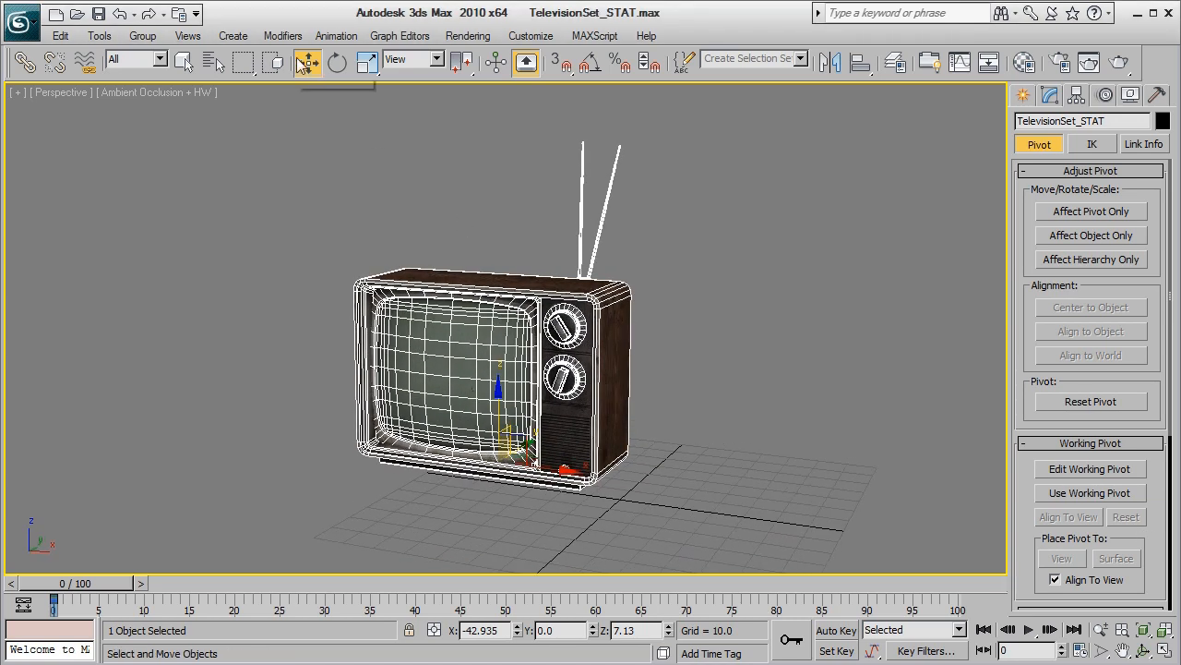
- Switch to Select and Move to position the television at 0, 0, 0
left_click(308, 61)
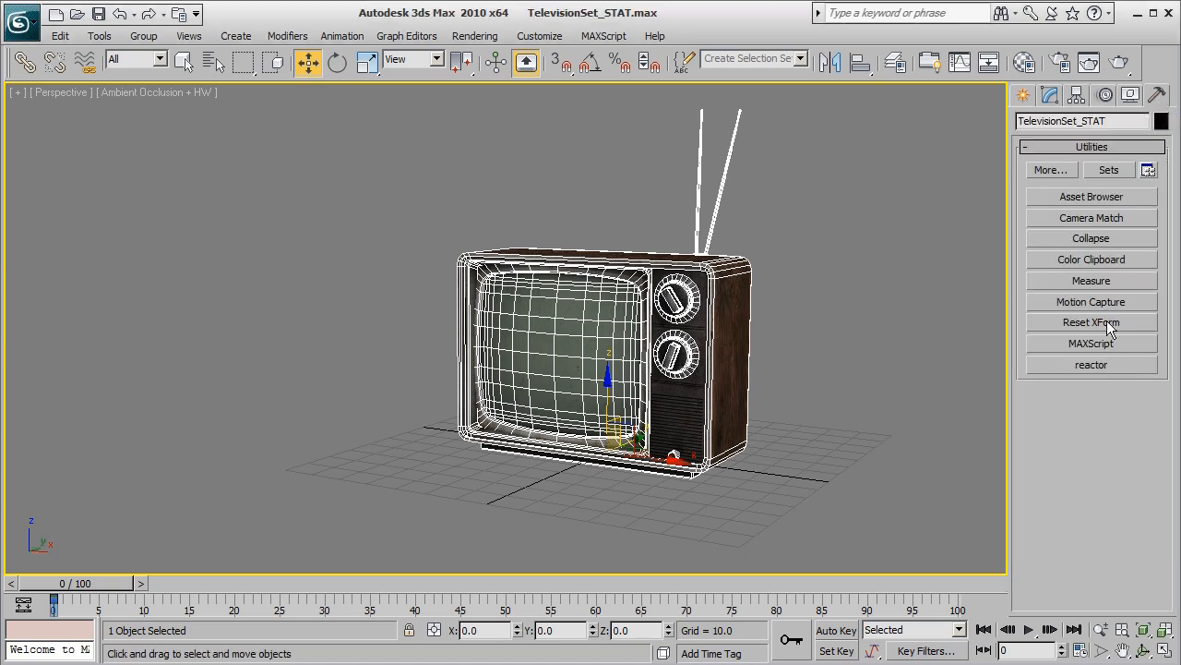
- Reset the television's XForm, then collapse the modifier stack to Editable Poly
left_click(1091, 322)
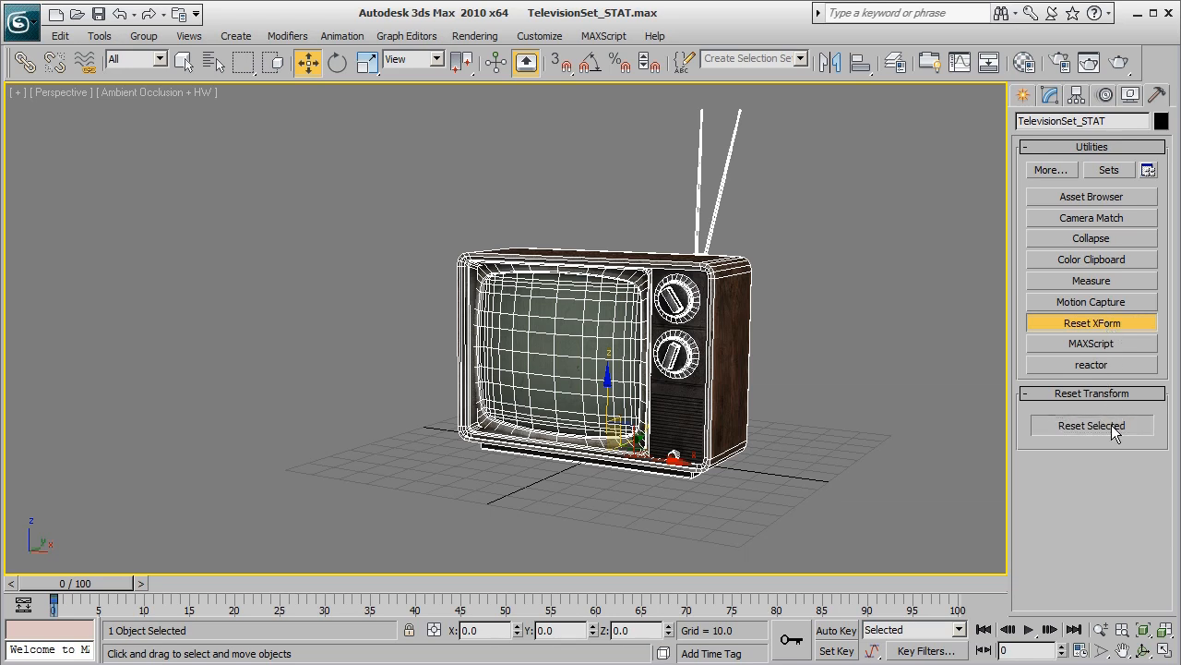
left_click(1092, 424)
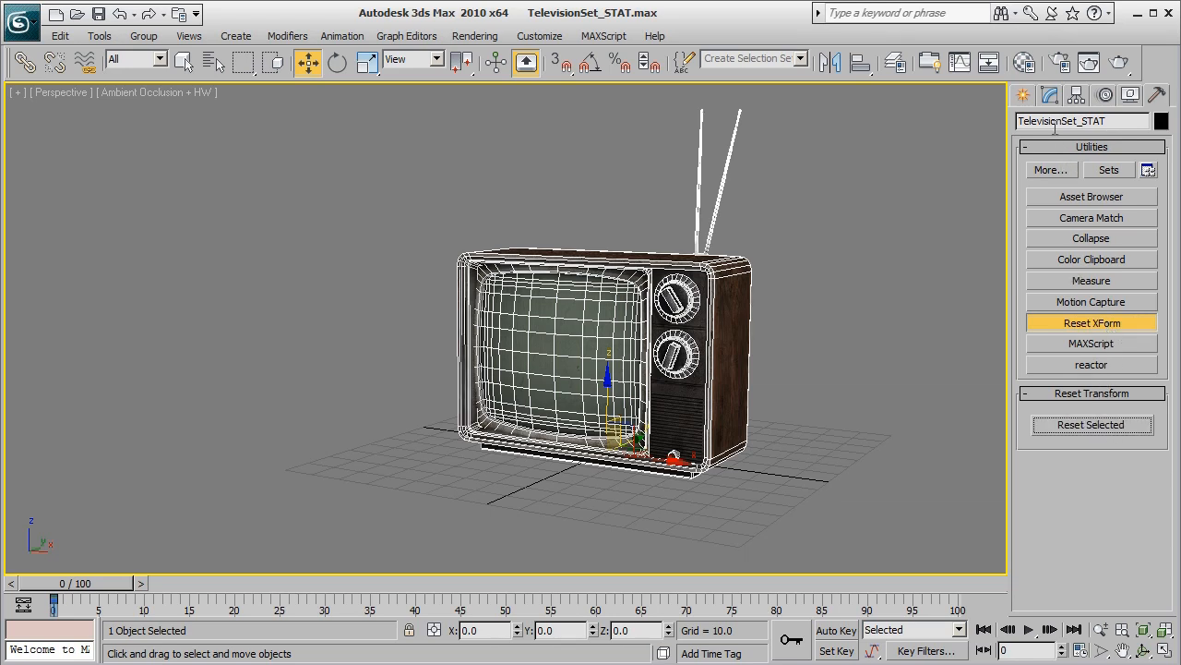
left_click(1050, 95)
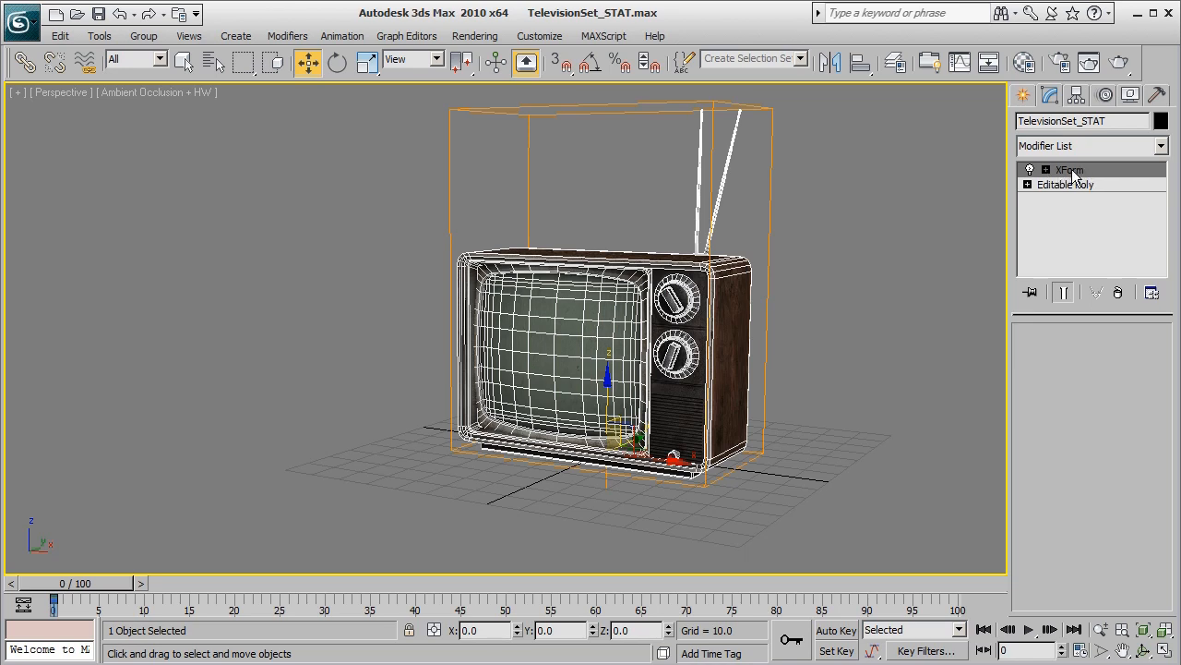
right_click(1071, 169)
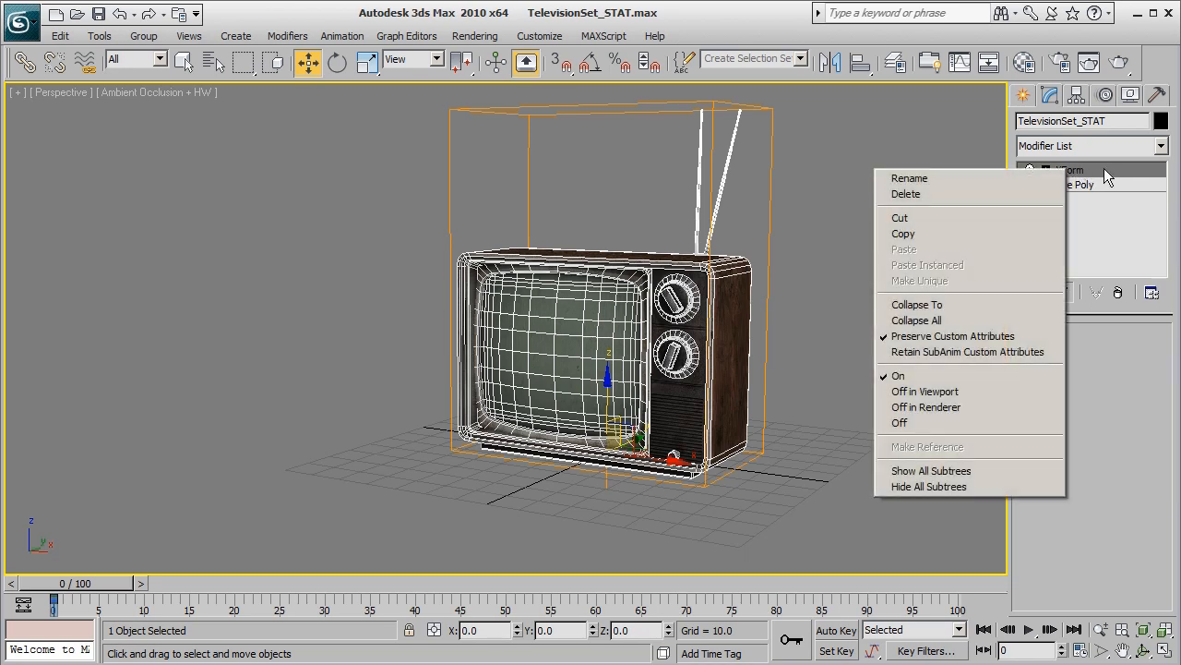
left_click(917, 319)
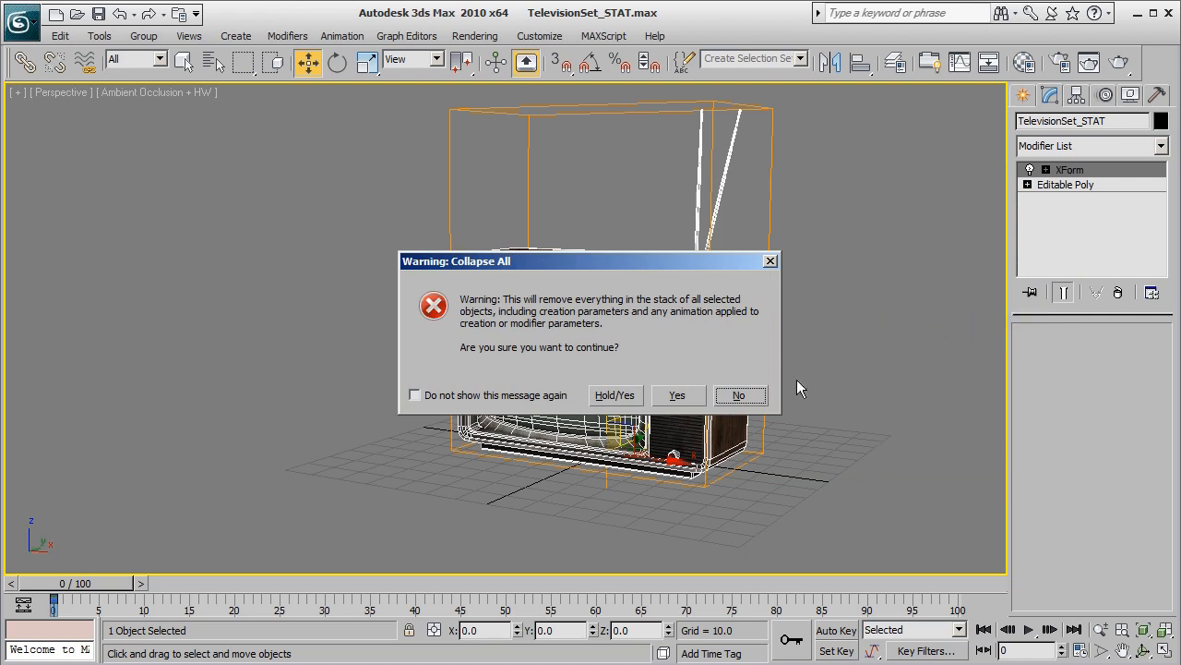
left_click(677, 395)
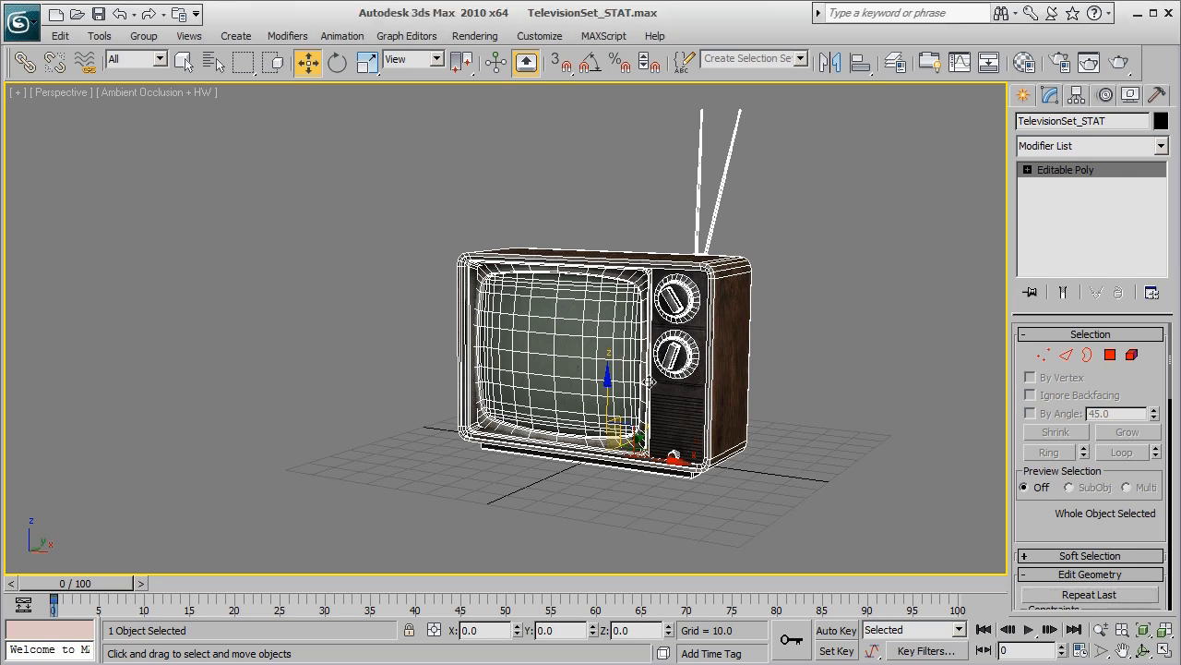
- Export the television as TelevisionSet_STAT in ASCII Scene Export (*.ASE) format
left_click(20, 21)
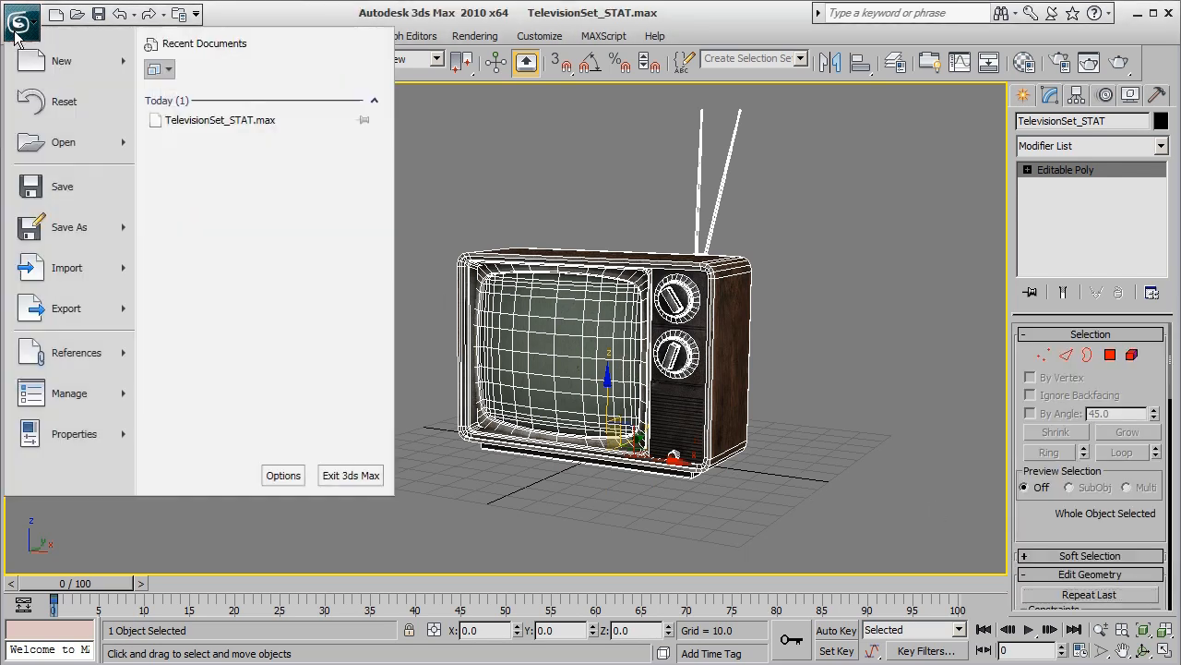
left_click(66, 307)
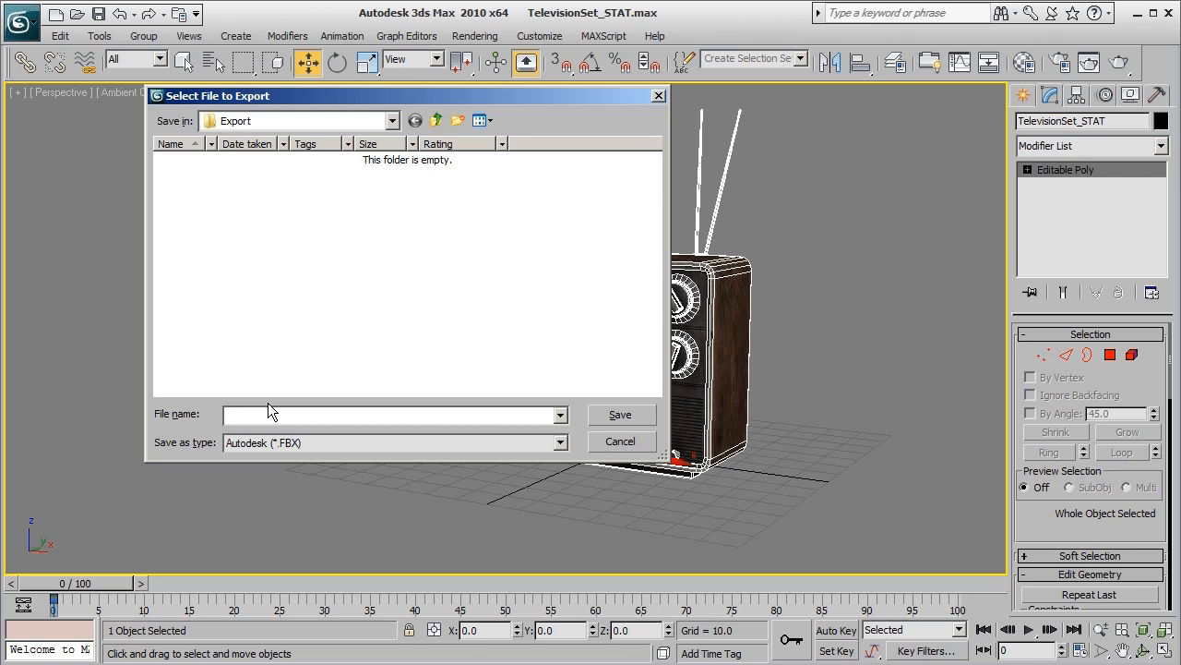
type("Televe")
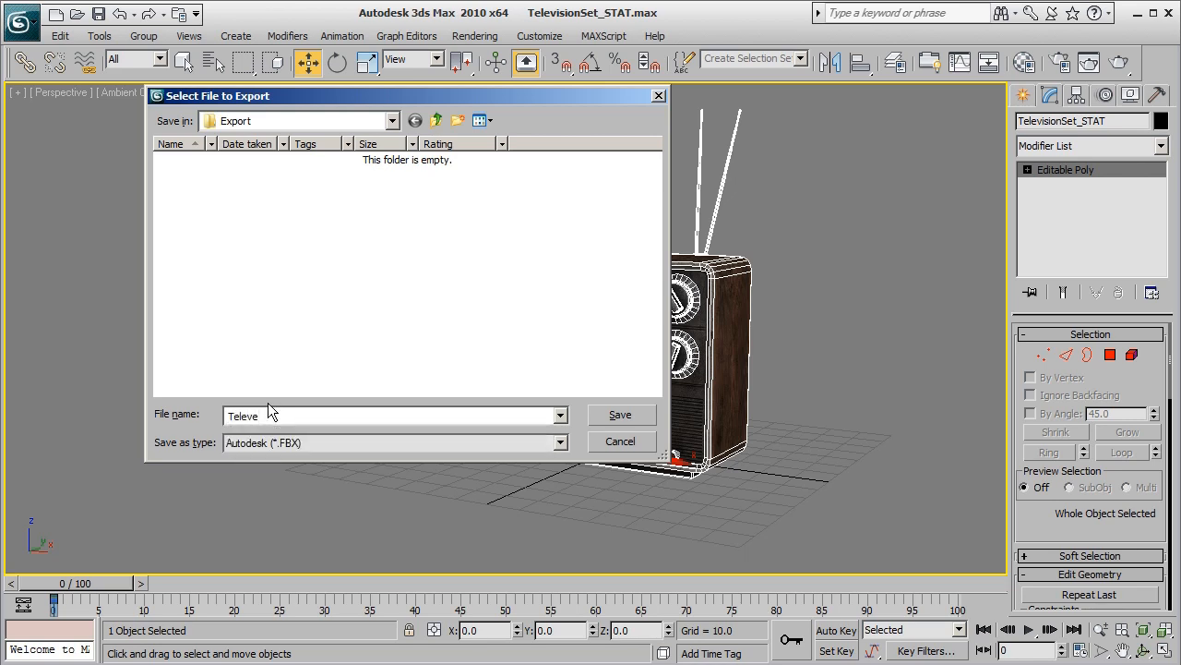
type("TelevisionSet")
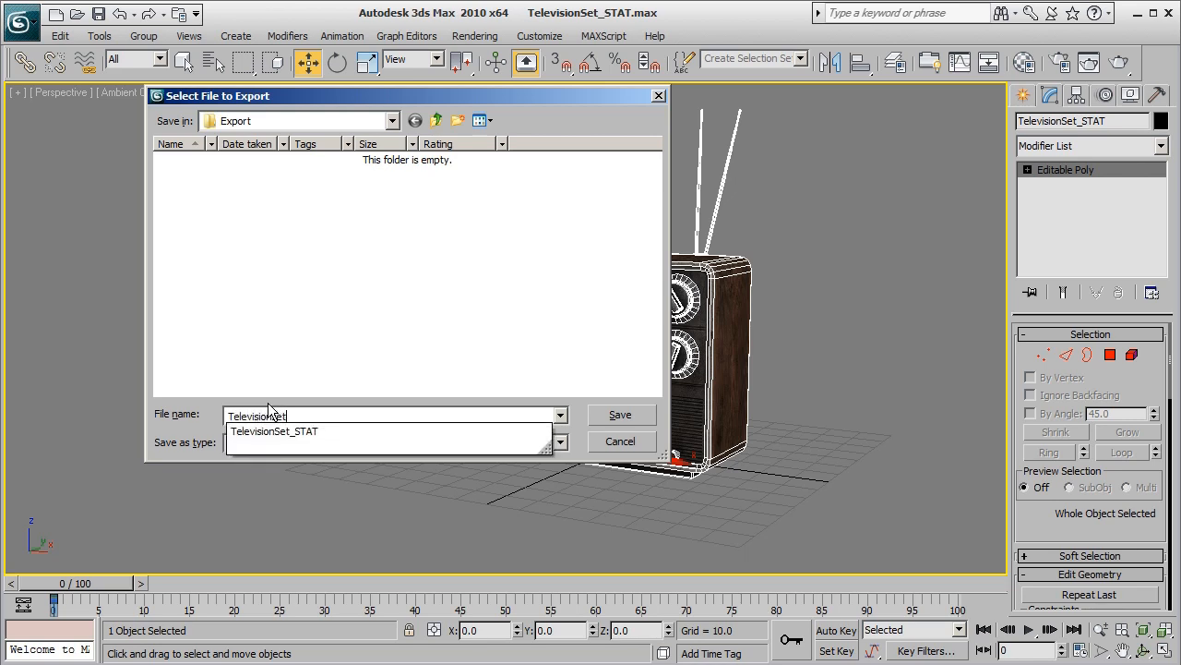
left_click(274, 431)
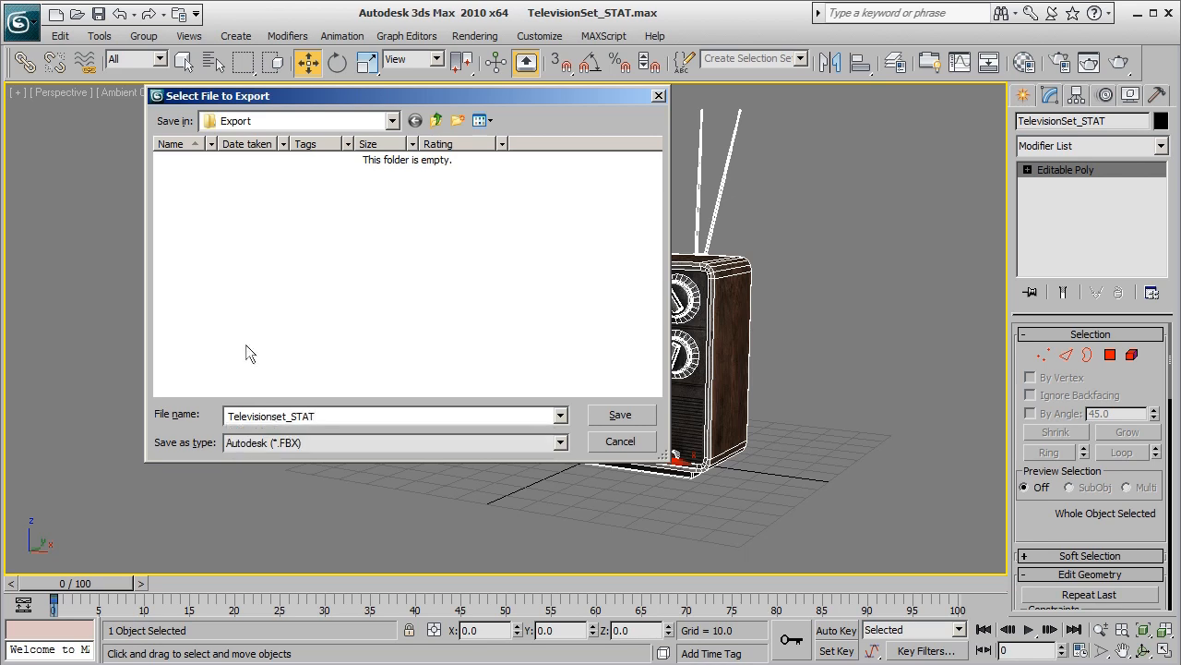
left_click(558, 442)
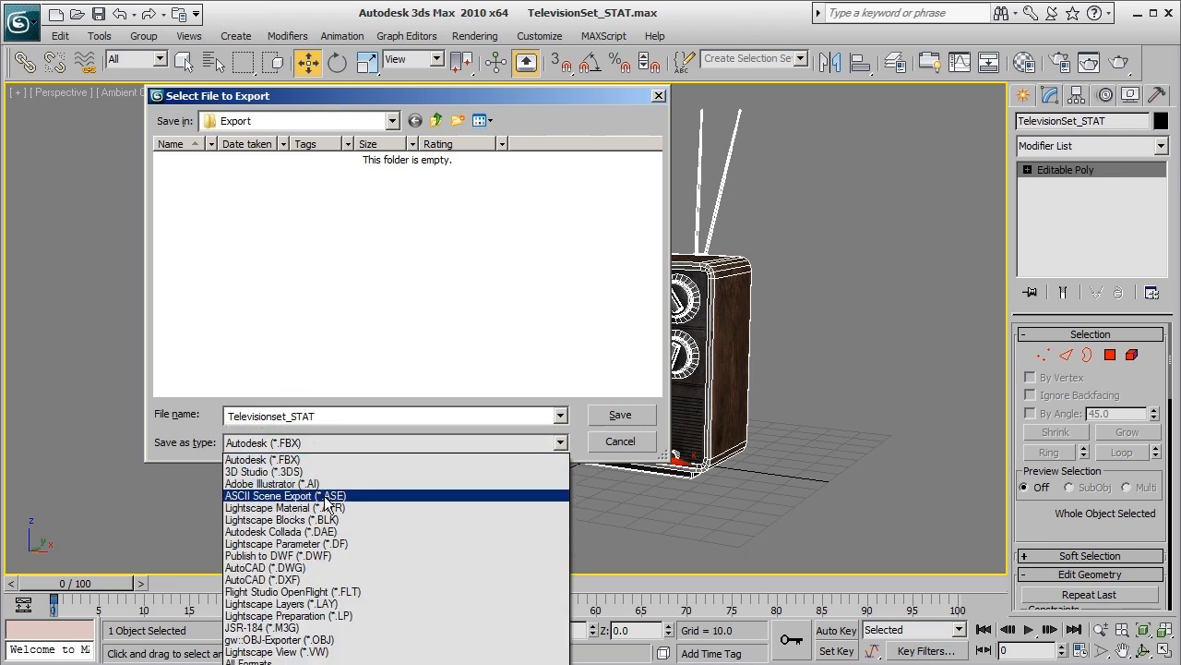
left_click(284, 495)
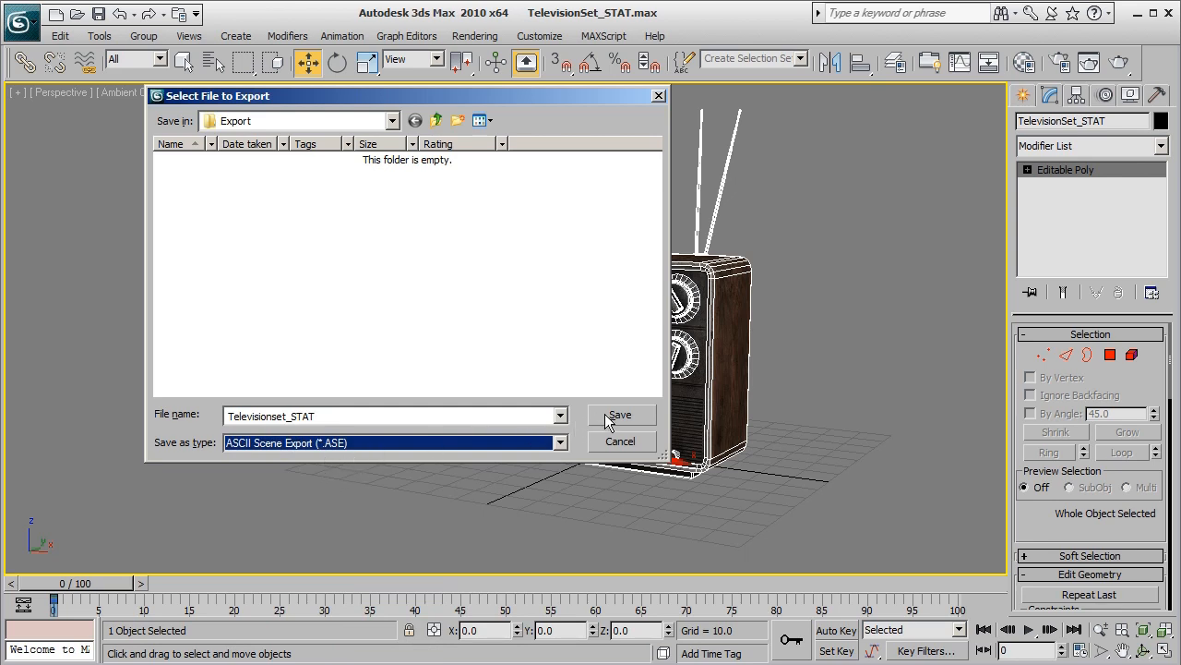
left_click(620, 415)
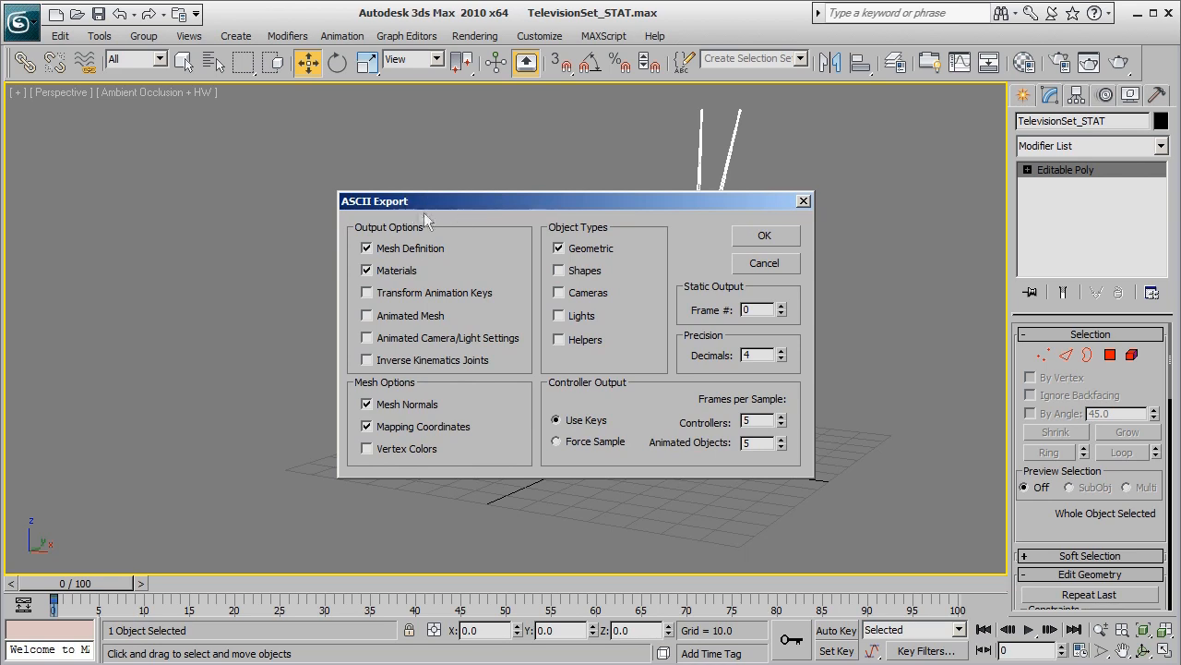
mouse_move(466, 219)
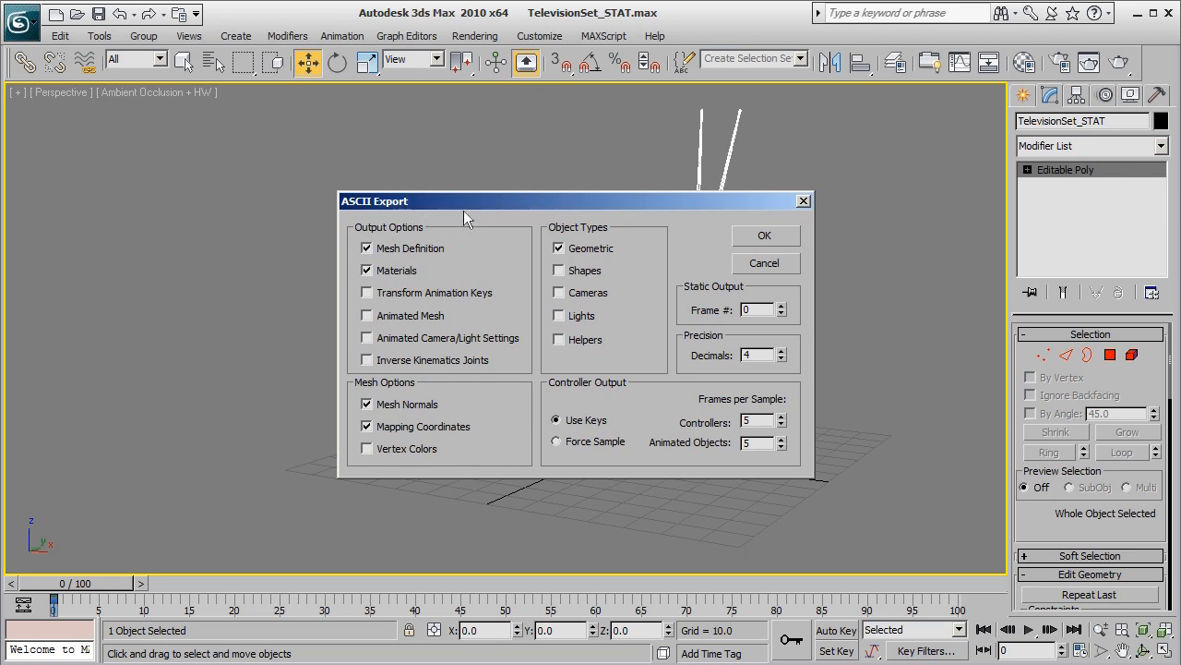
mouse_move(522, 365)
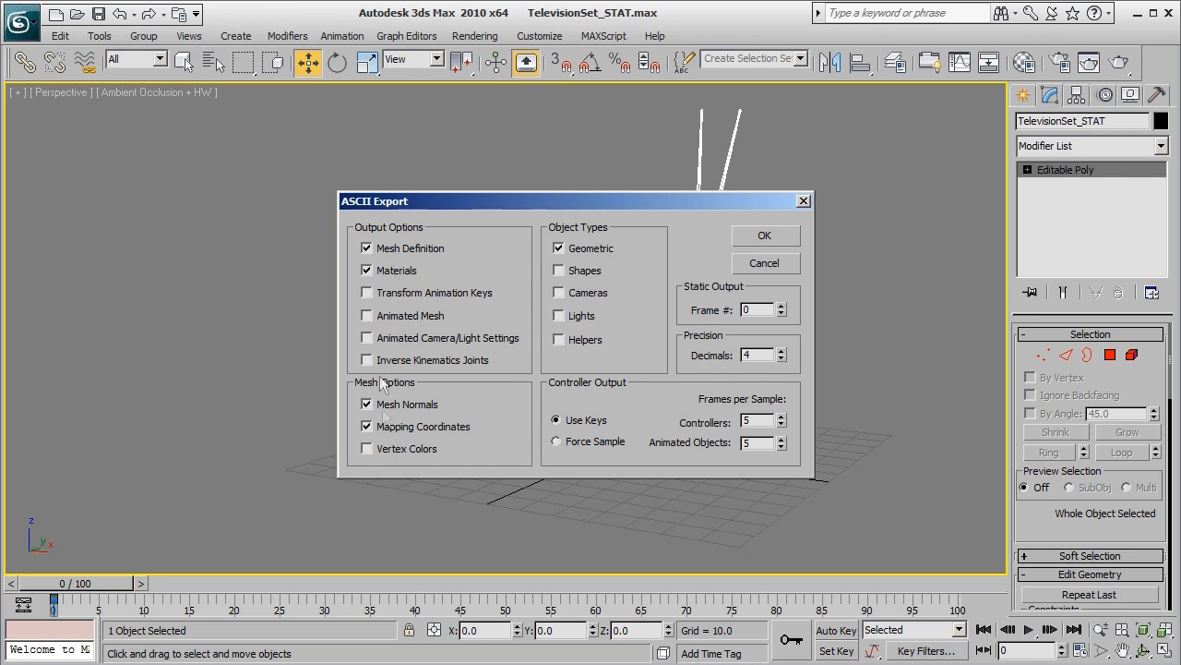
mouse_move(551, 238)
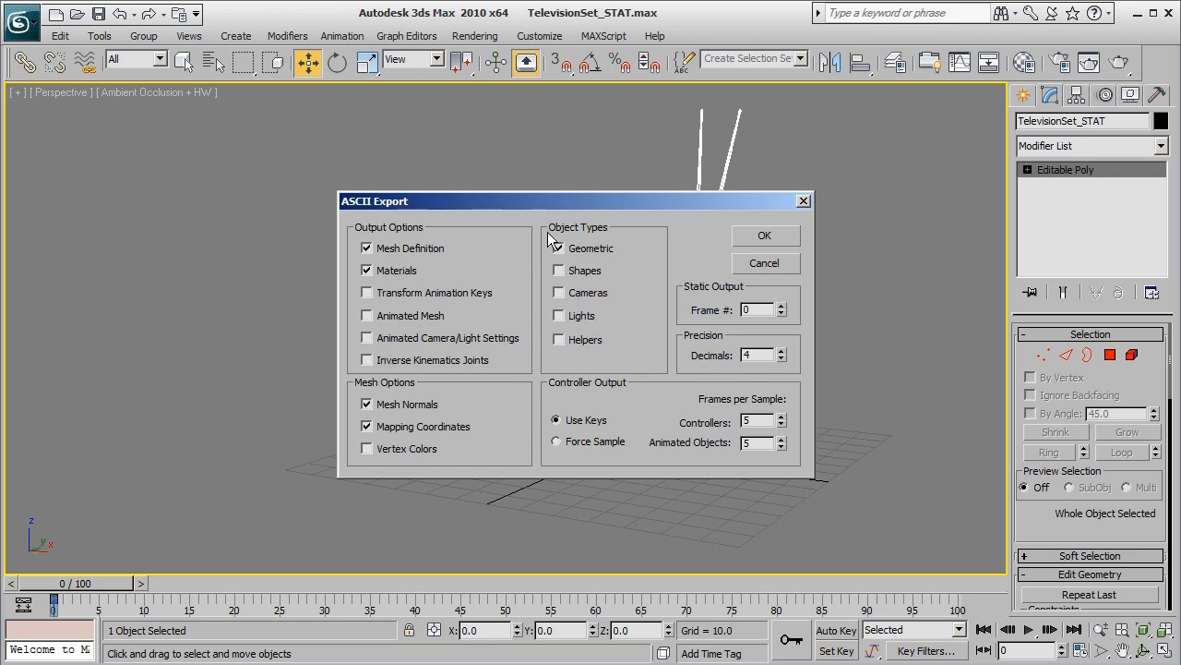
- Confirm the ASCII export with mesh definition, materials, normals and mapping coordinates
left_click(558, 247)
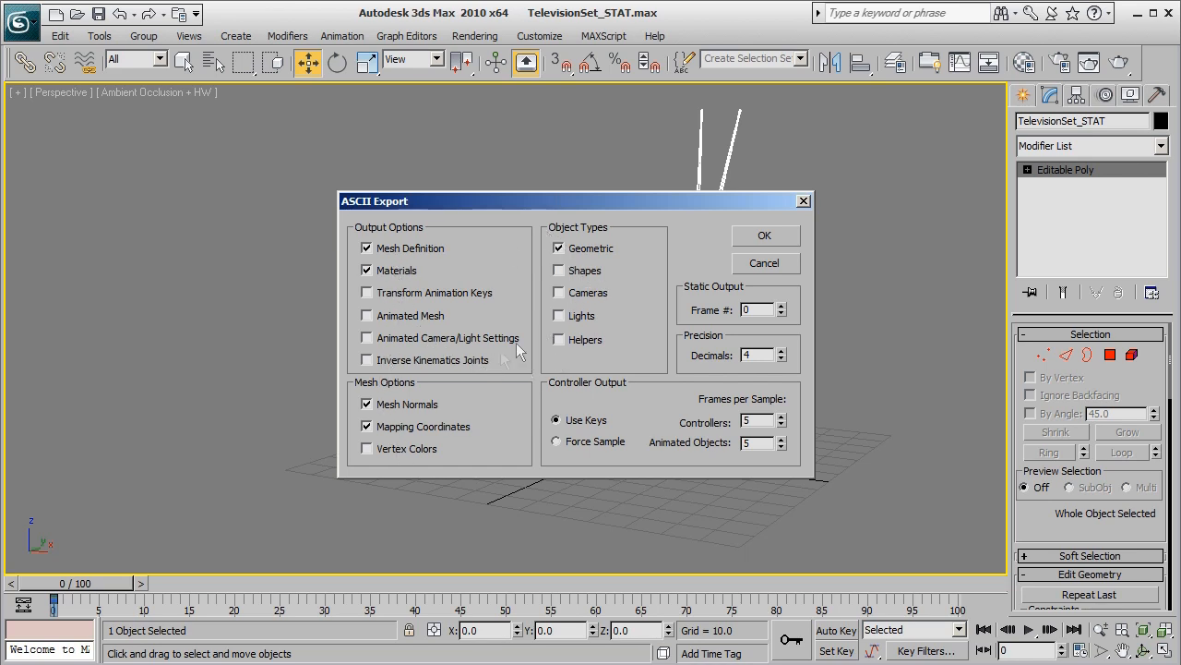
mouse_move(616, 334)
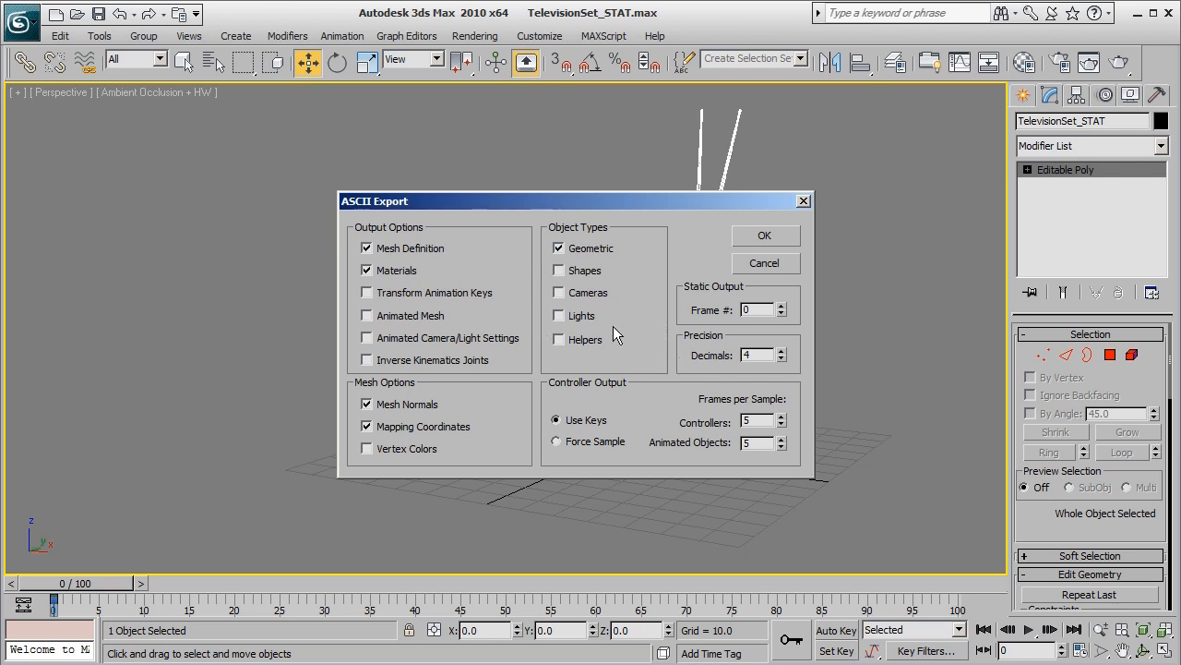
mouse_move(616, 333)
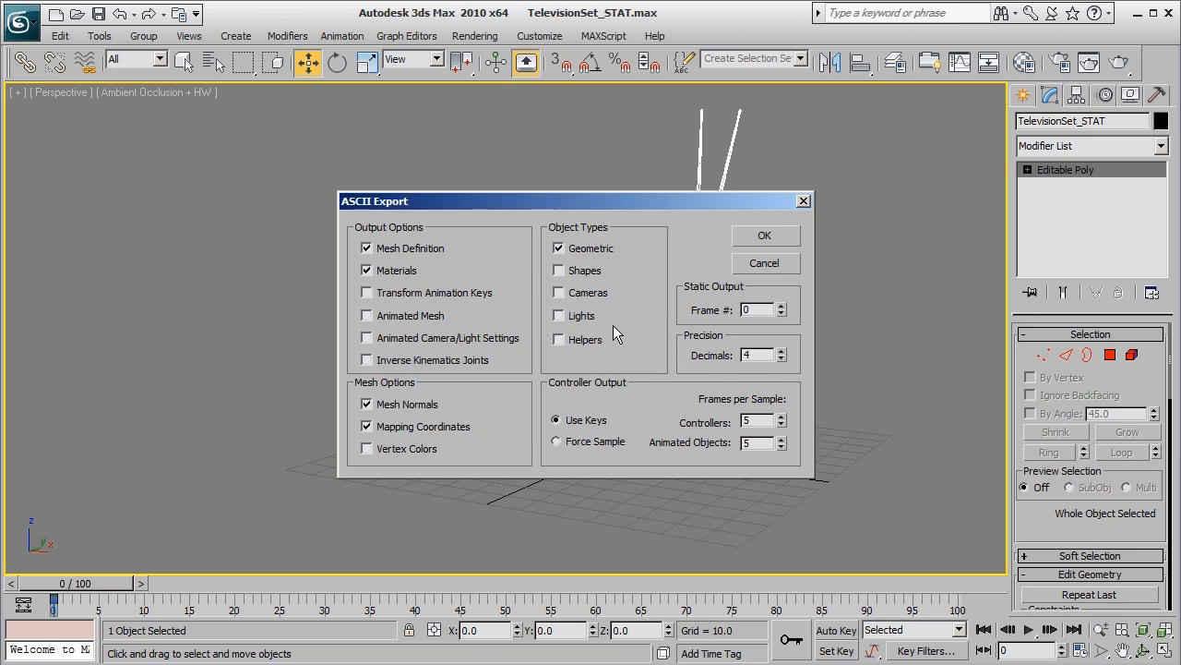
mouse_move(627, 329)
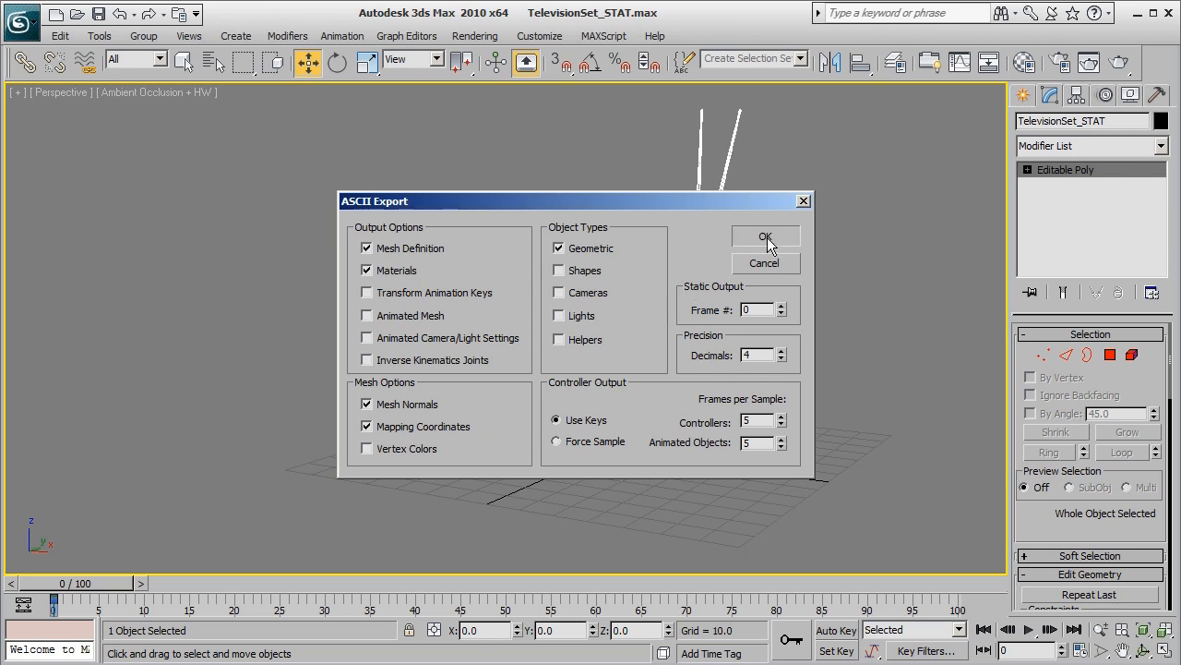
left_click(764, 236)
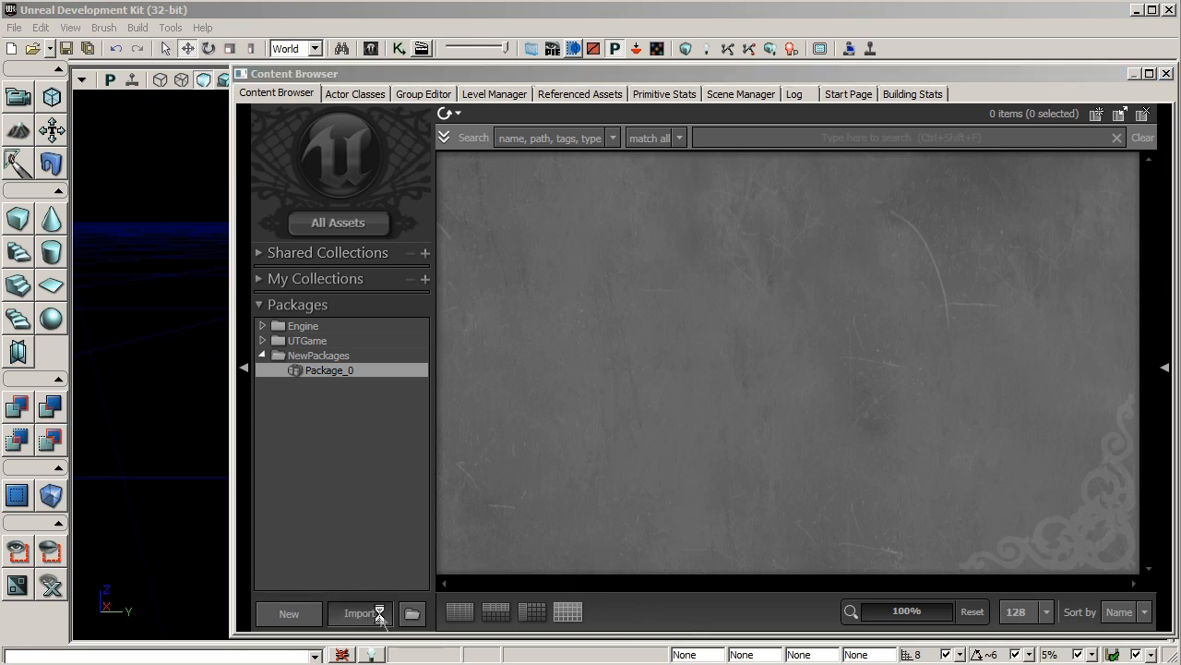
- Import Televisionset_STAT from the TelevisionSet_STAT Export folder into the Content Browser
left_click(360, 613)
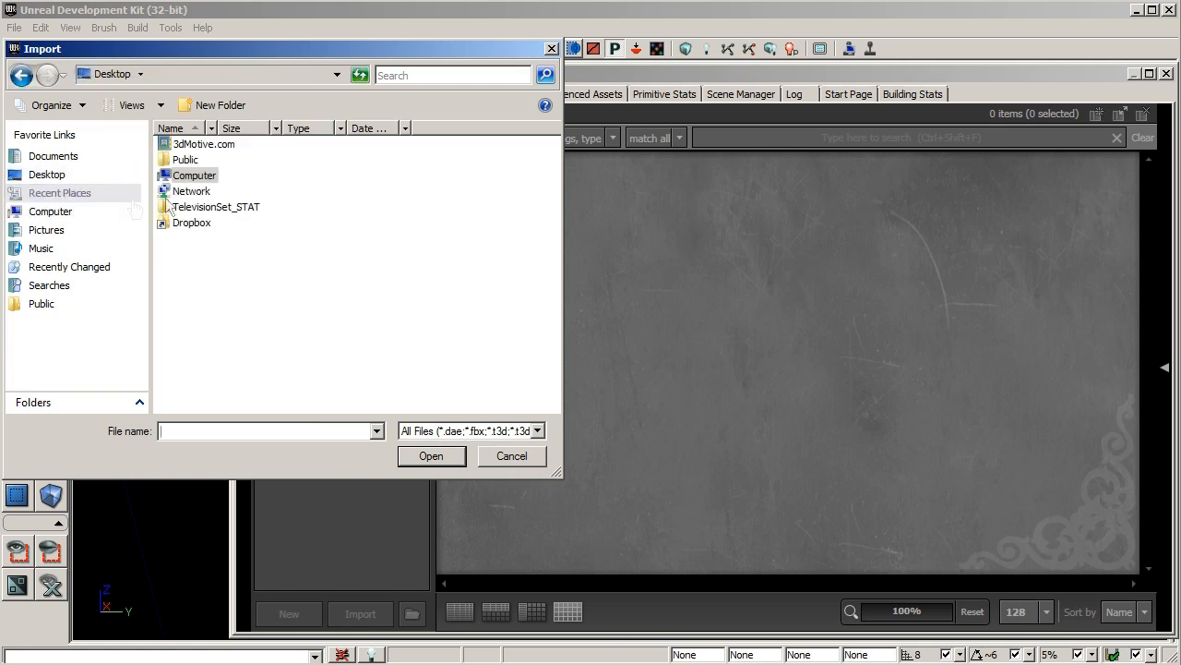
double_click(217, 206)
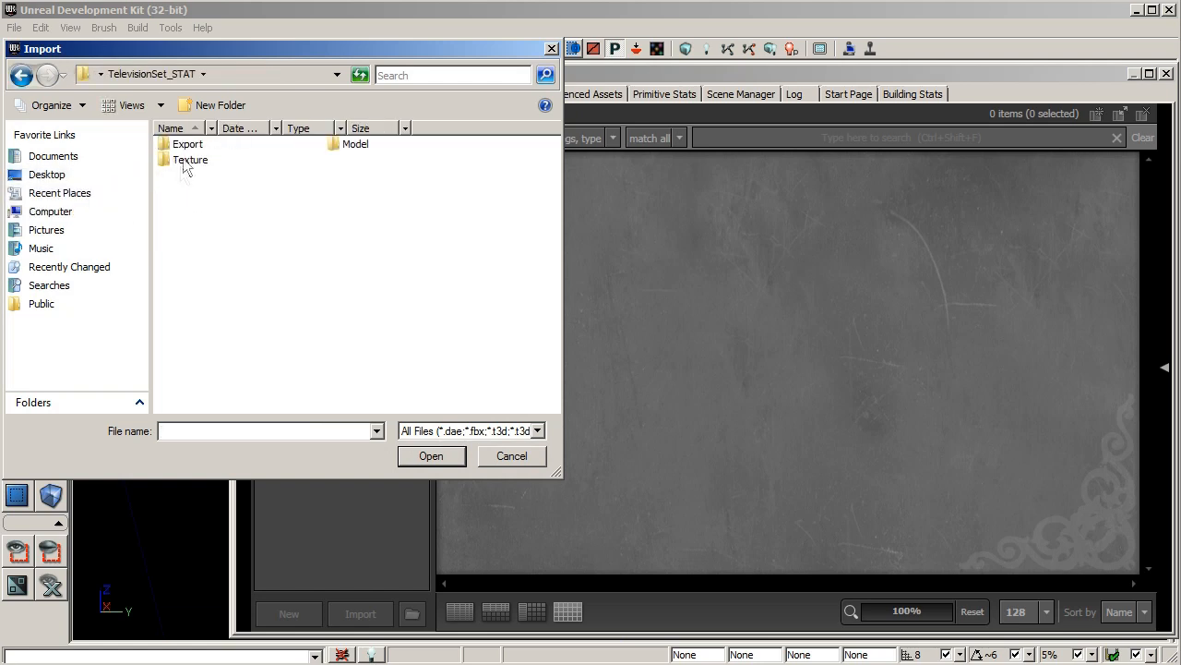
double_click(188, 143)
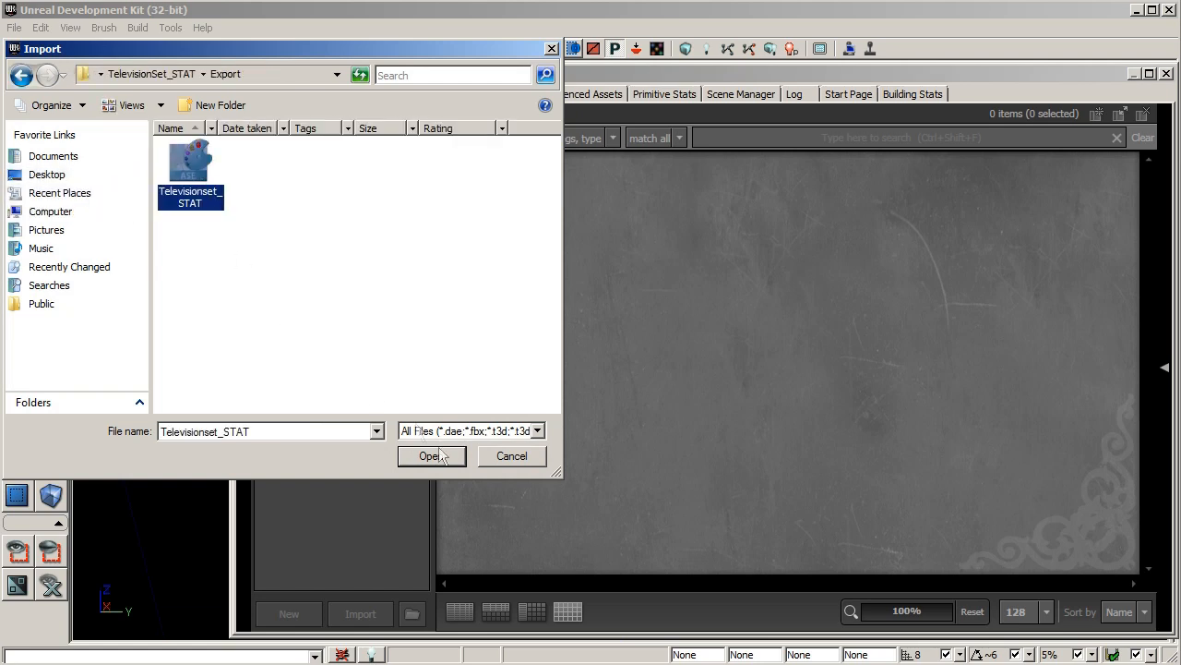
left_click(428, 455)
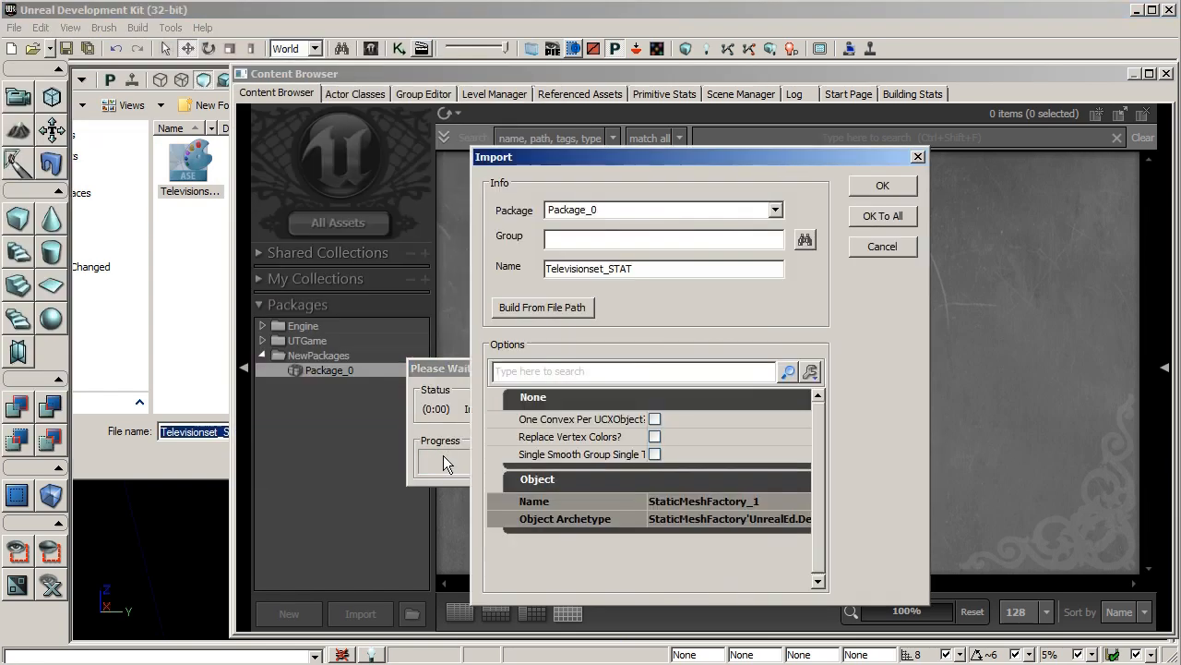
- Set import Package to PROP_TelevisionSet and Group to Meshes, then confirm
left_click(660, 209)
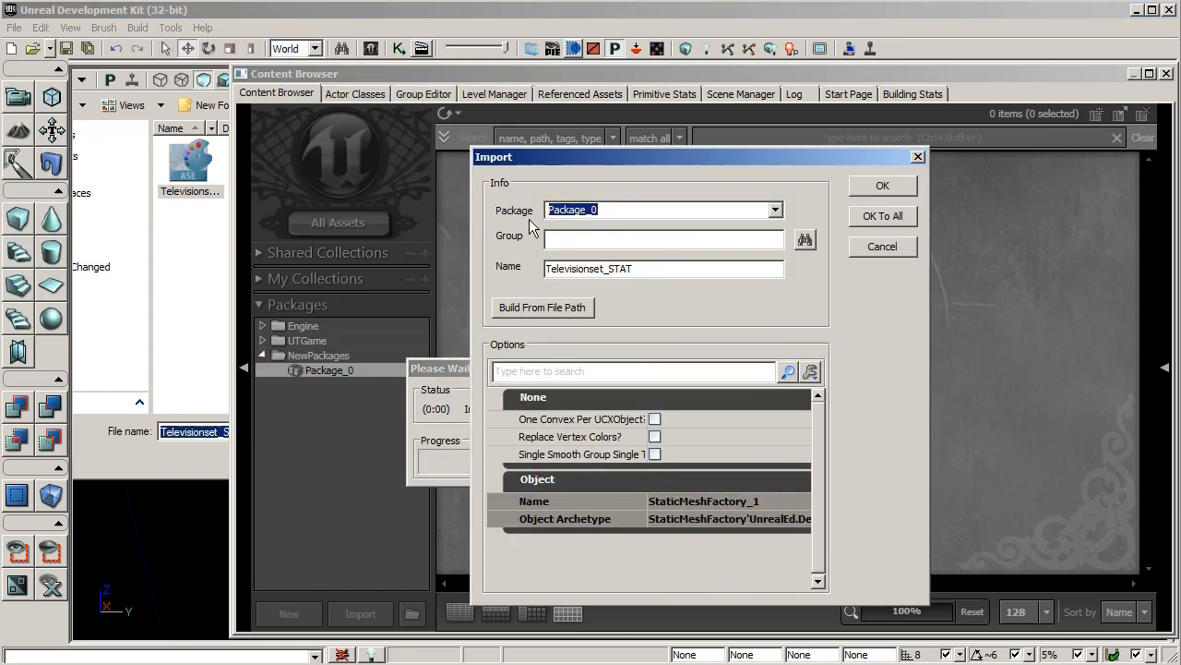
type("PROP_")
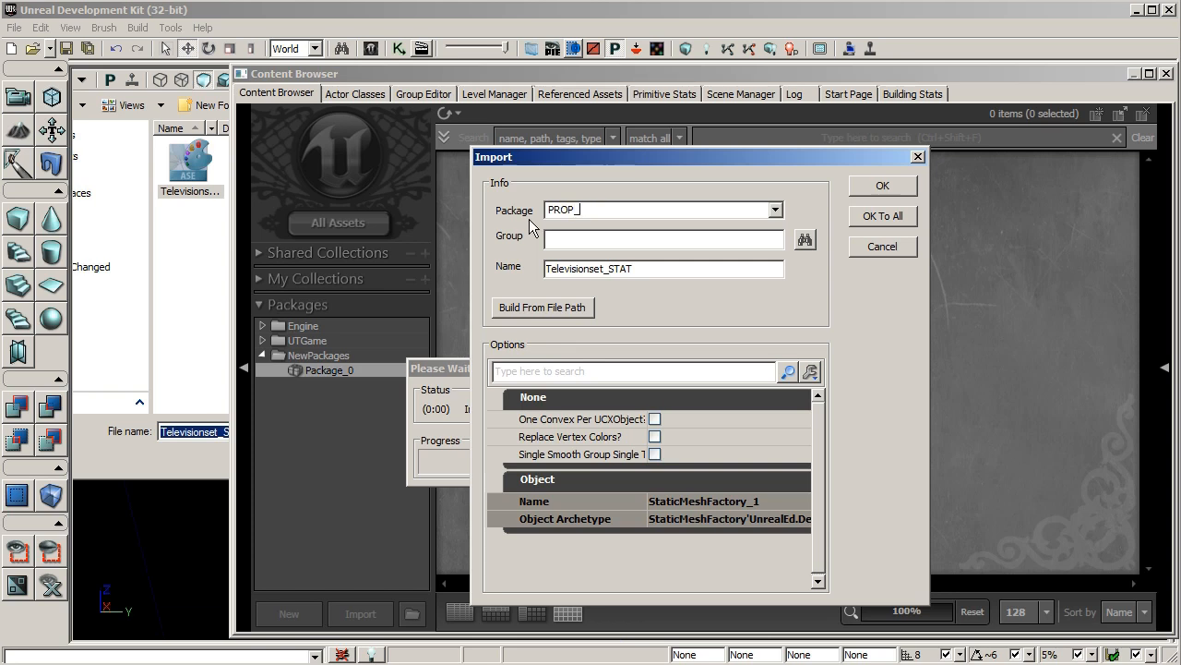
type("TelevisionSet")
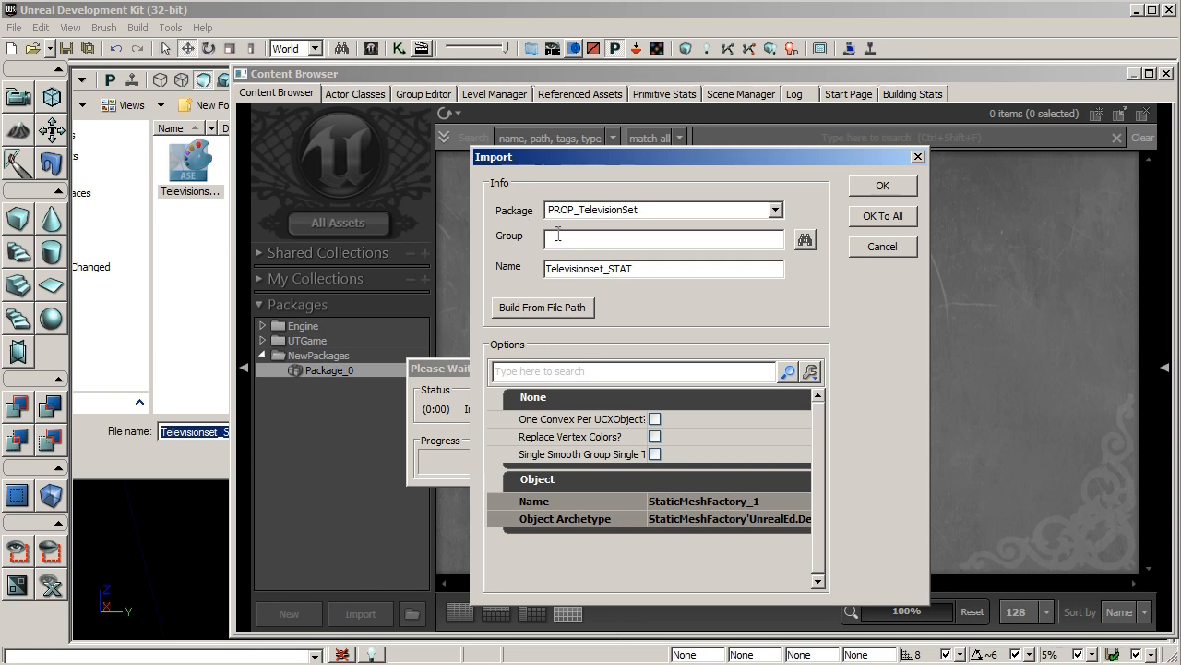
type("M")
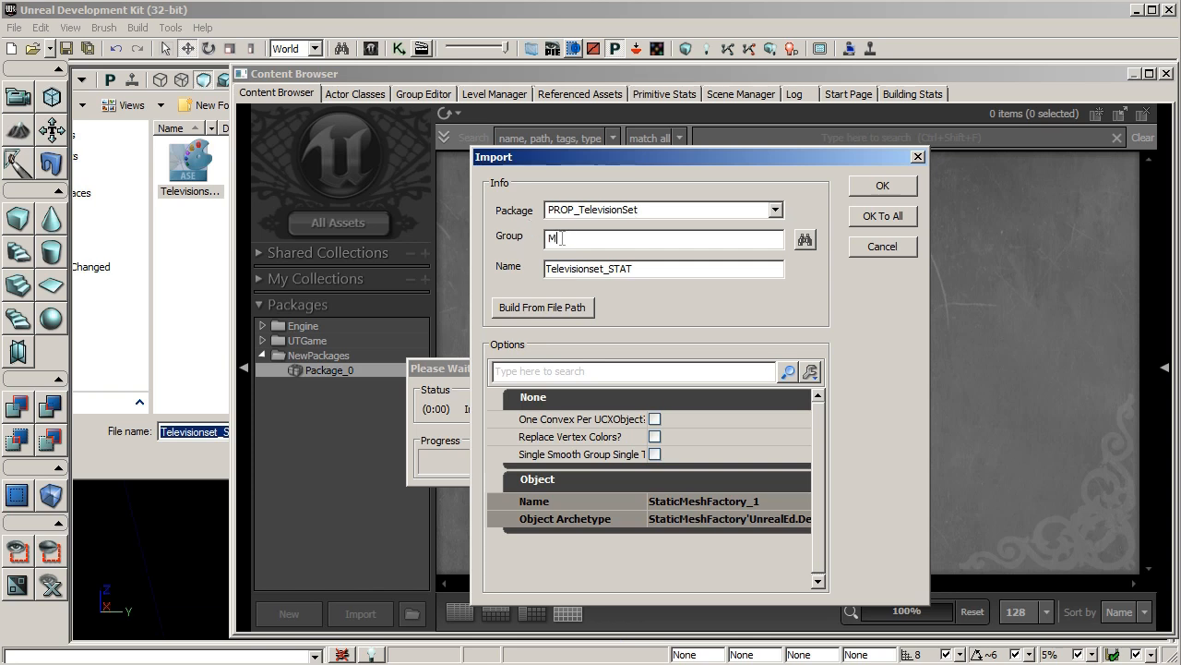
type("eshes")
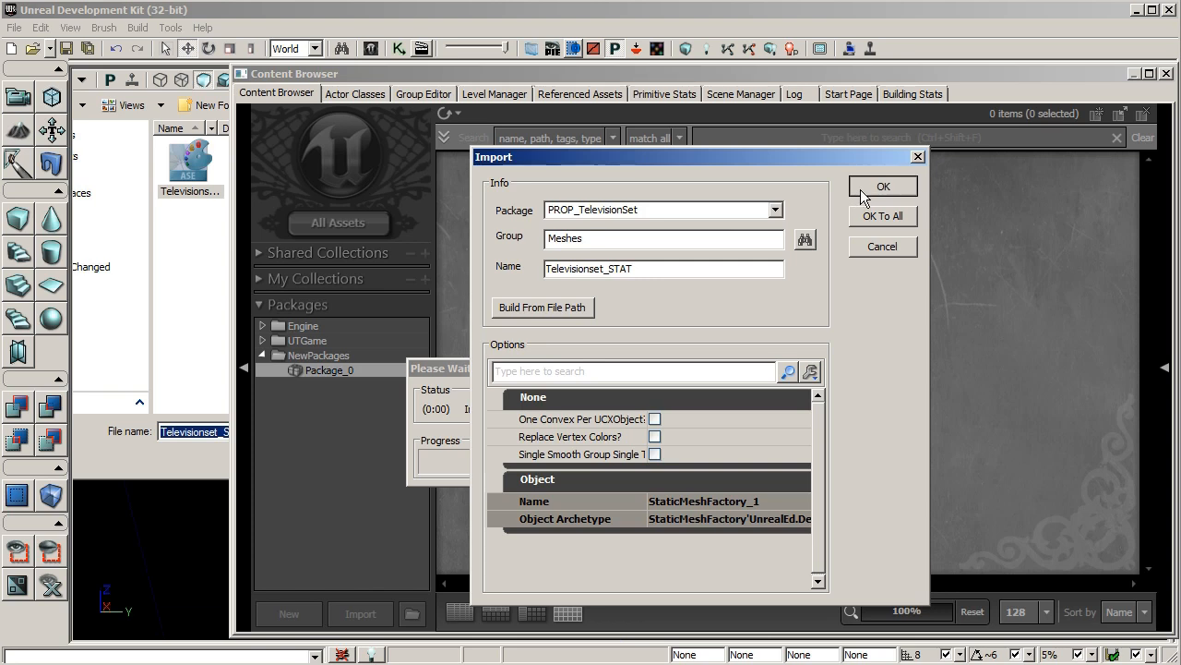
left_click(883, 186)
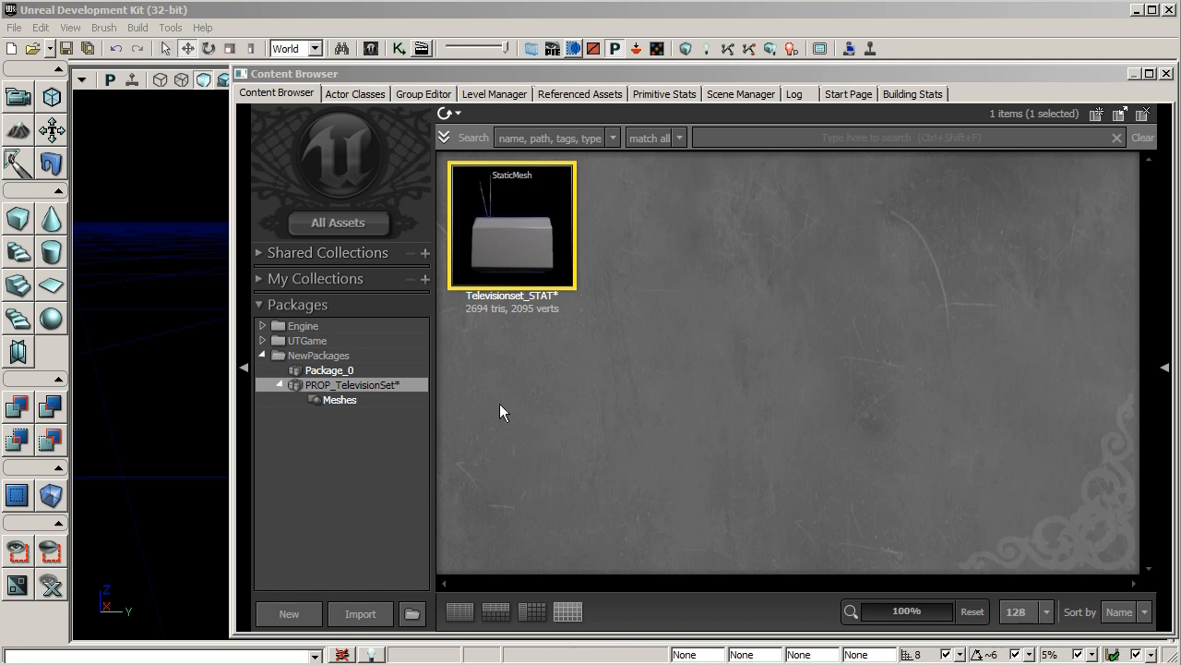
mouse_move(514, 269)
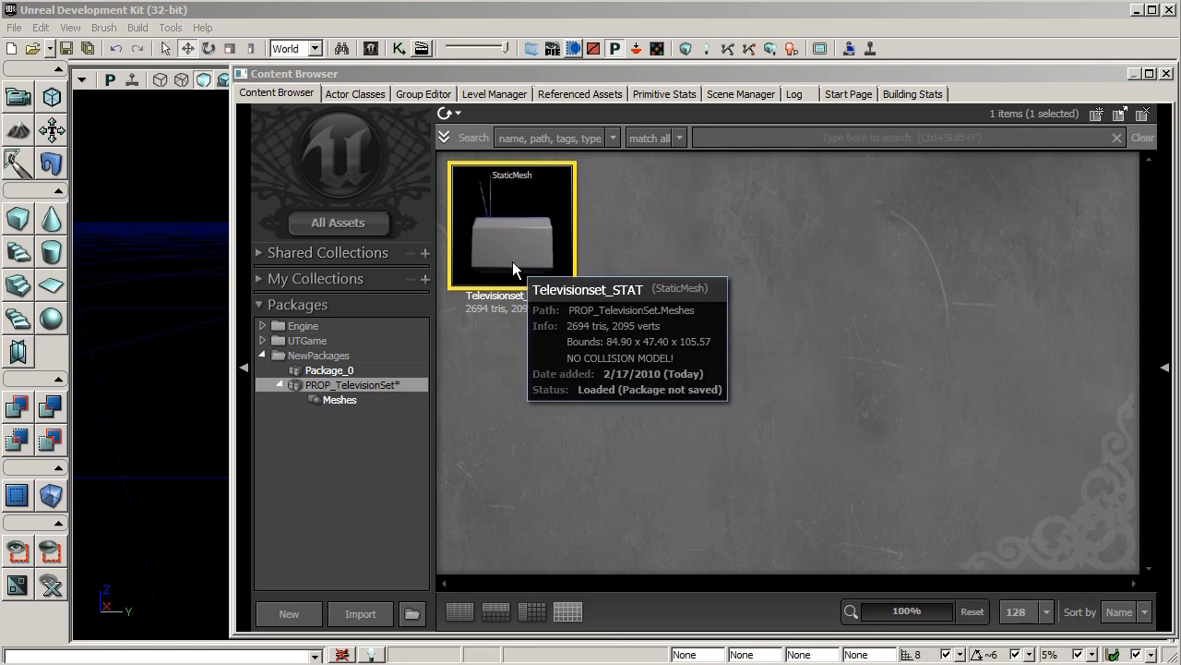
- Open Televisionset_STAT in the Static Mesh Editor and orbit to a front three-quarter view
double_click(511, 230)
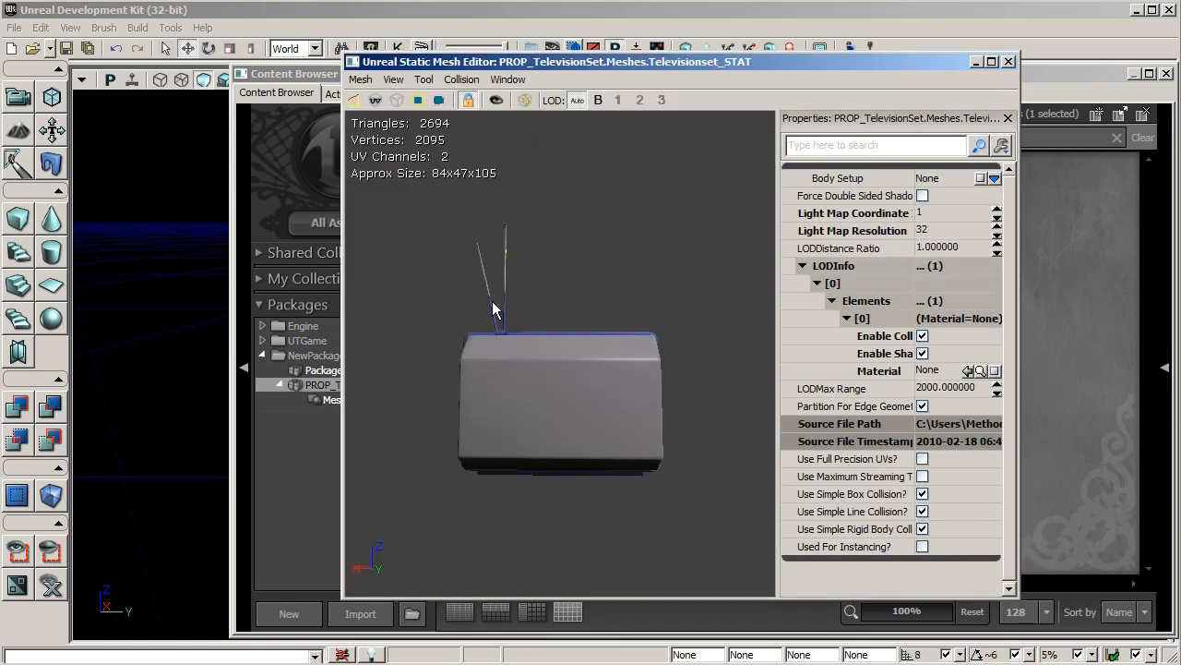
mouse_move(498, 363)
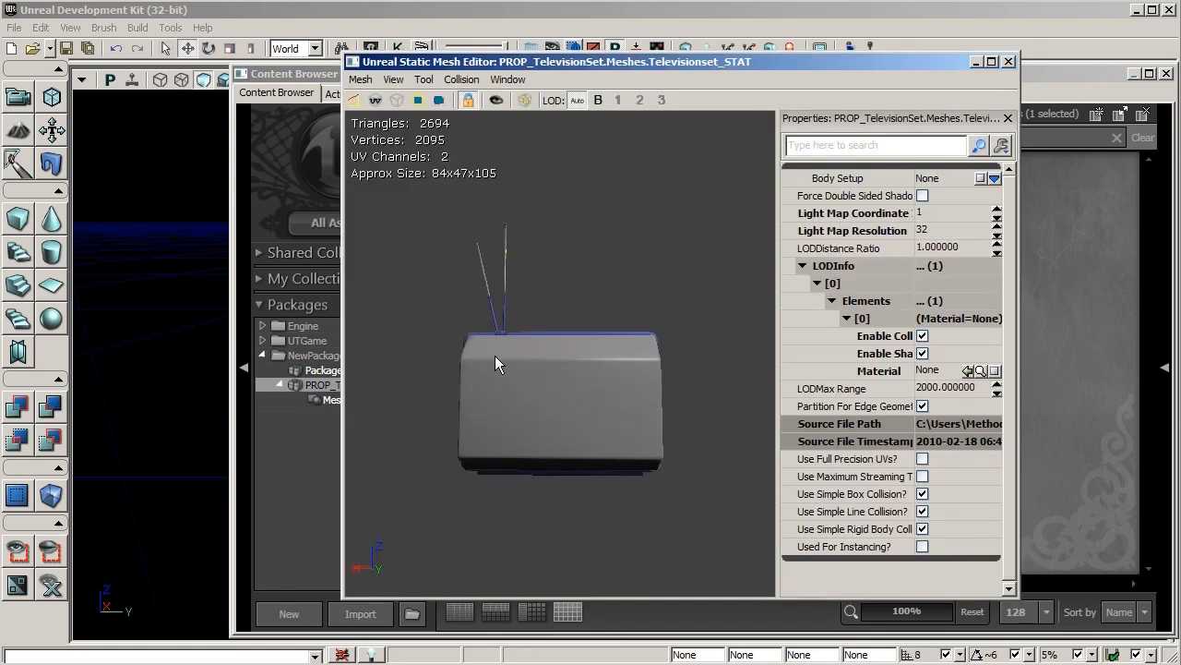
left_click_drag(498, 369, 568, 369)
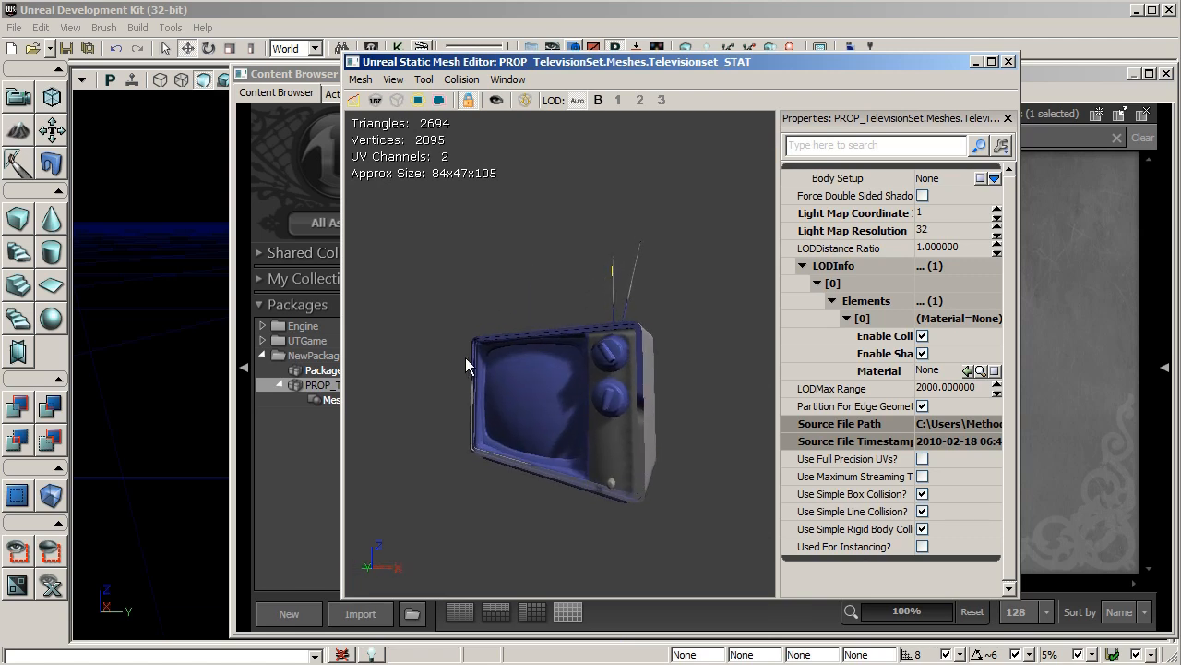
mouse_move(496, 100)
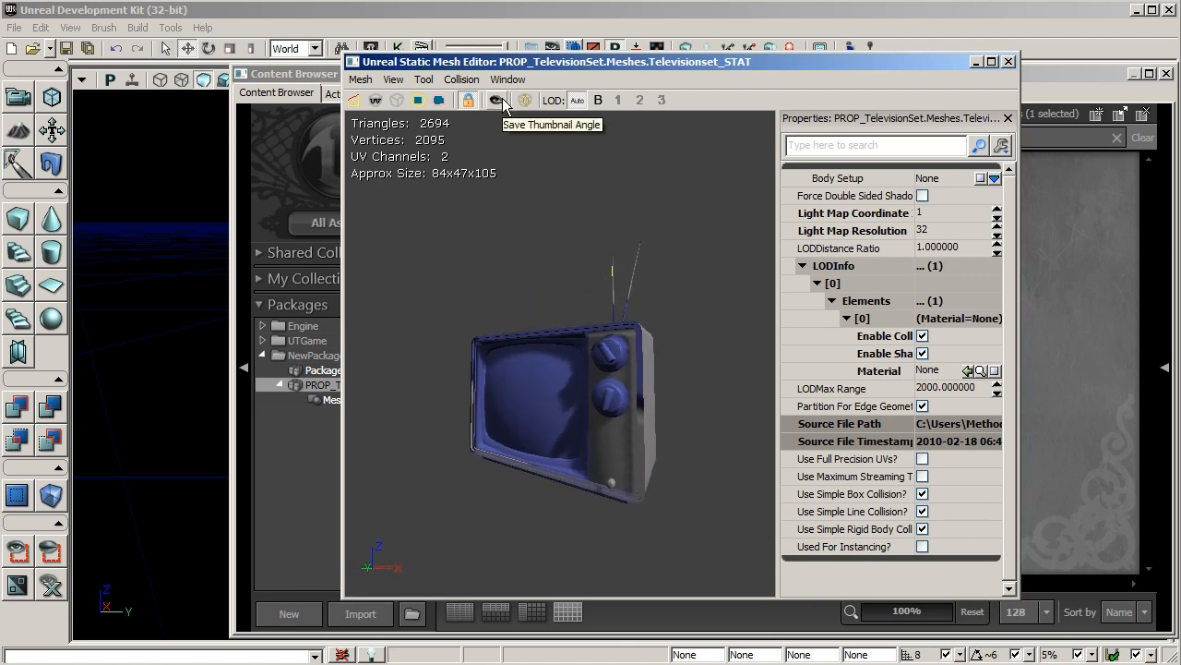
mouse_move(900, 67)
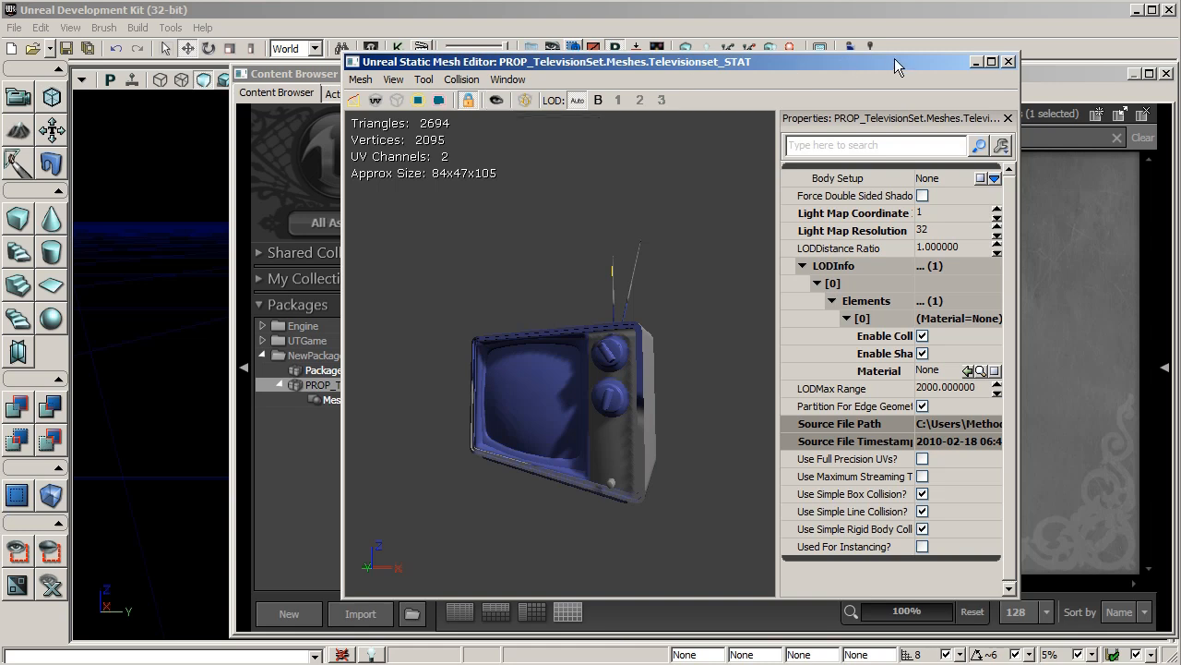
left_click(1008, 62)
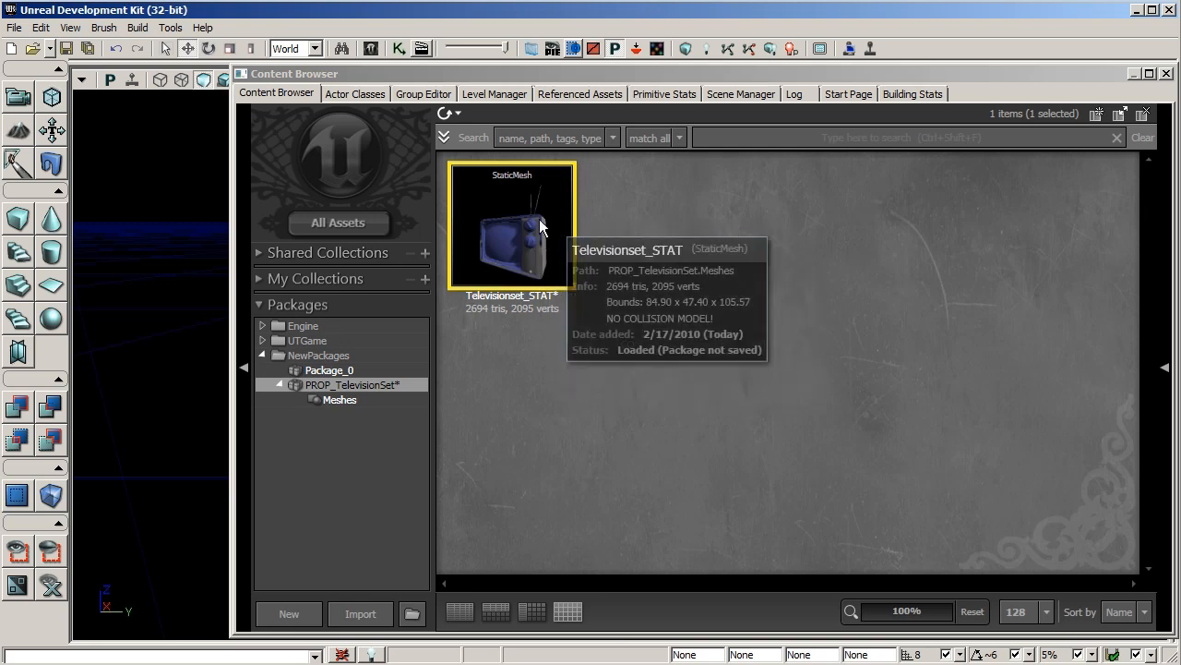
mouse_move(533, 274)
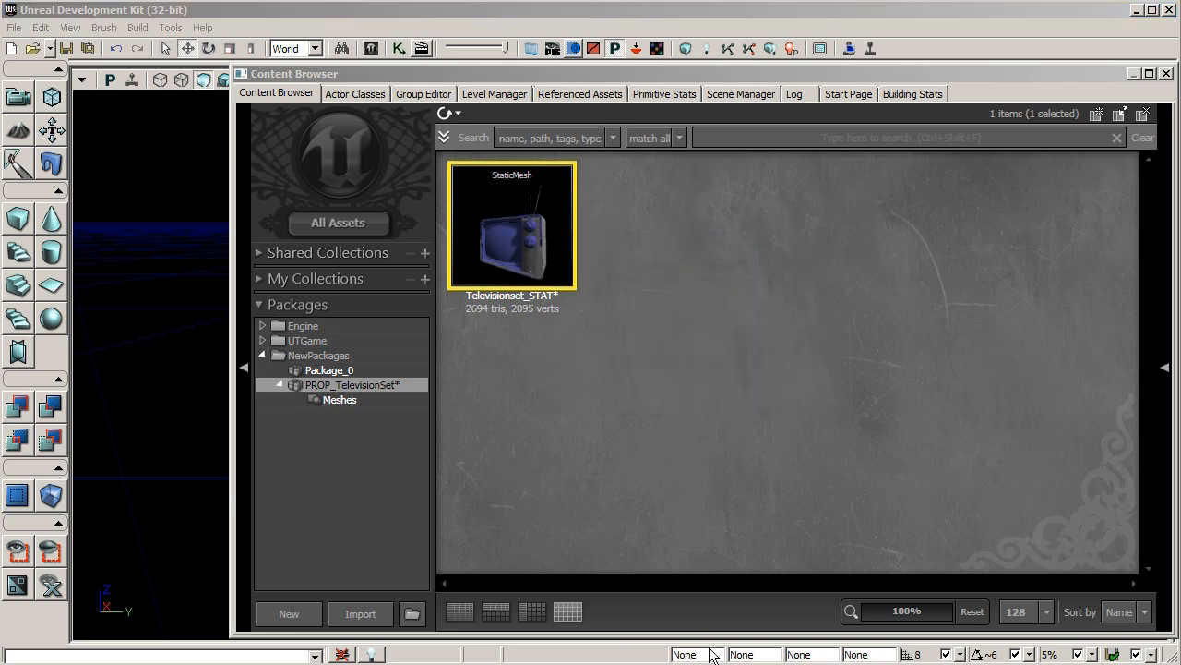
- Save PROP_TelevisionSet as a .upk file in the Environments folder
right_click(353, 384)
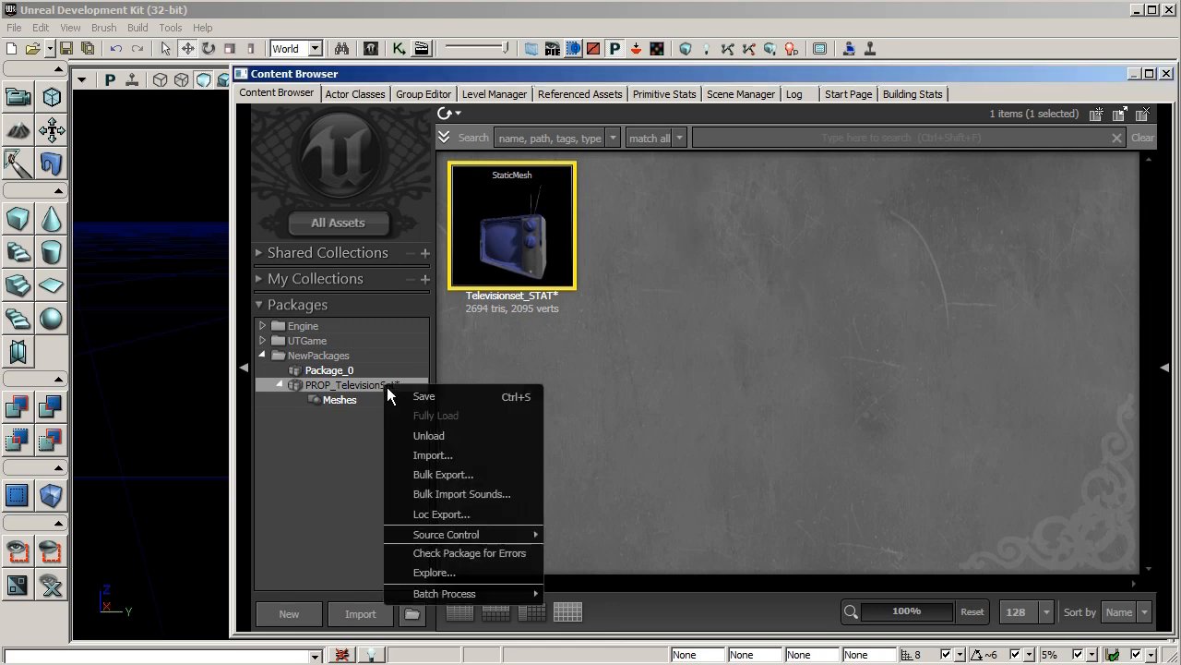
left_click(424, 395)
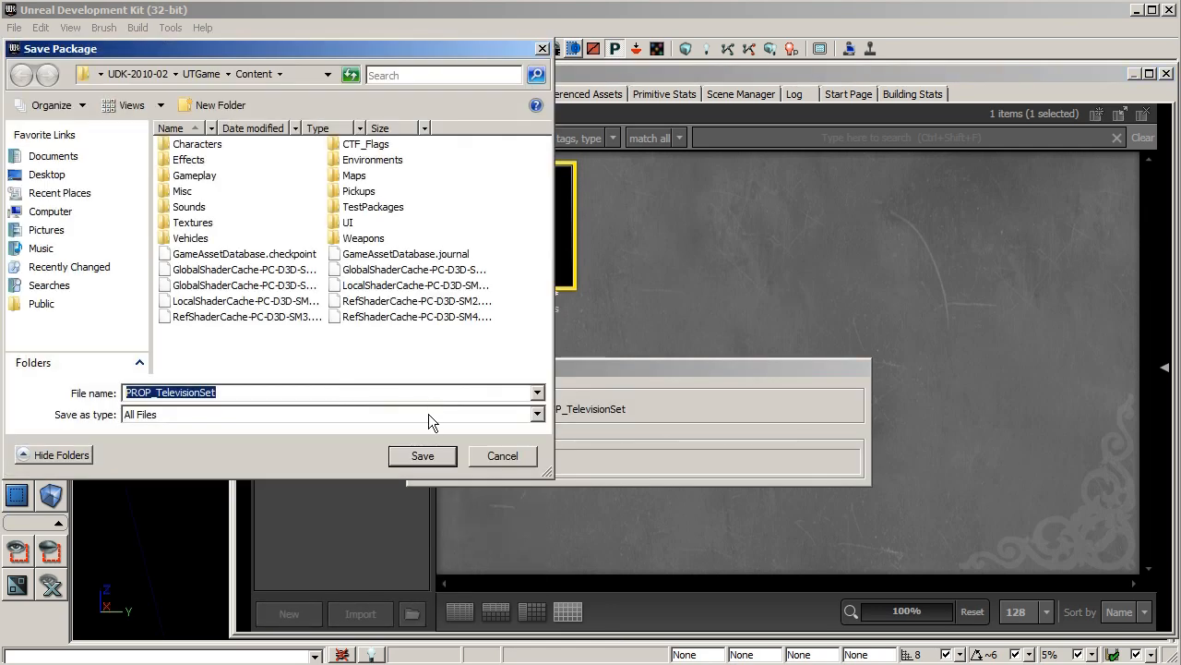
mouse_move(404, 420)
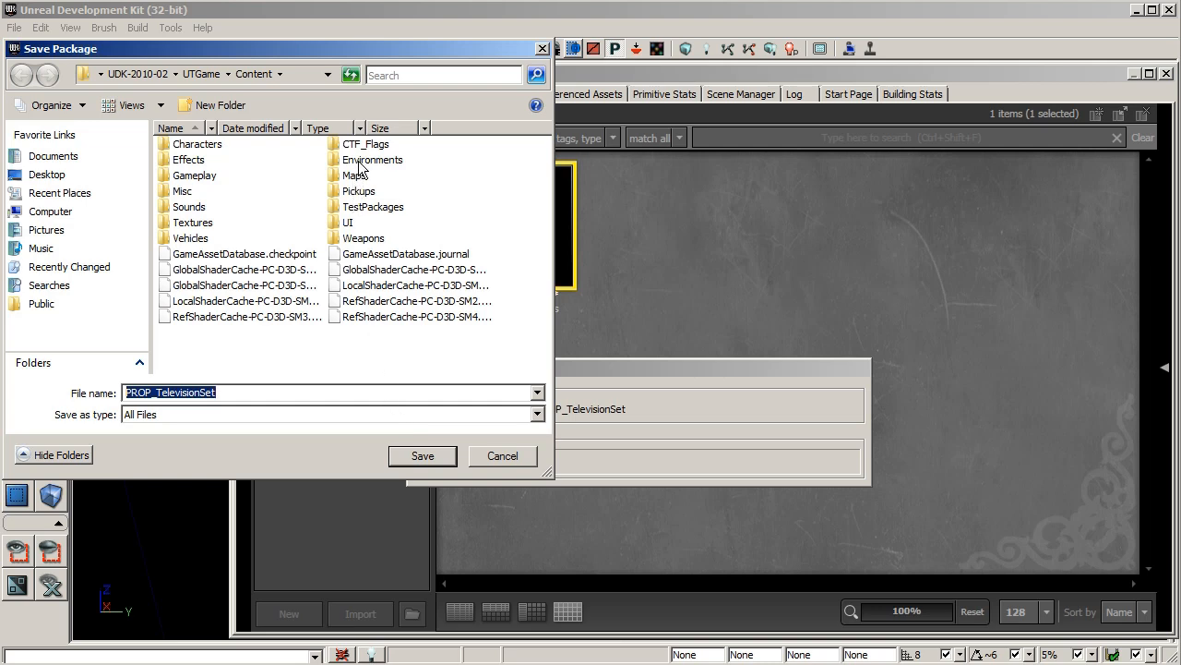
double_click(371, 158)
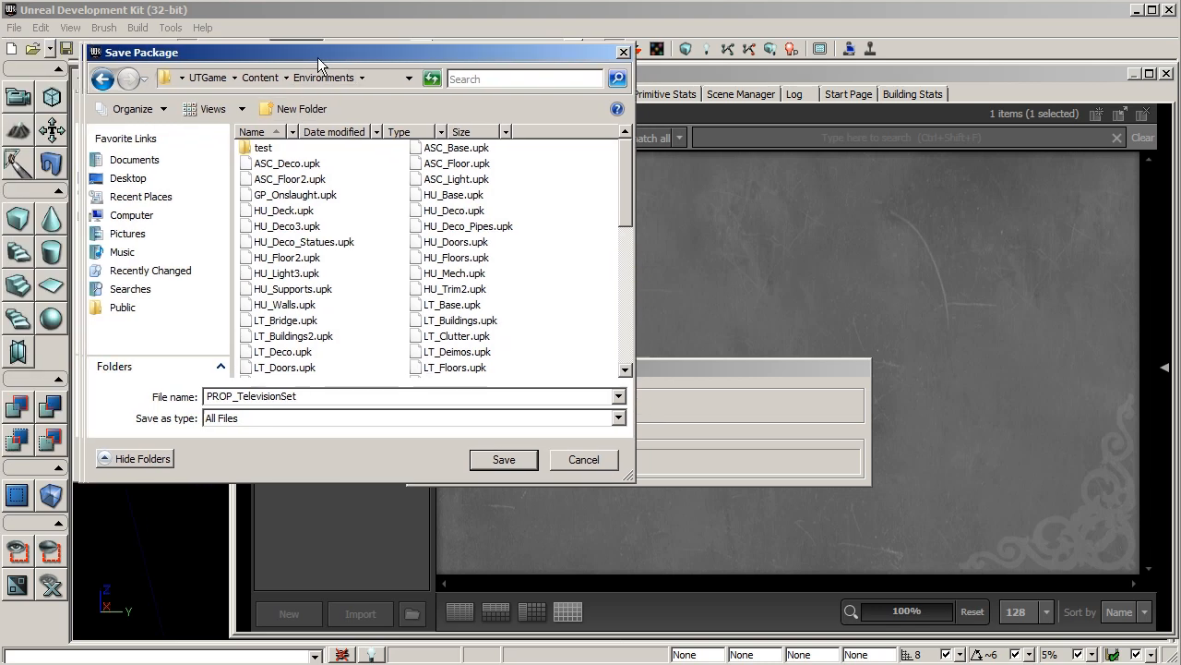
left_click(627, 417)
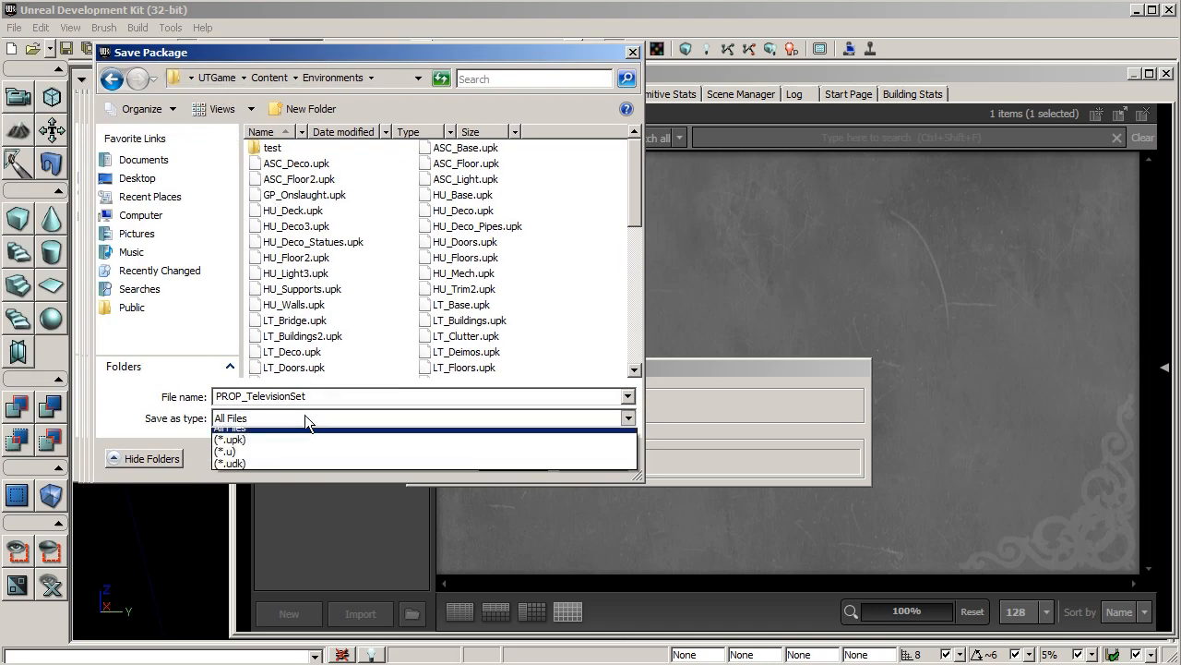
left_click(245, 439)
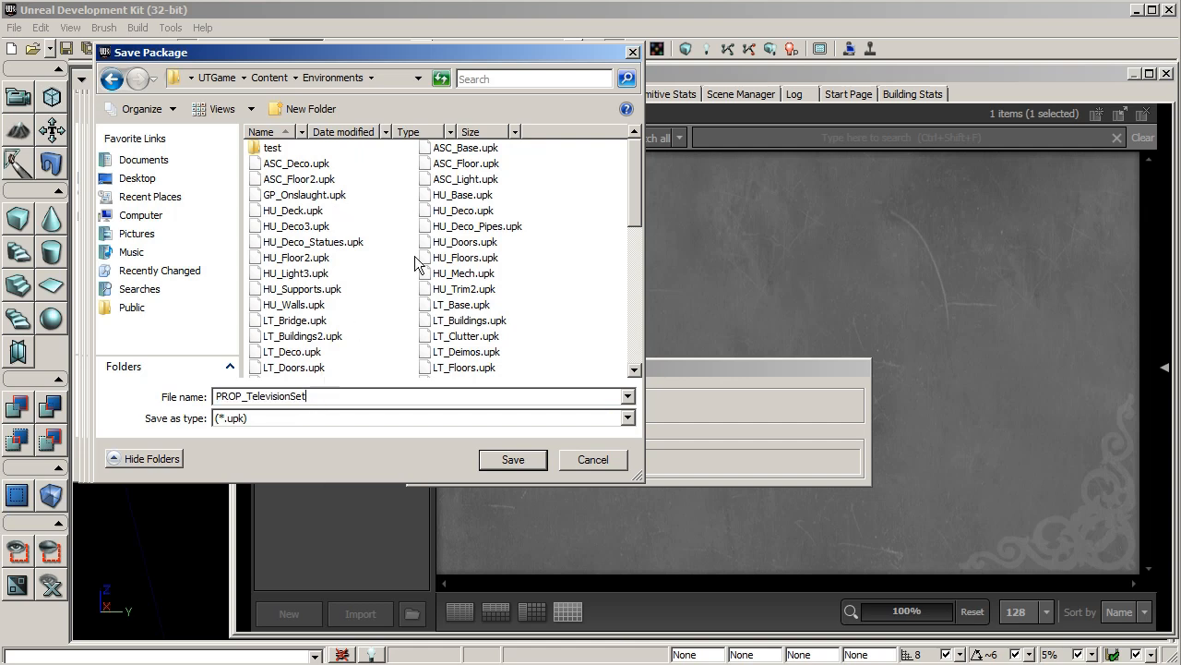
mouse_move(450, 304)
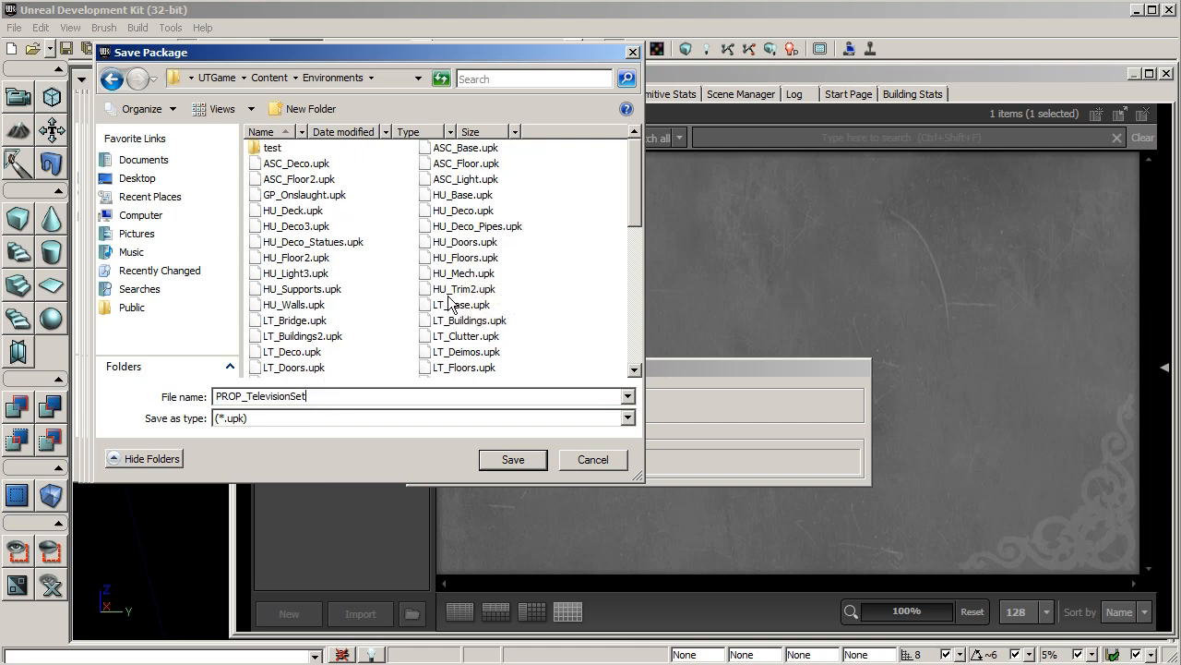
mouse_move(401, 257)
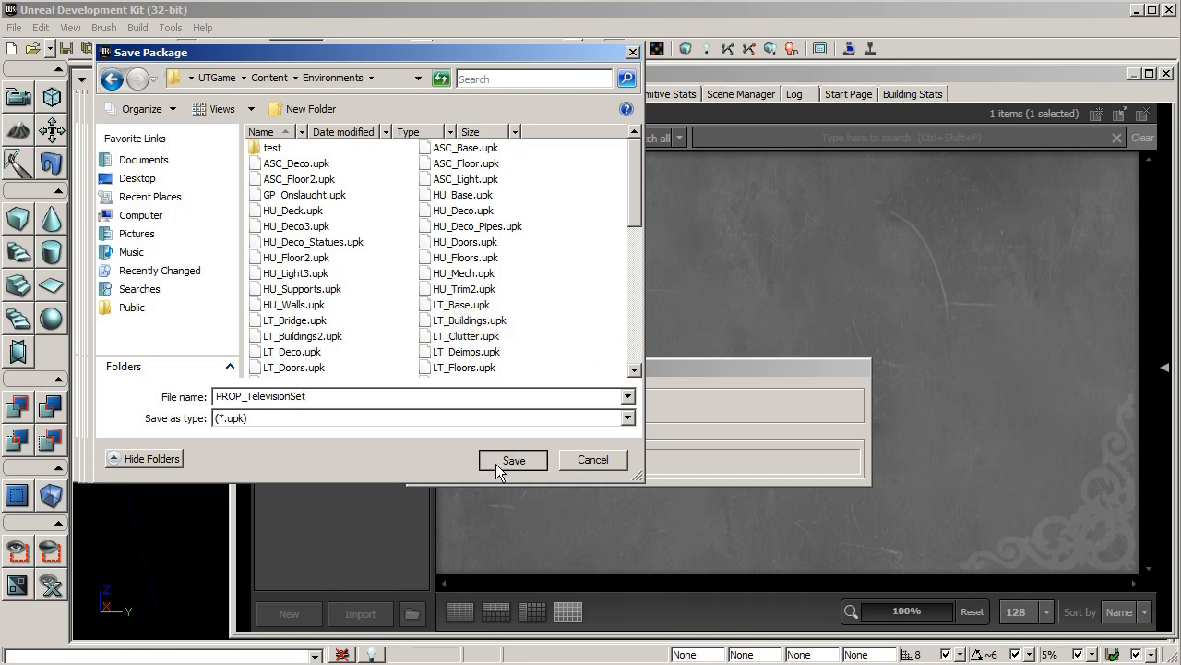
left_click(513, 460)
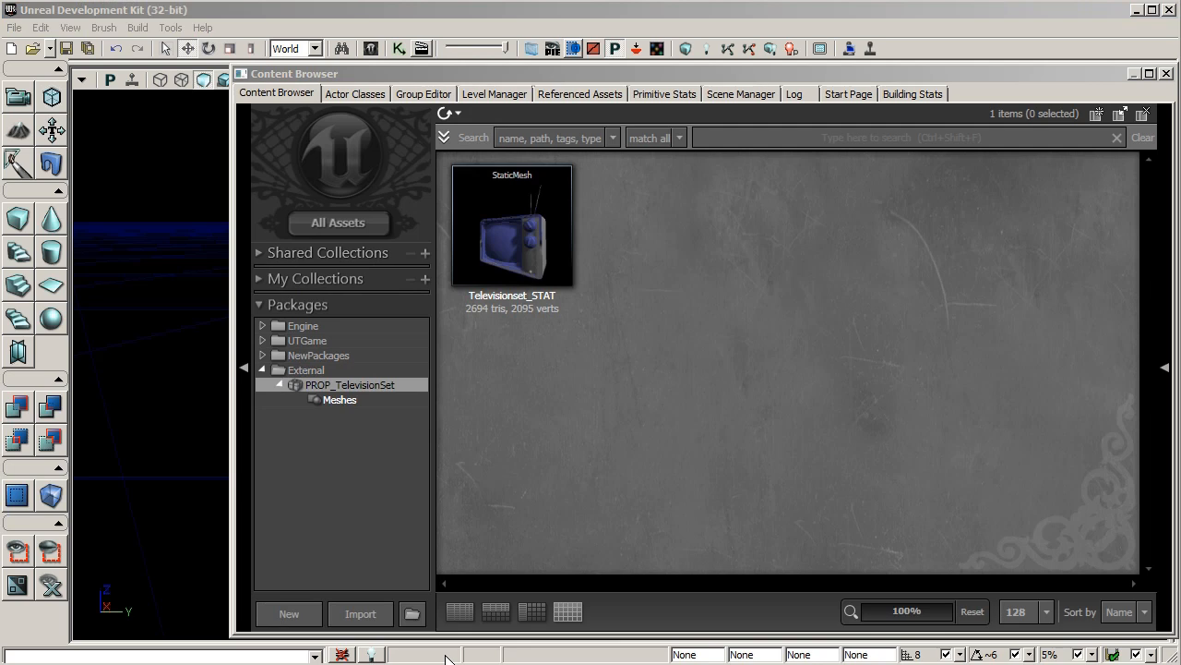
mouse_move(360, 613)
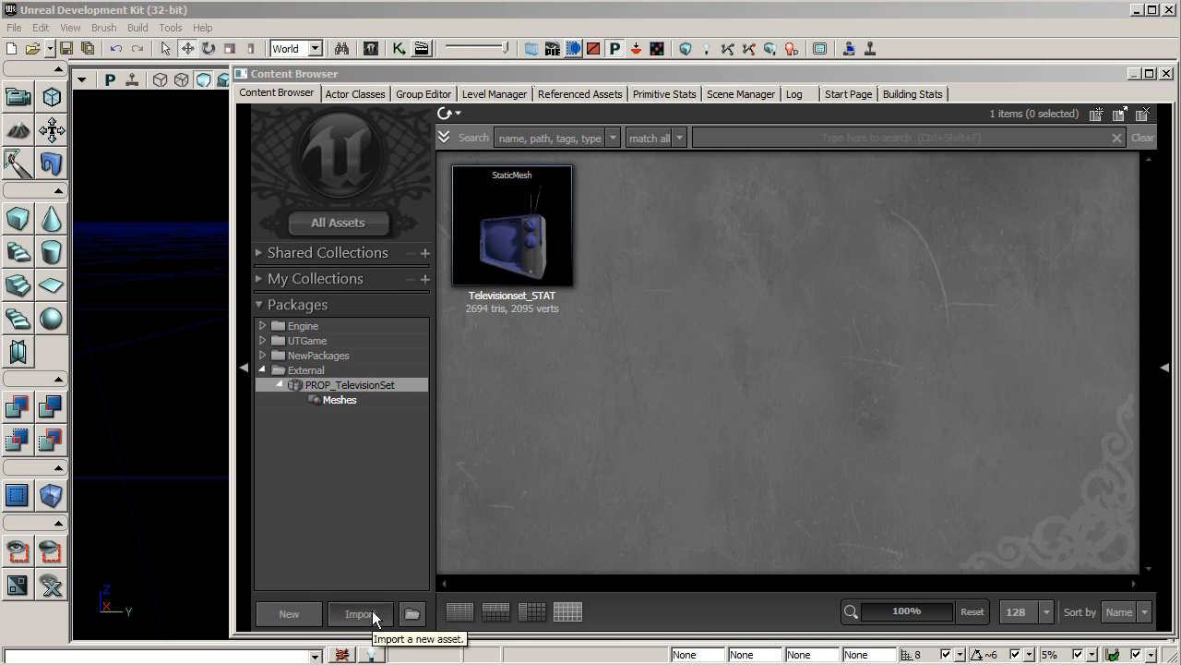
- Choose TelevisionSet_CLR and TelevisionSet_SPEC from the Texture folder for import
left_click(360, 613)
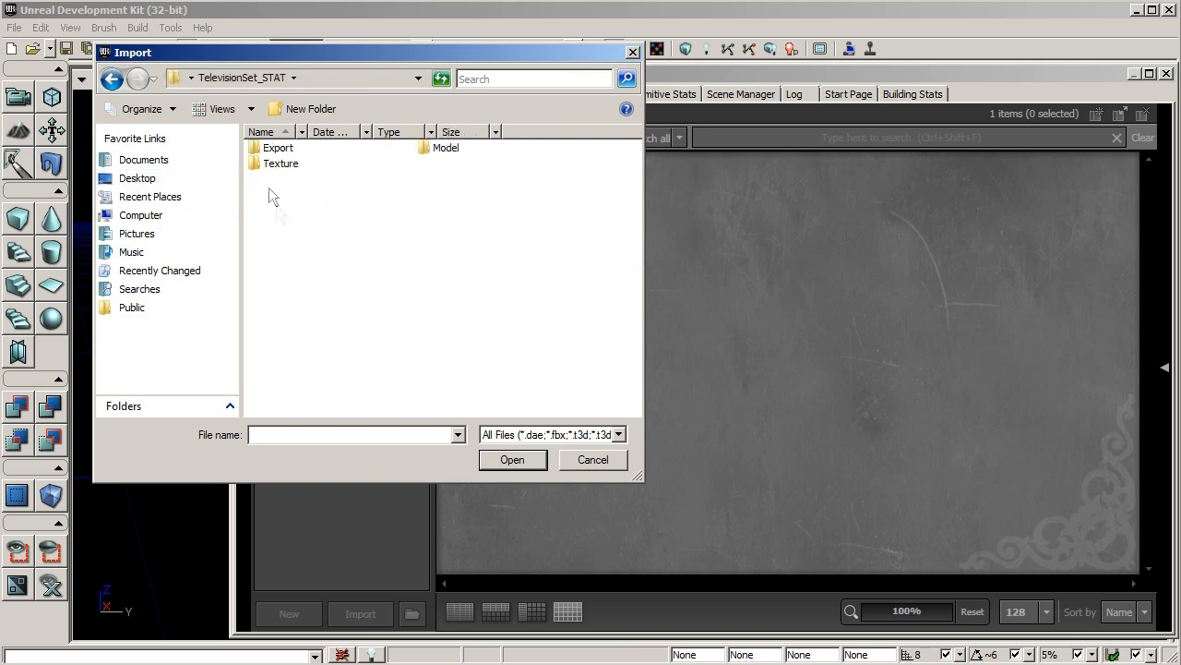
double_click(280, 163)
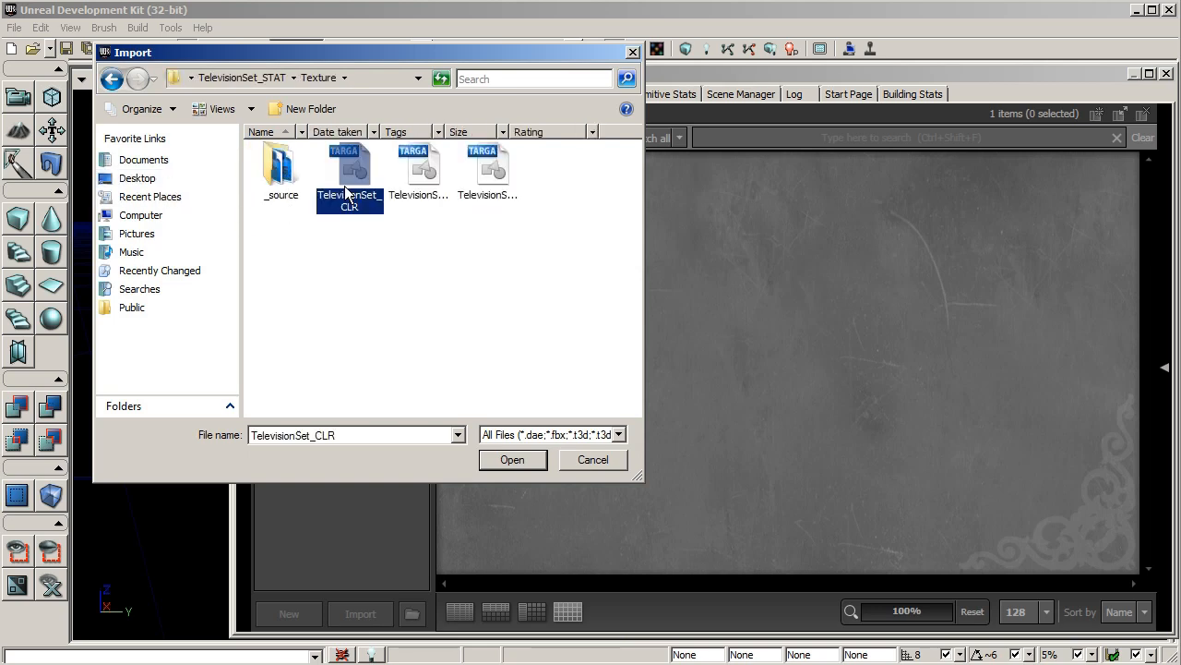
left_click(487, 171)
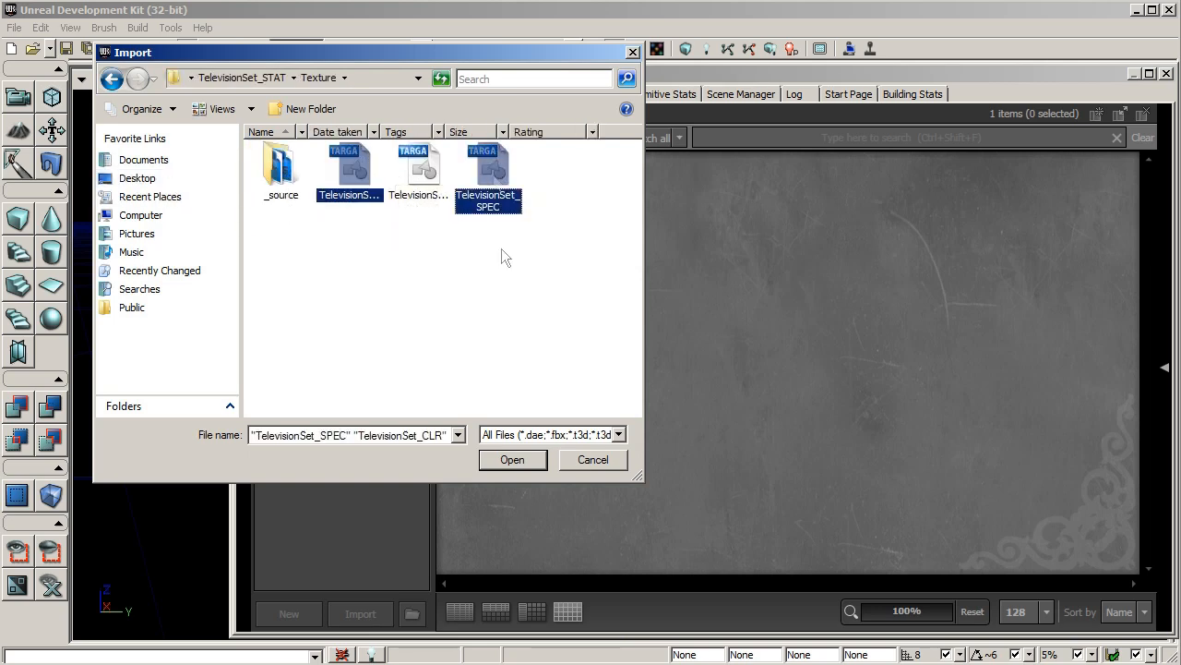
left_click(512, 459)
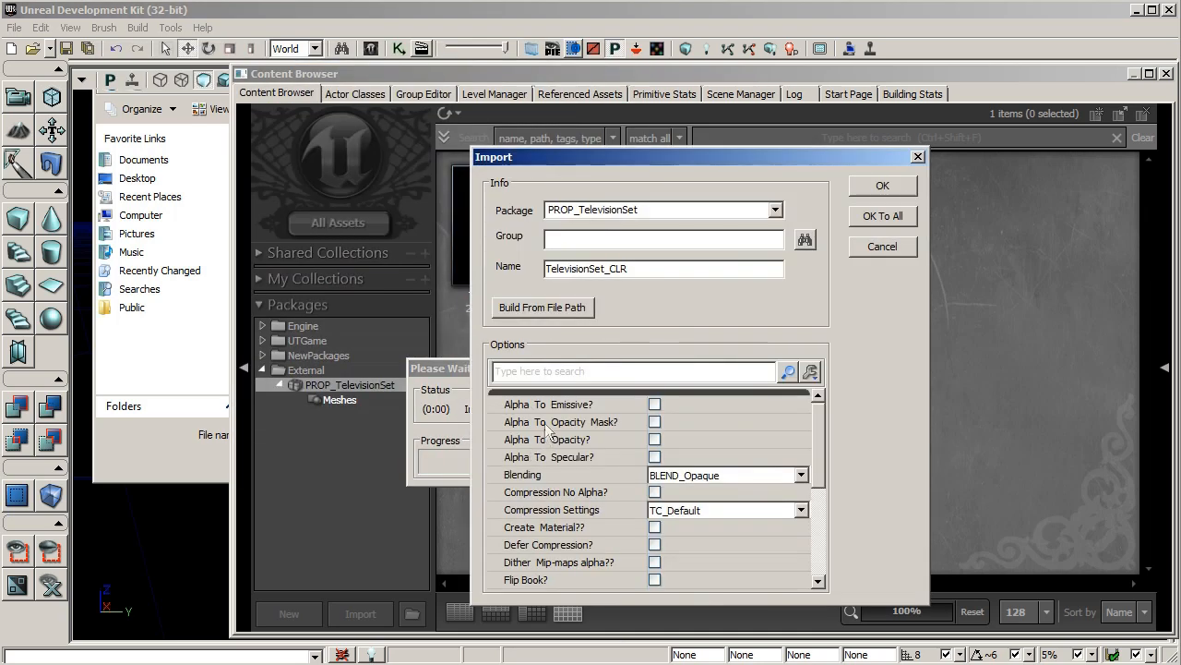
- Set the import Group to Textures and import both textures with OK To All
type("Textures")
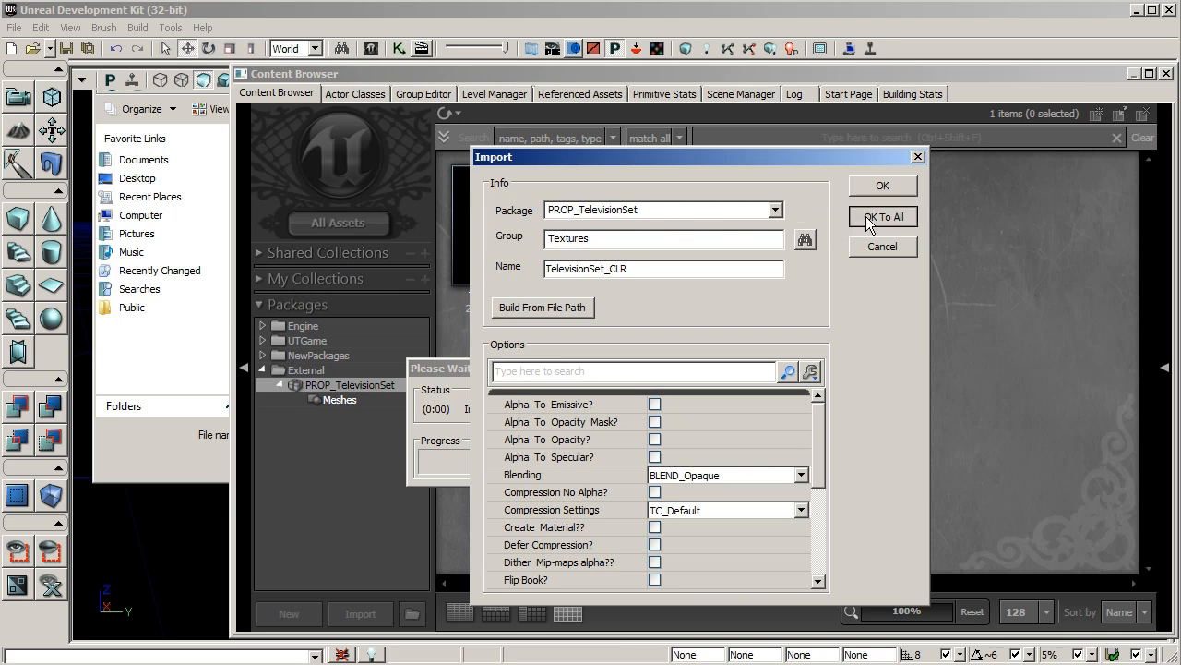
left_click(882, 216)
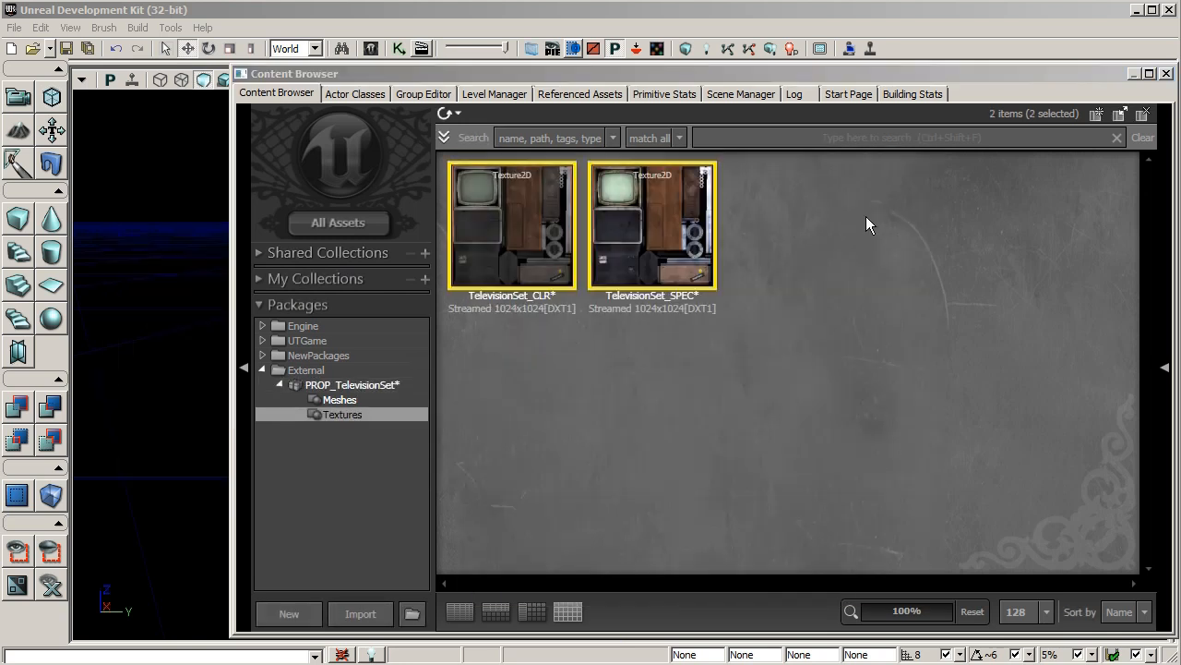
mouse_move(563, 273)
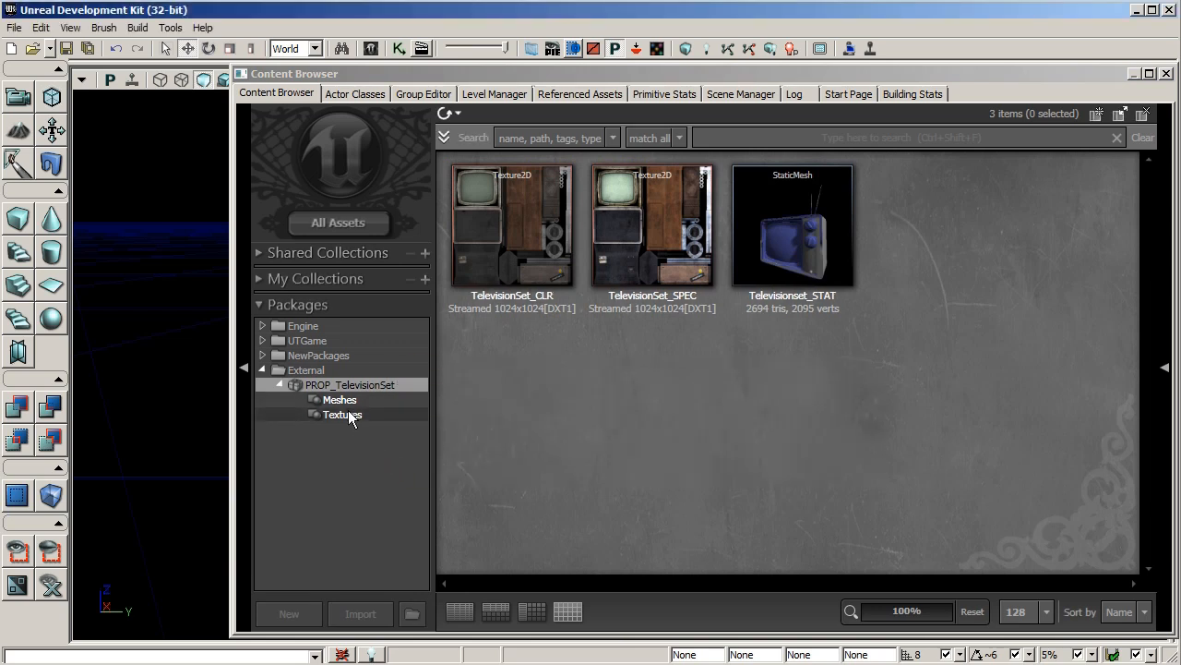
- Import the TelevisionSet_NORM file with Compression Settings set to TC_Normalmap
left_click(359, 613)
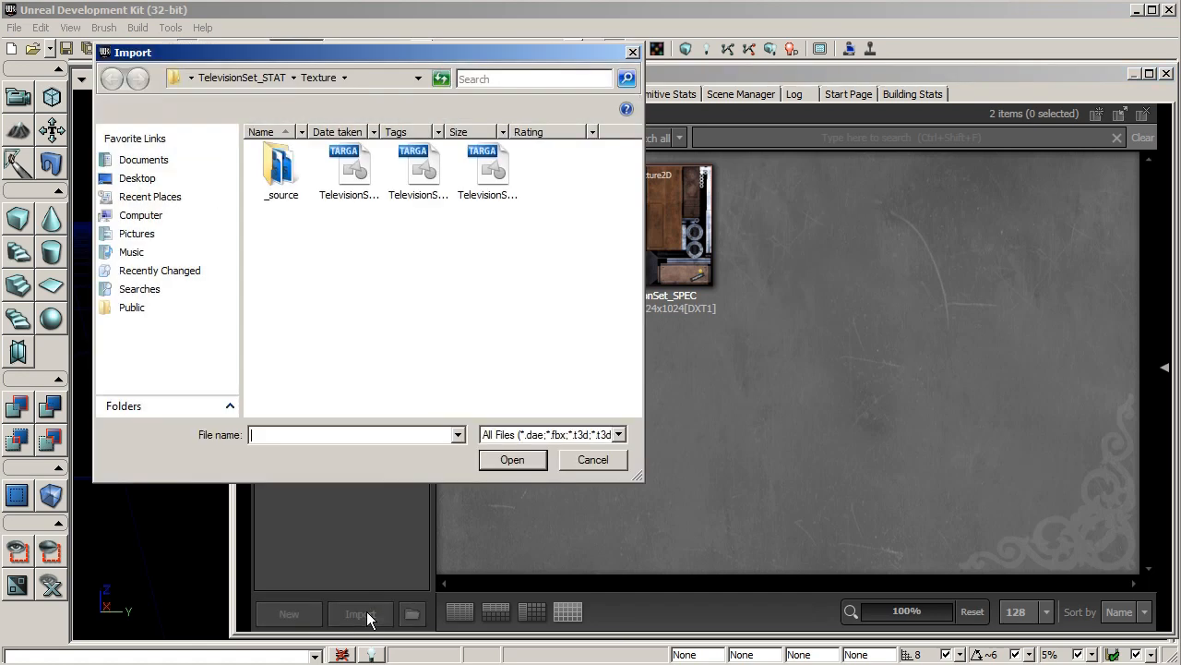
left_click(418, 170)
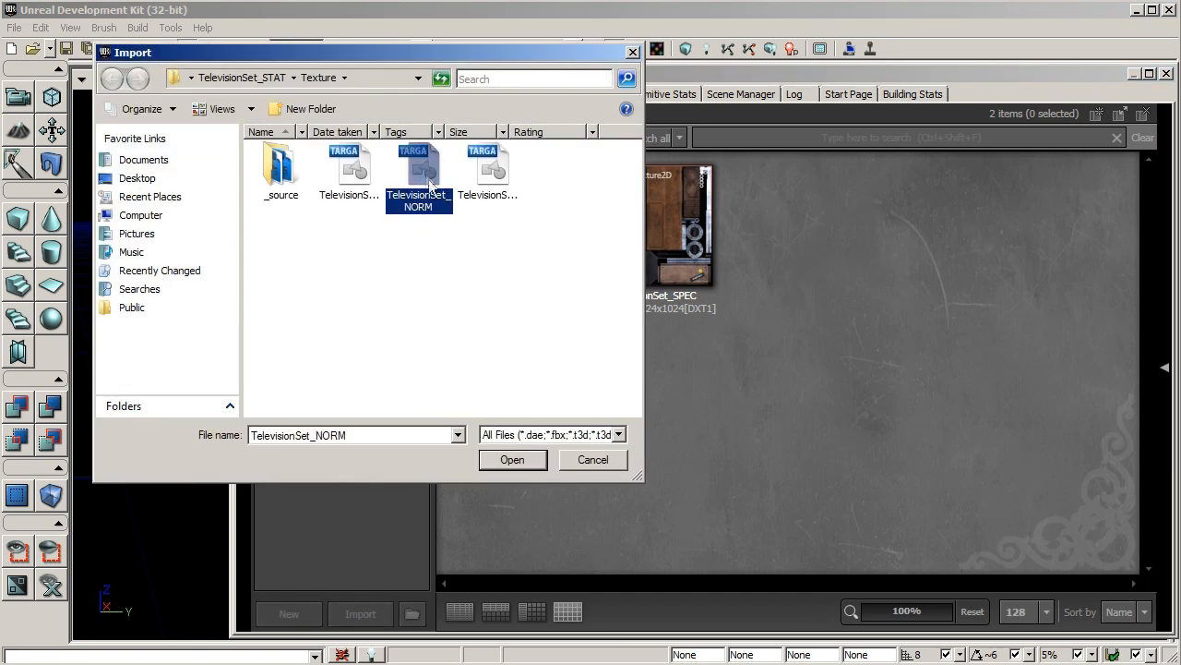
left_click(513, 460)
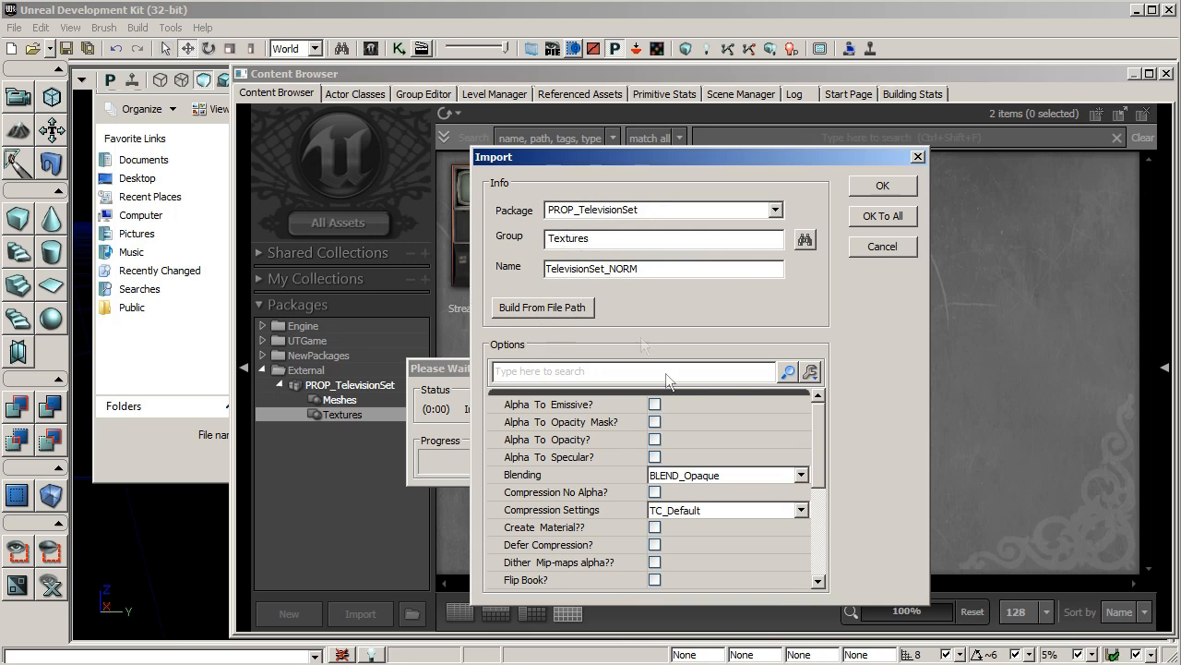
left_click(799, 509)
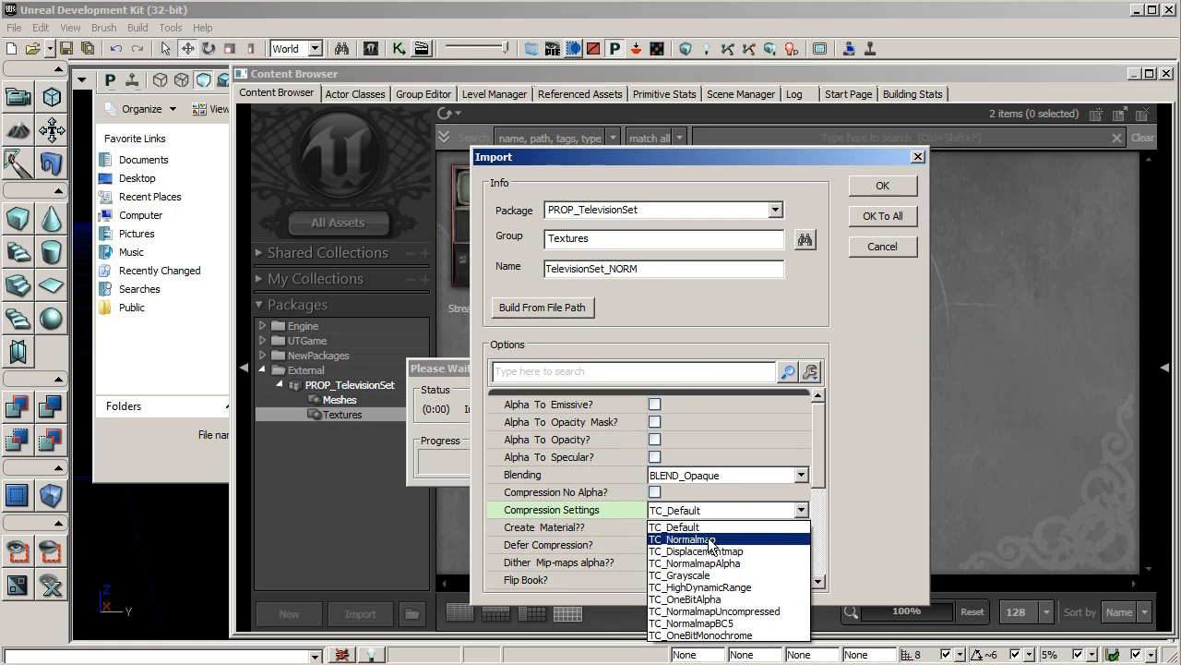
left_click(682, 539)
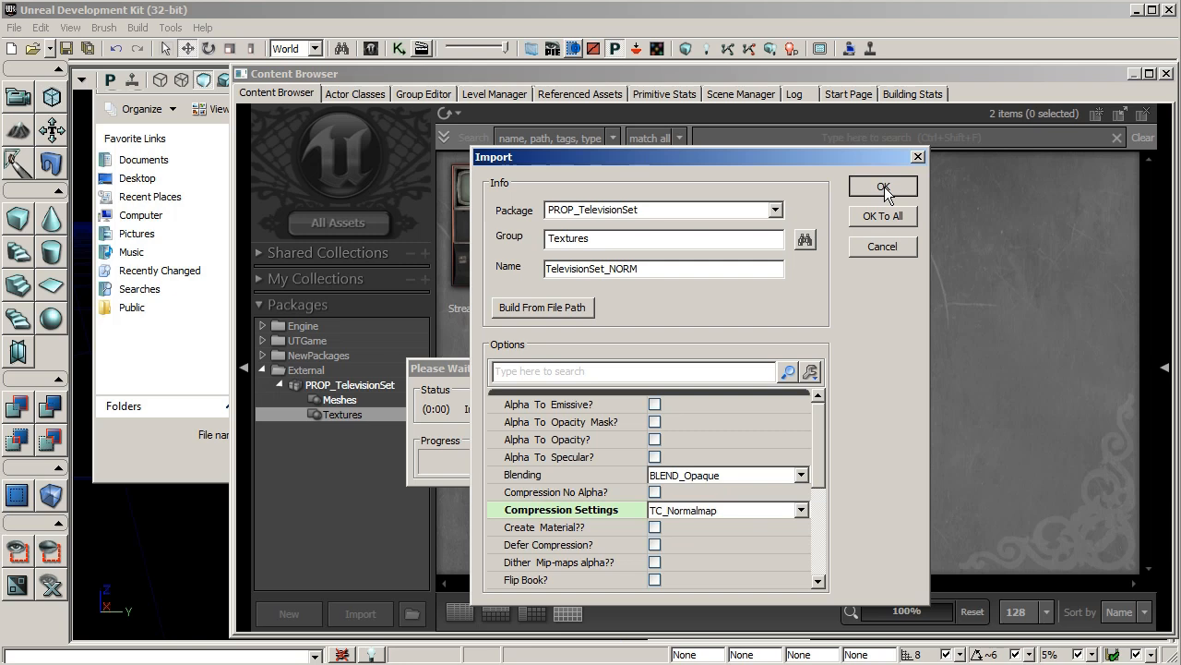
left_click(882, 186)
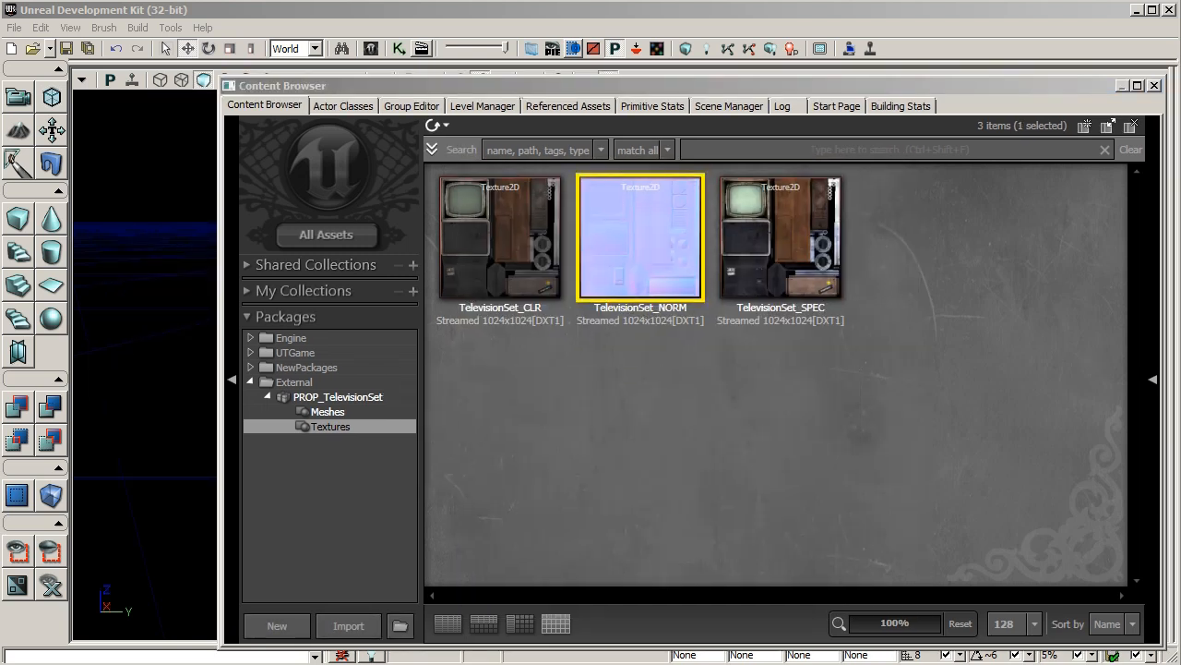
mouse_move(992, 289)
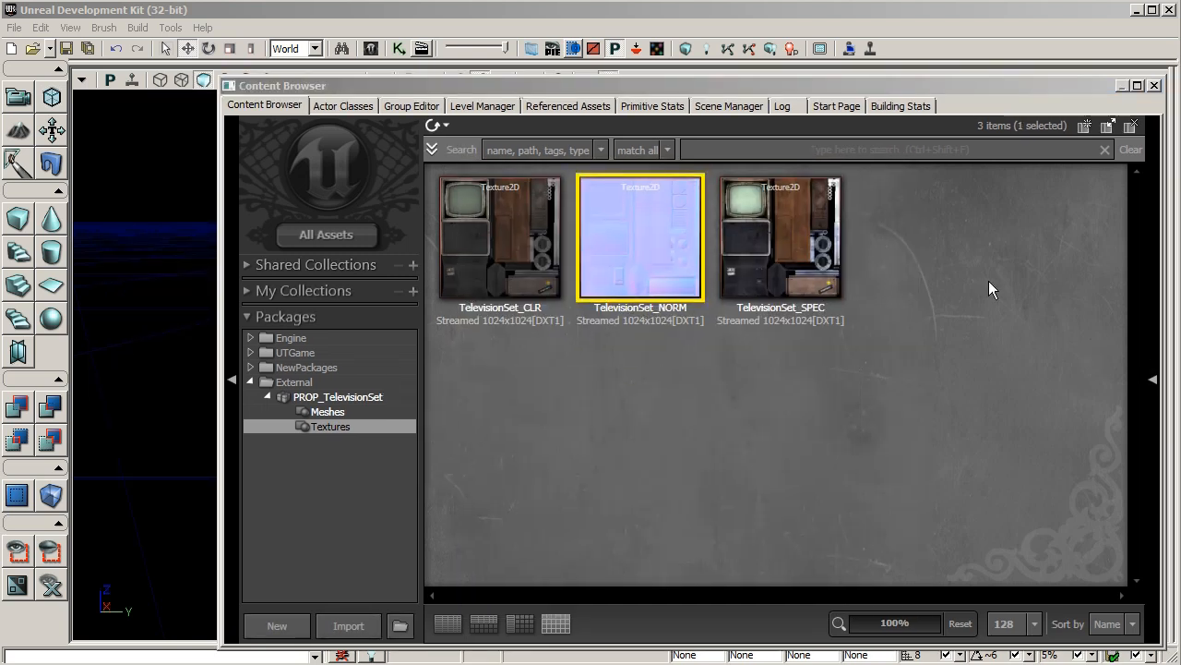
mouse_move(884, 204)
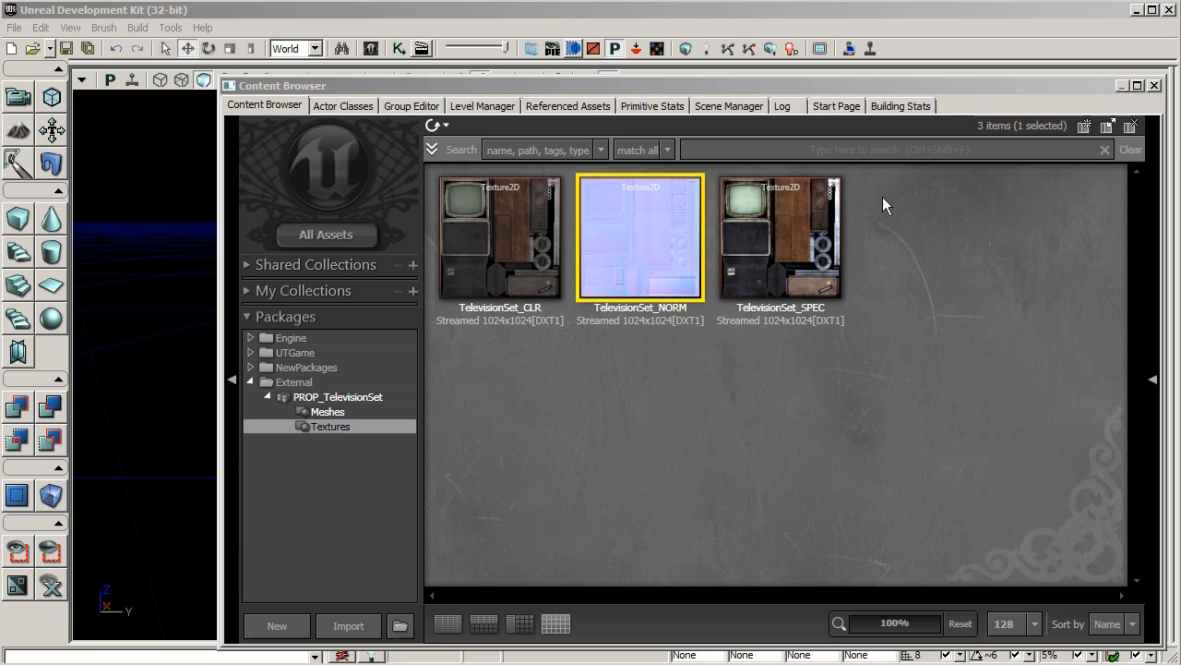
- Create a new material named TelevisionSet_MAT in the Materials group
right_click(884, 203)
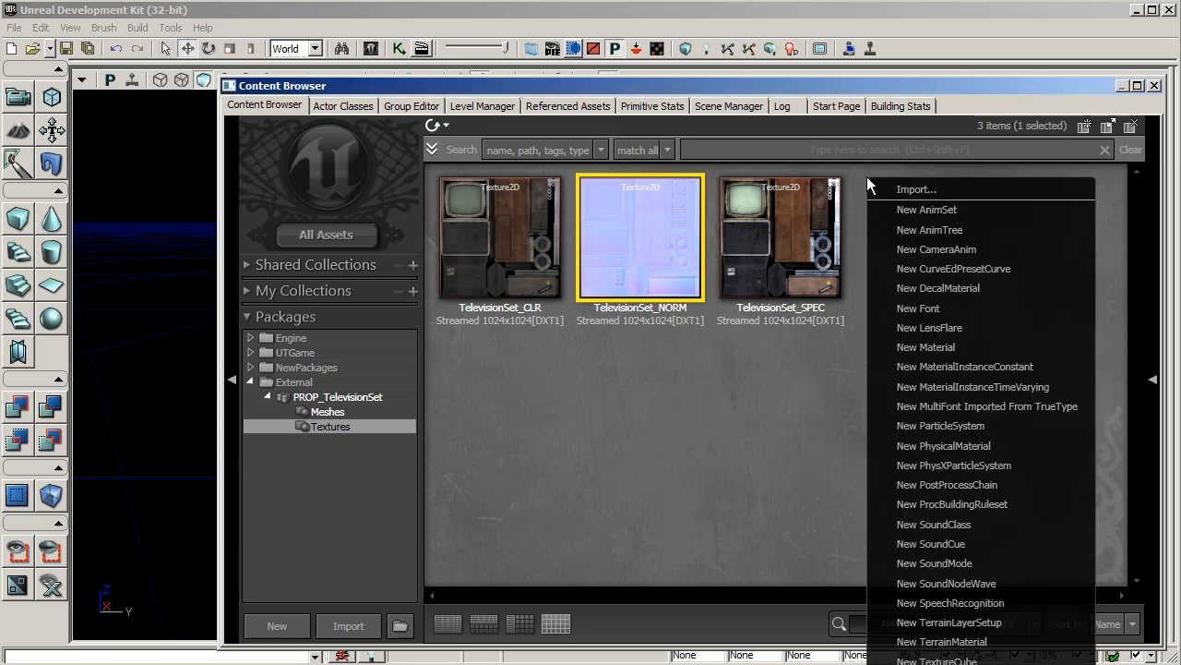
left_click(942, 353)
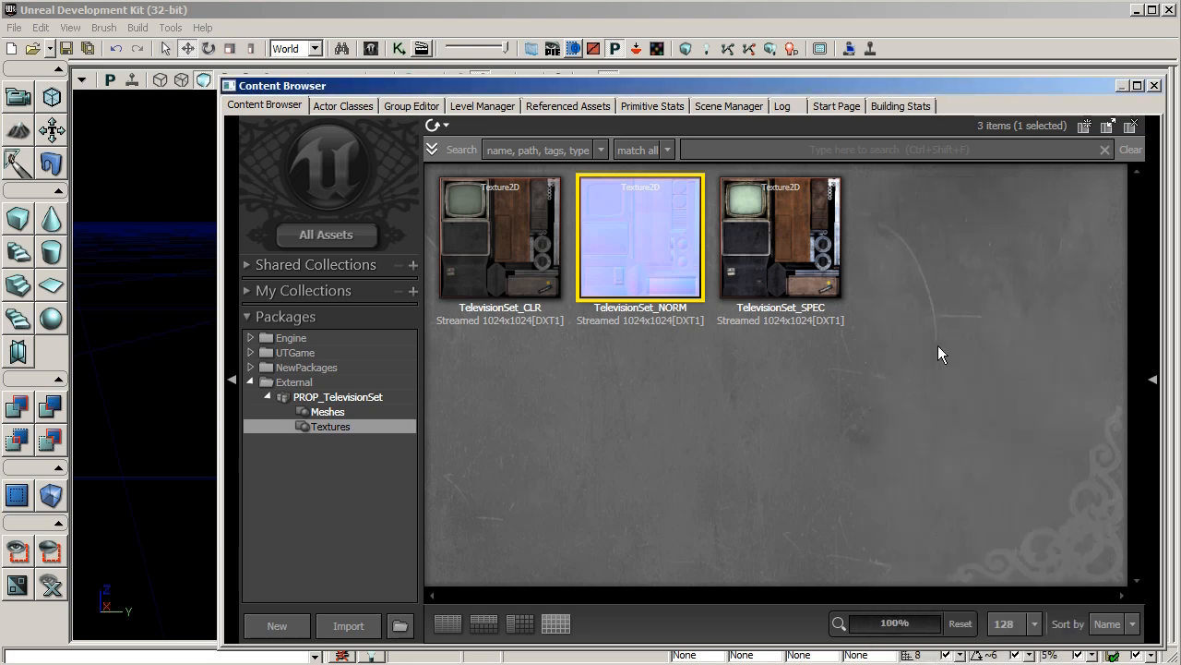
left_click(276, 625)
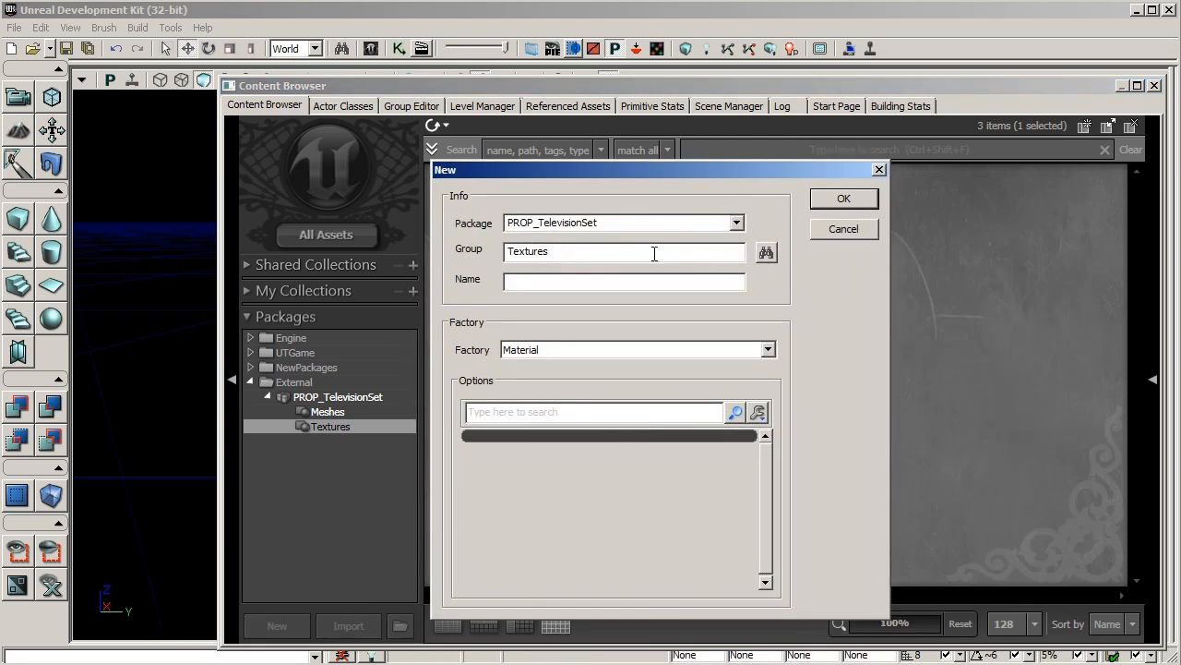
type("Tele")
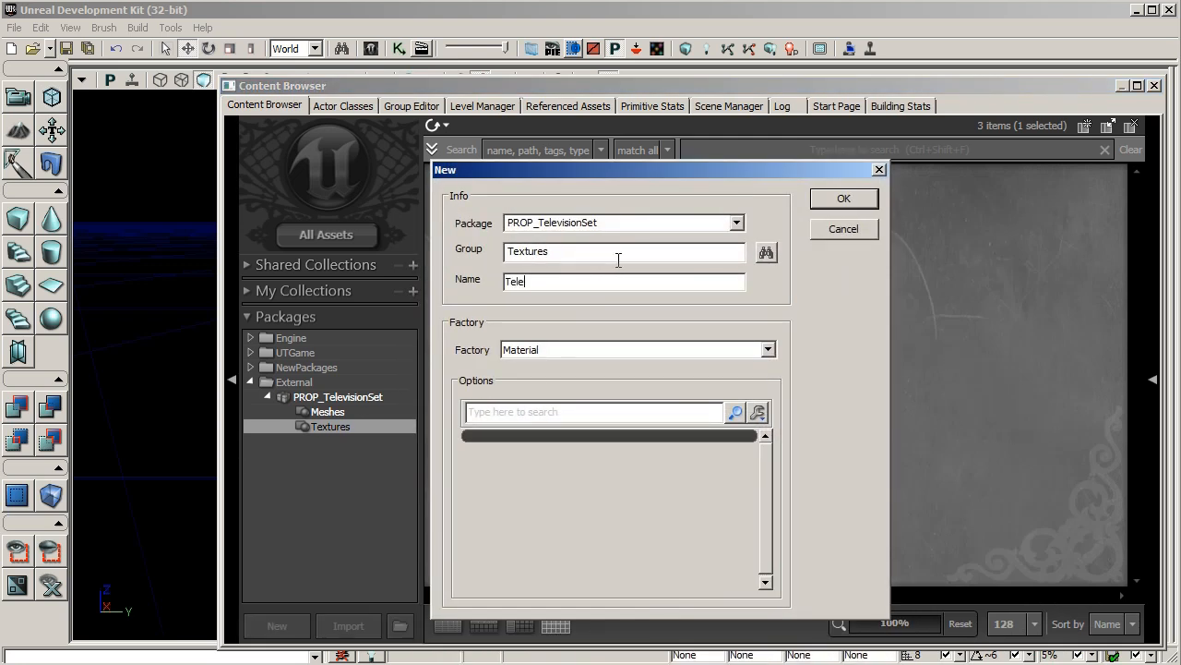
type("visionSet_MAT")
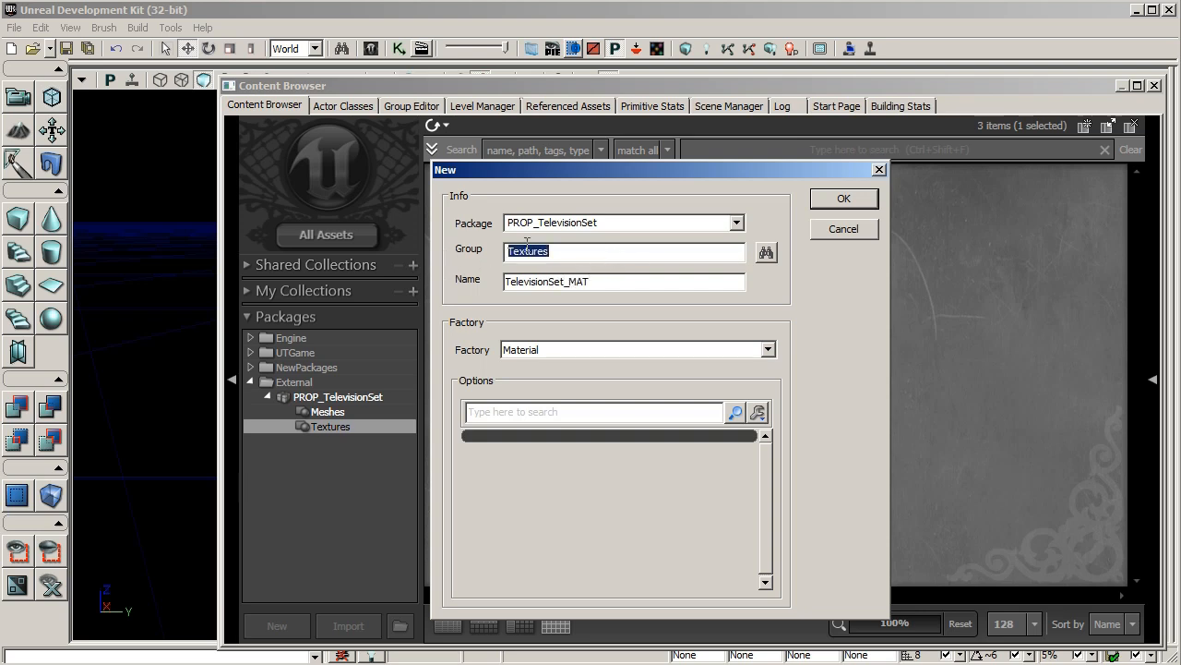
type("Materials")
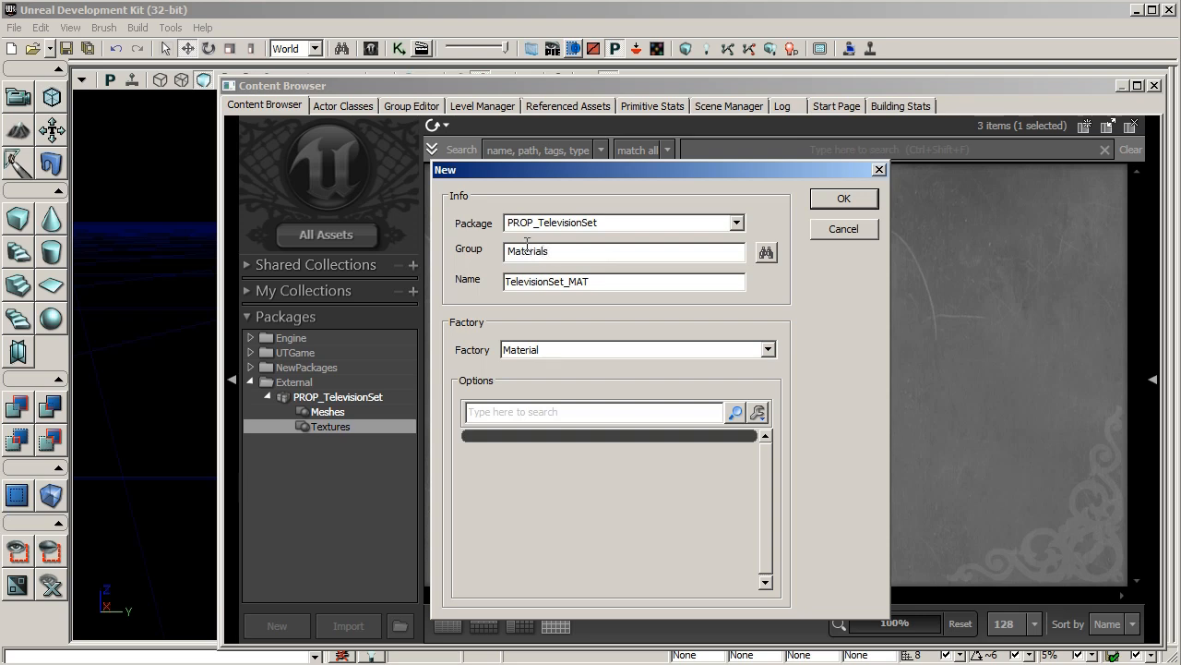
left_click(843, 198)
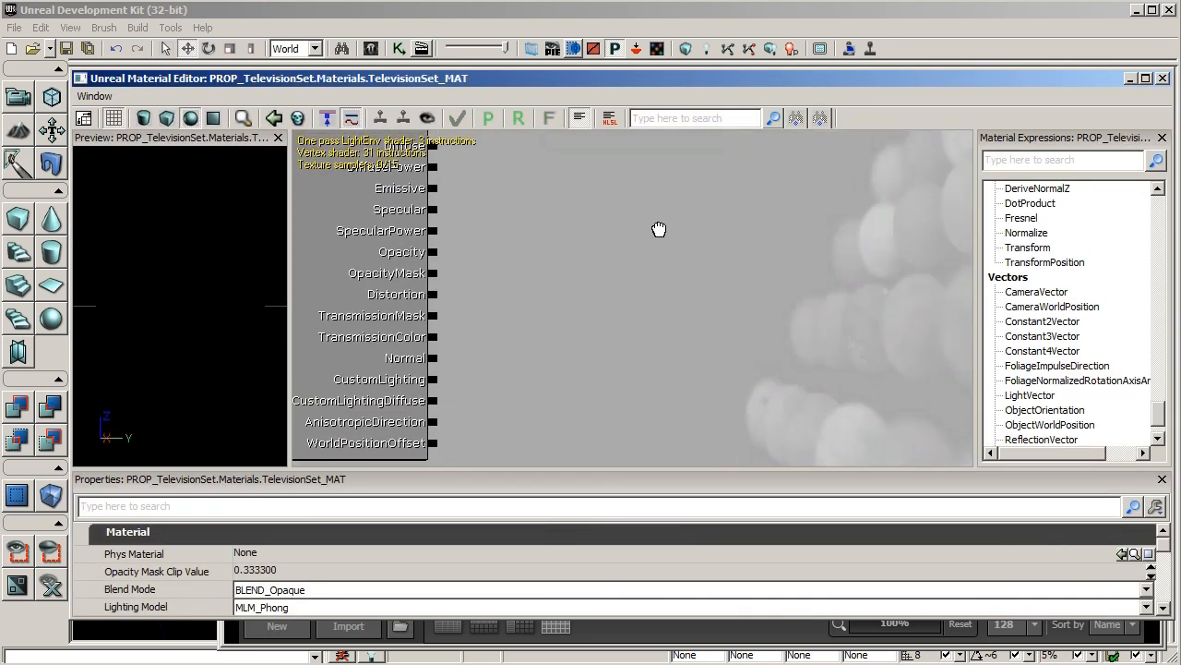
mouse_move(670, 284)
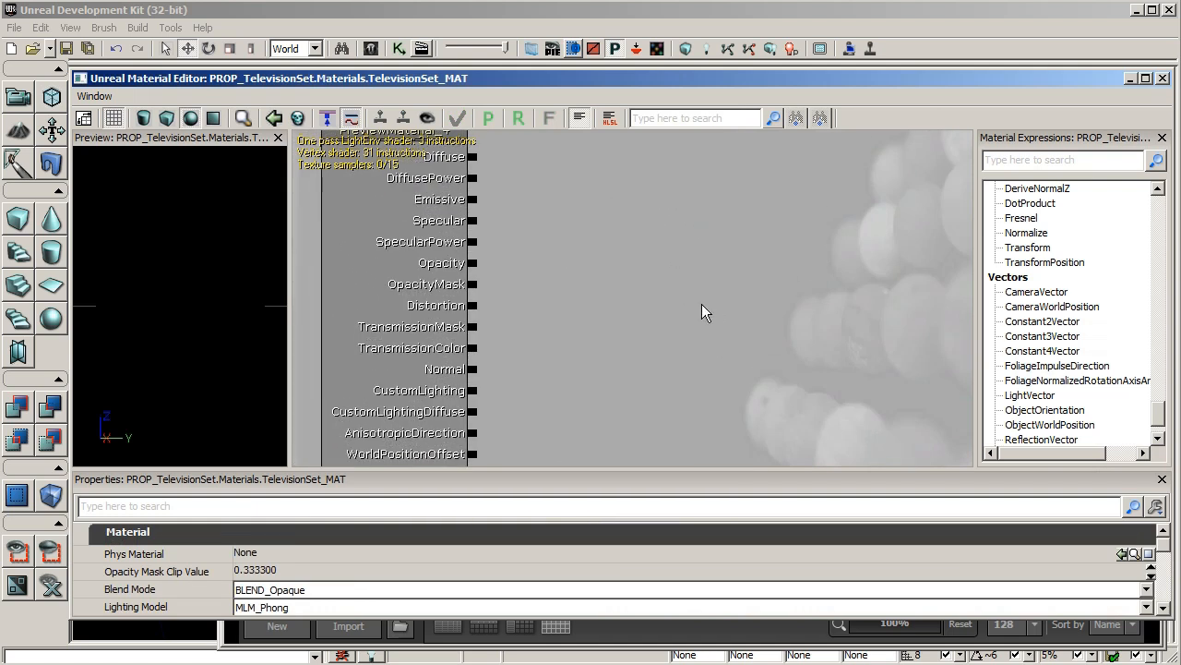
mouse_move(706, 307)
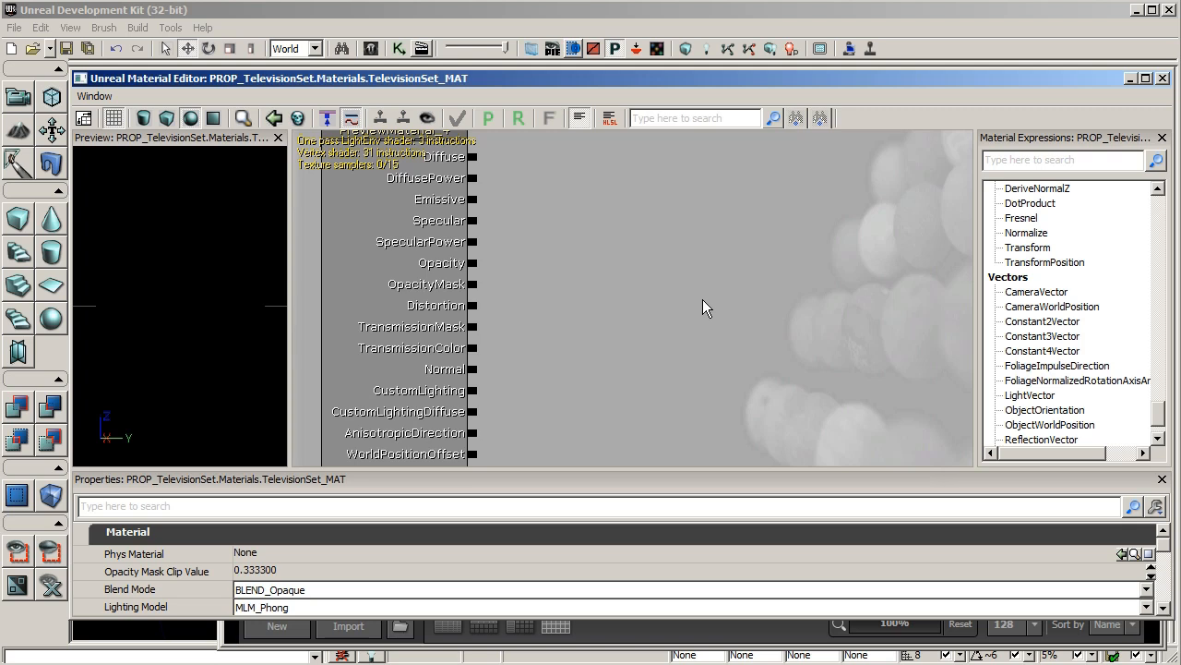
- Show the TV textures in PROP_TelevisionSet's Textures group in the Content Browser
scroll("down", 3)
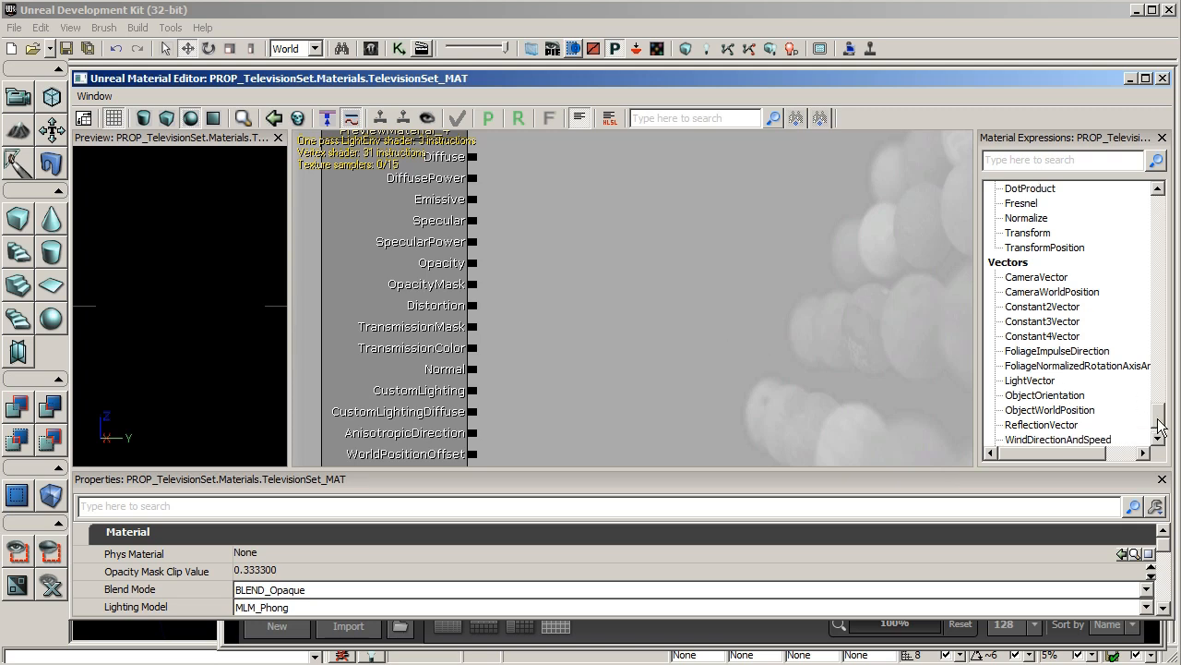
scroll("down", 3)
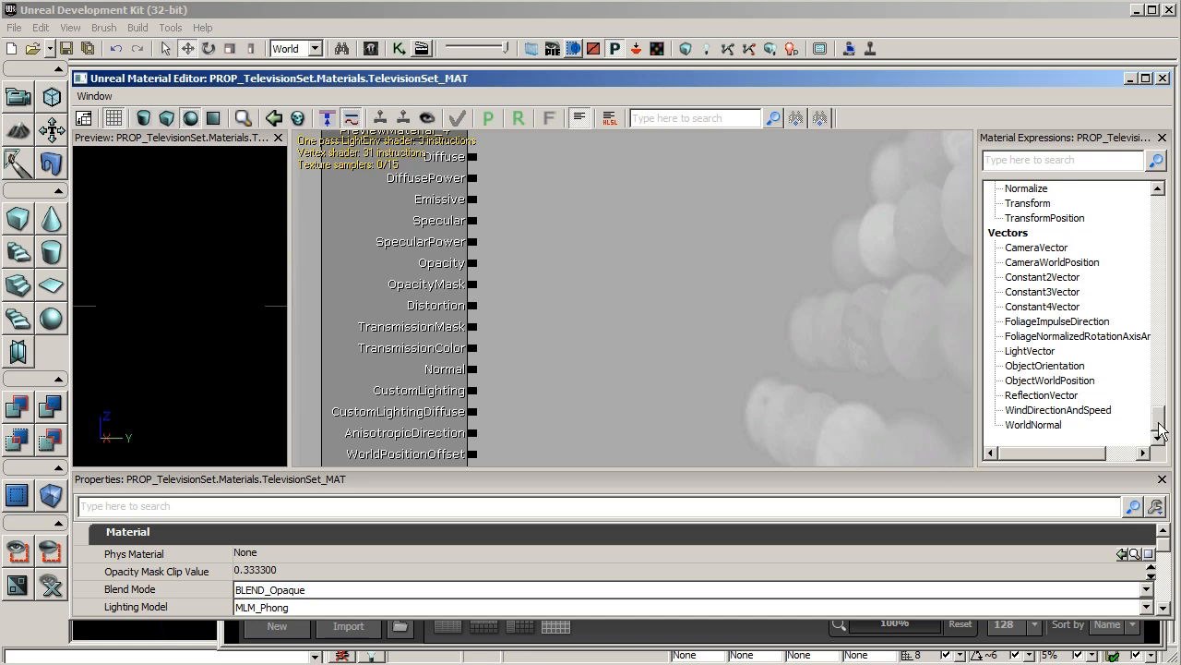
scroll("down", 3)
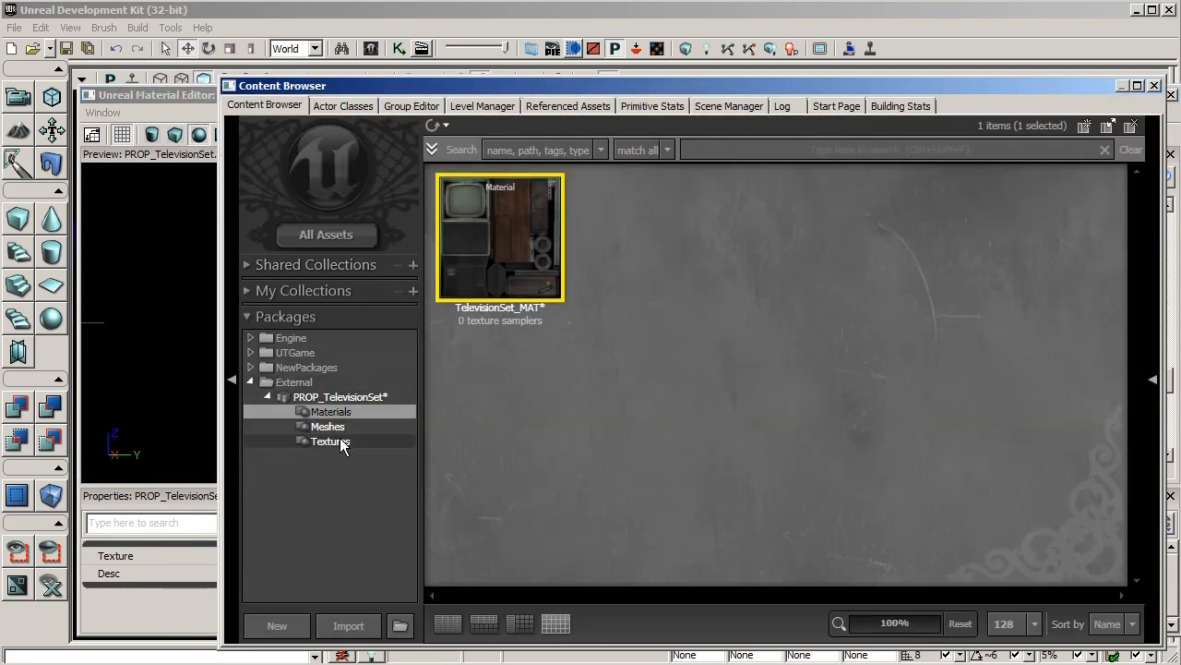
left_click(330, 441)
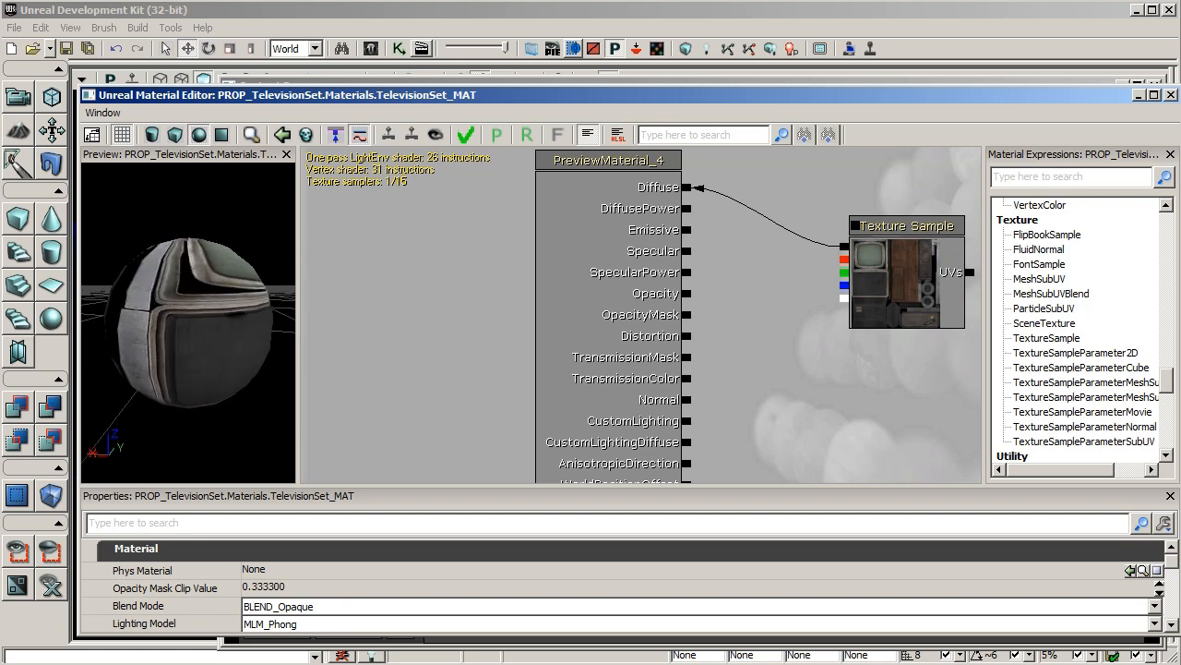
- Select TelevisionSet_SPEC and attach the TelevisionSet_NORM sample to the Normal input
left_click(464, 134)
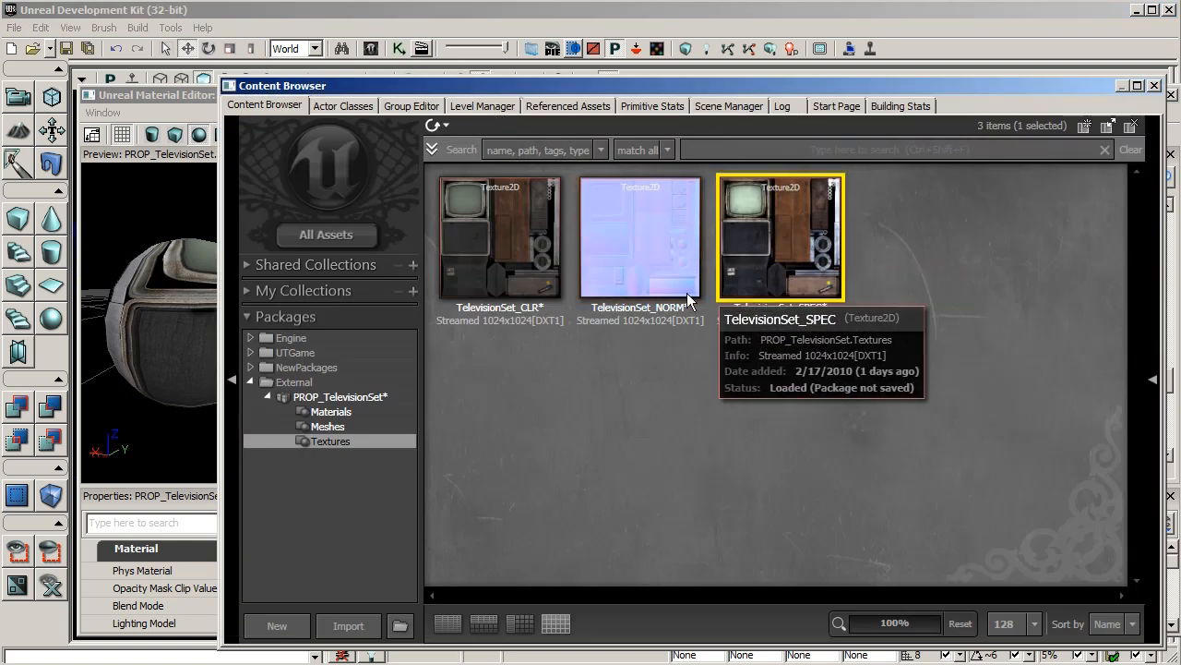
mouse_move(168, 101)
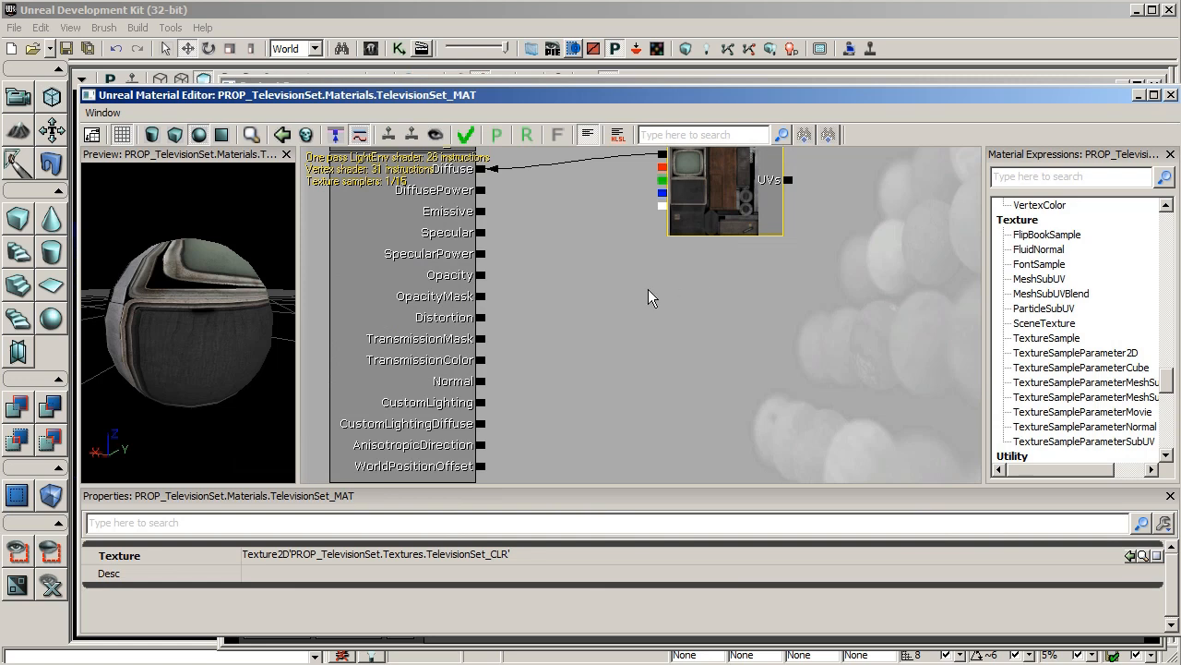
mouse_move(658, 287)
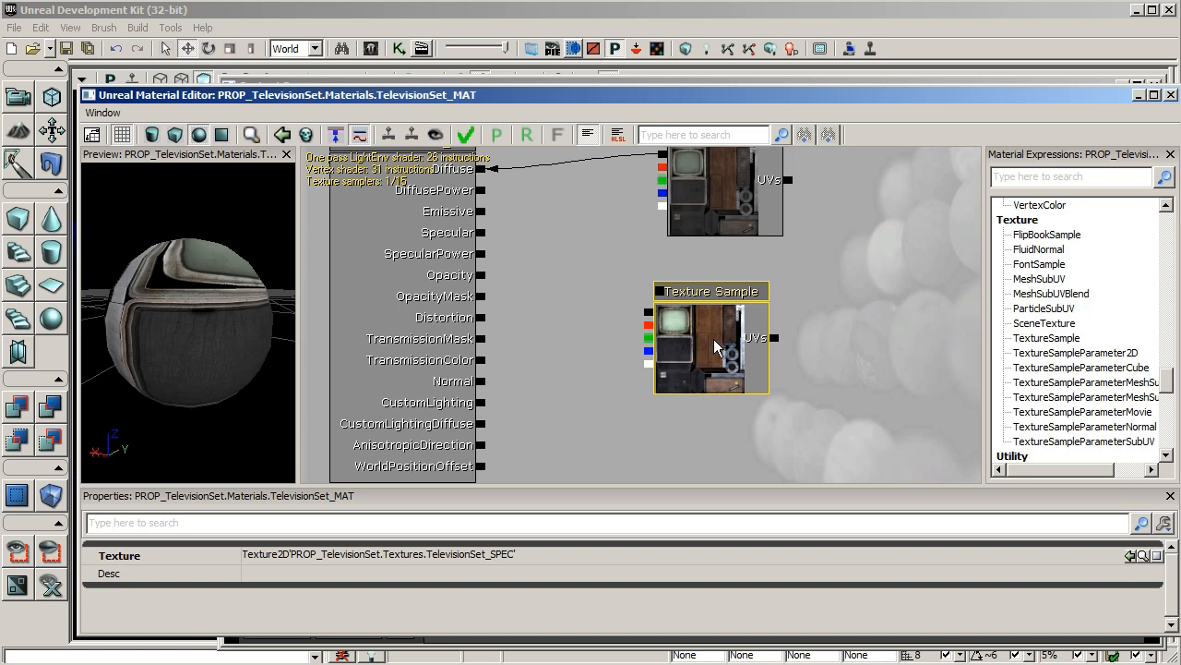
mouse_move(746, 340)
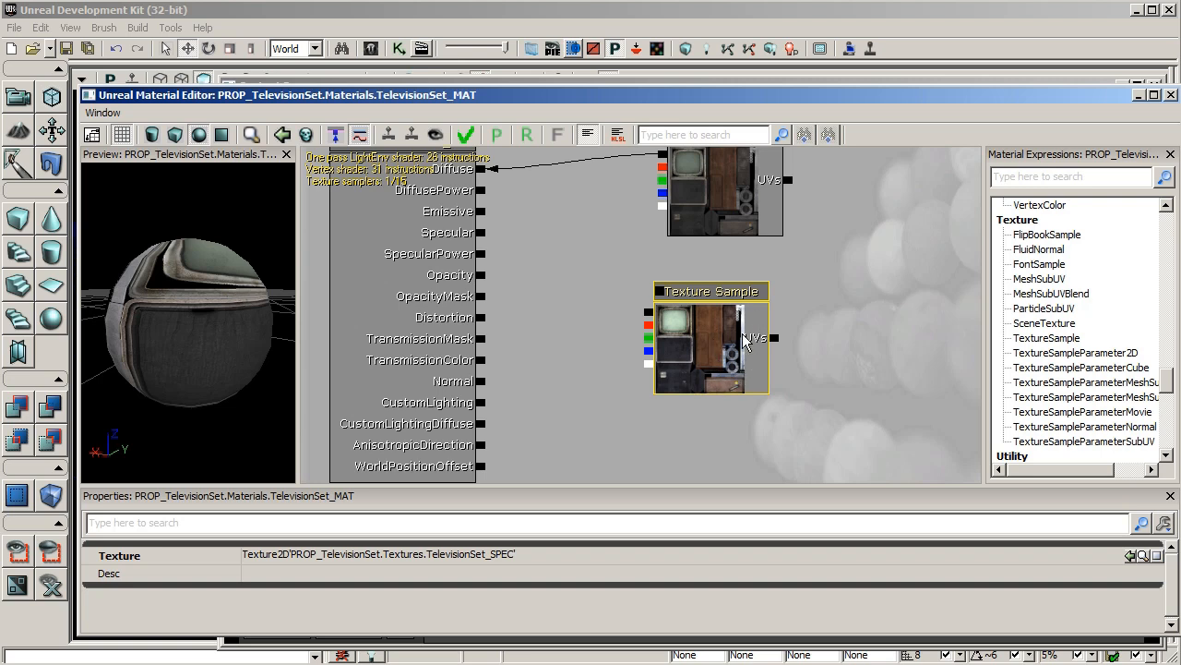
mouse_move(721, 349)
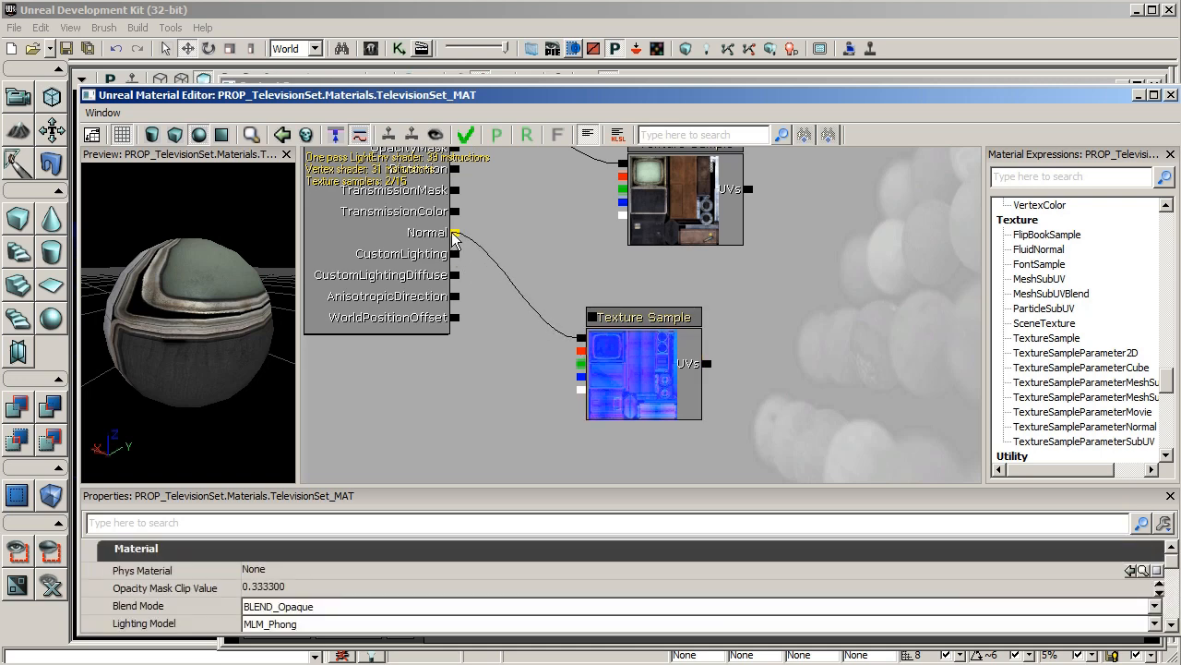
left_click(454, 232)
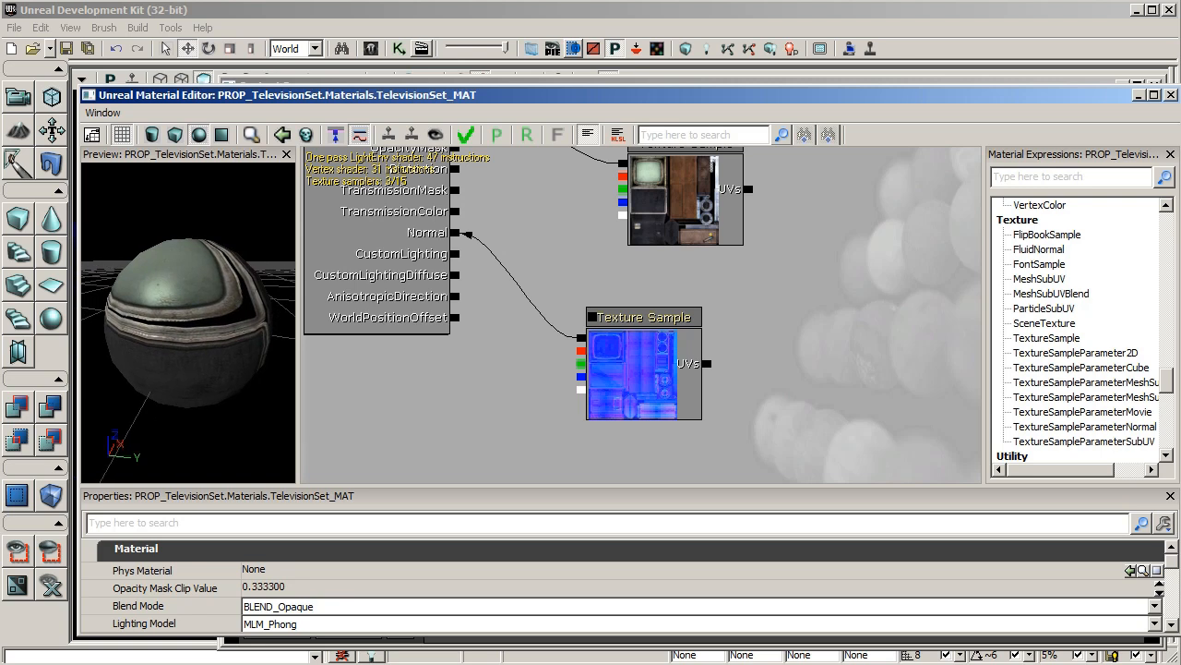
left_click(465, 135)
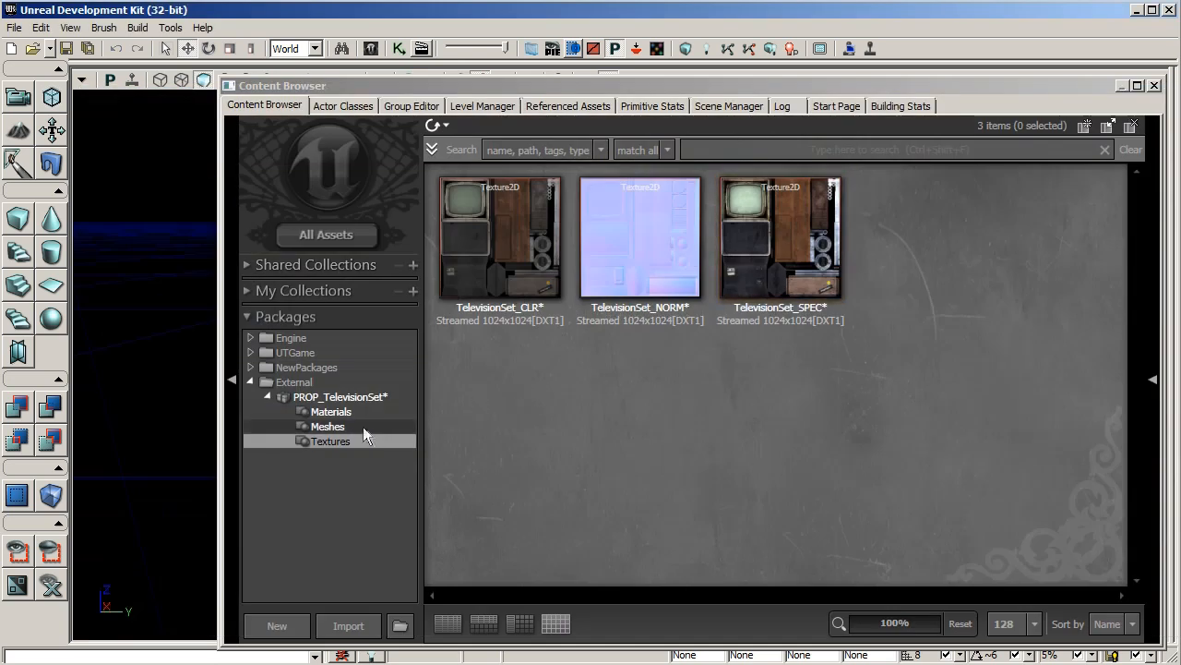
- Open Televisionset_STAT and assign TelevisionSet_MAT as its element material
left_click(328, 425)
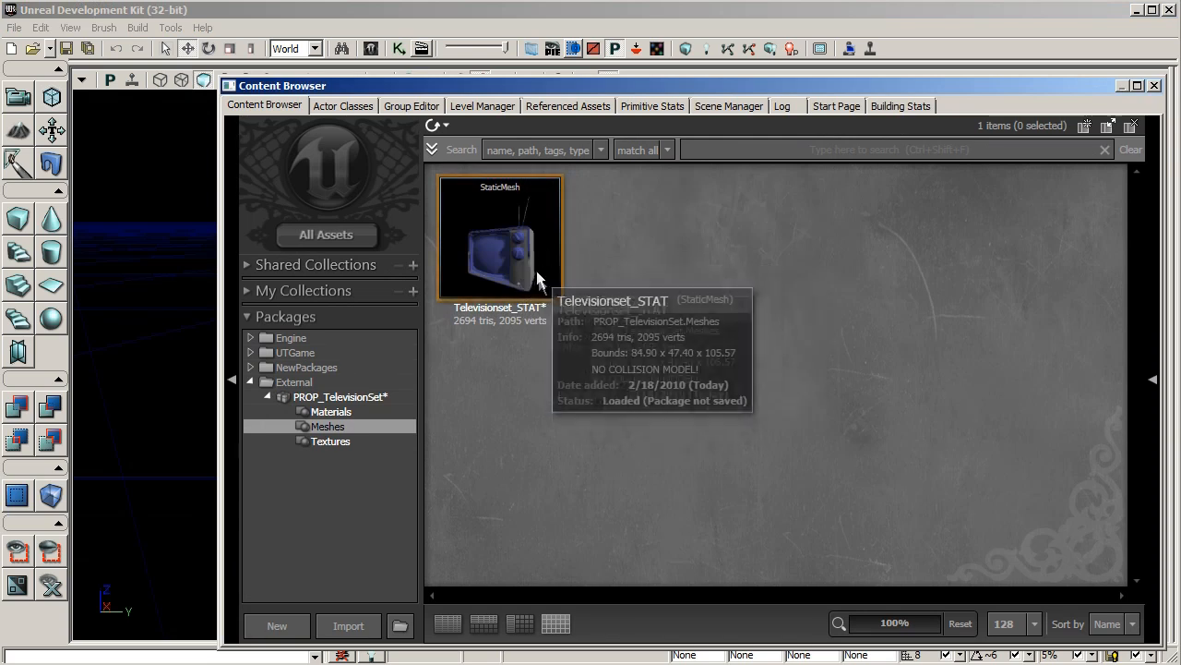
double_click(500, 238)
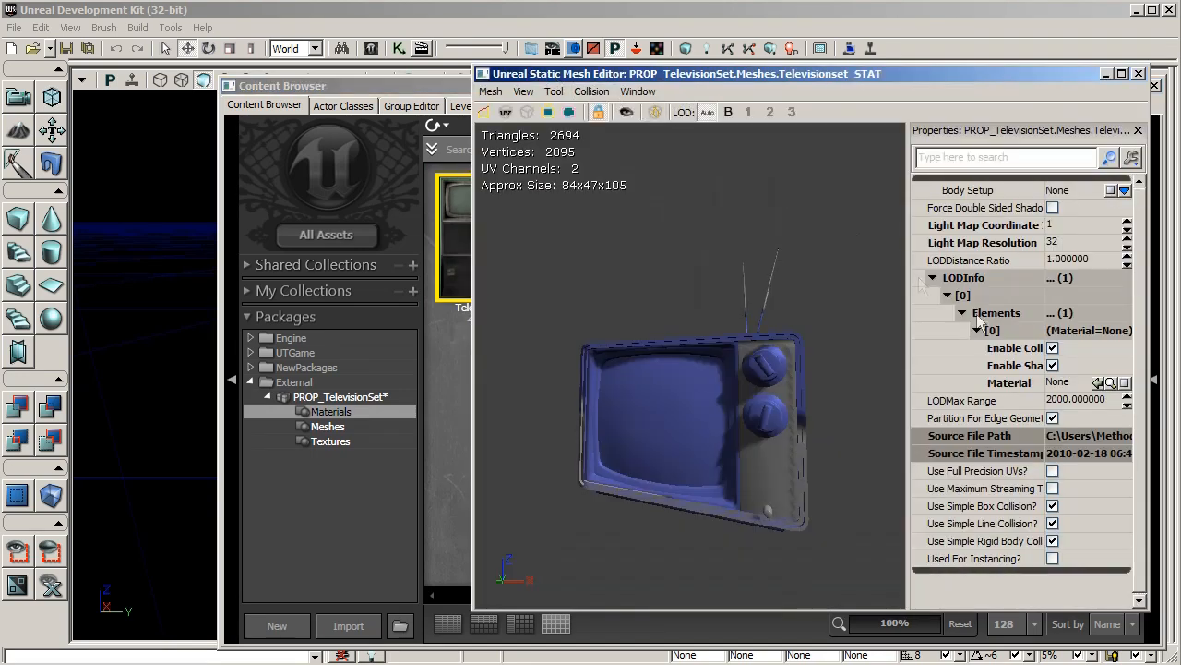
left_click(1097, 382)
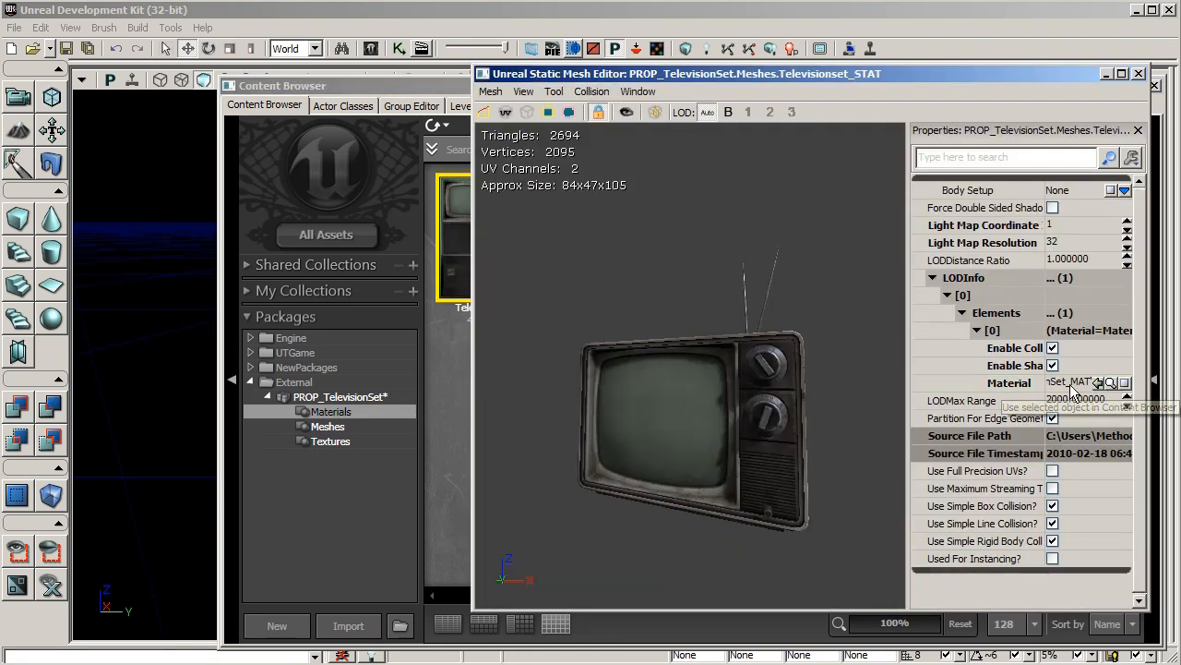